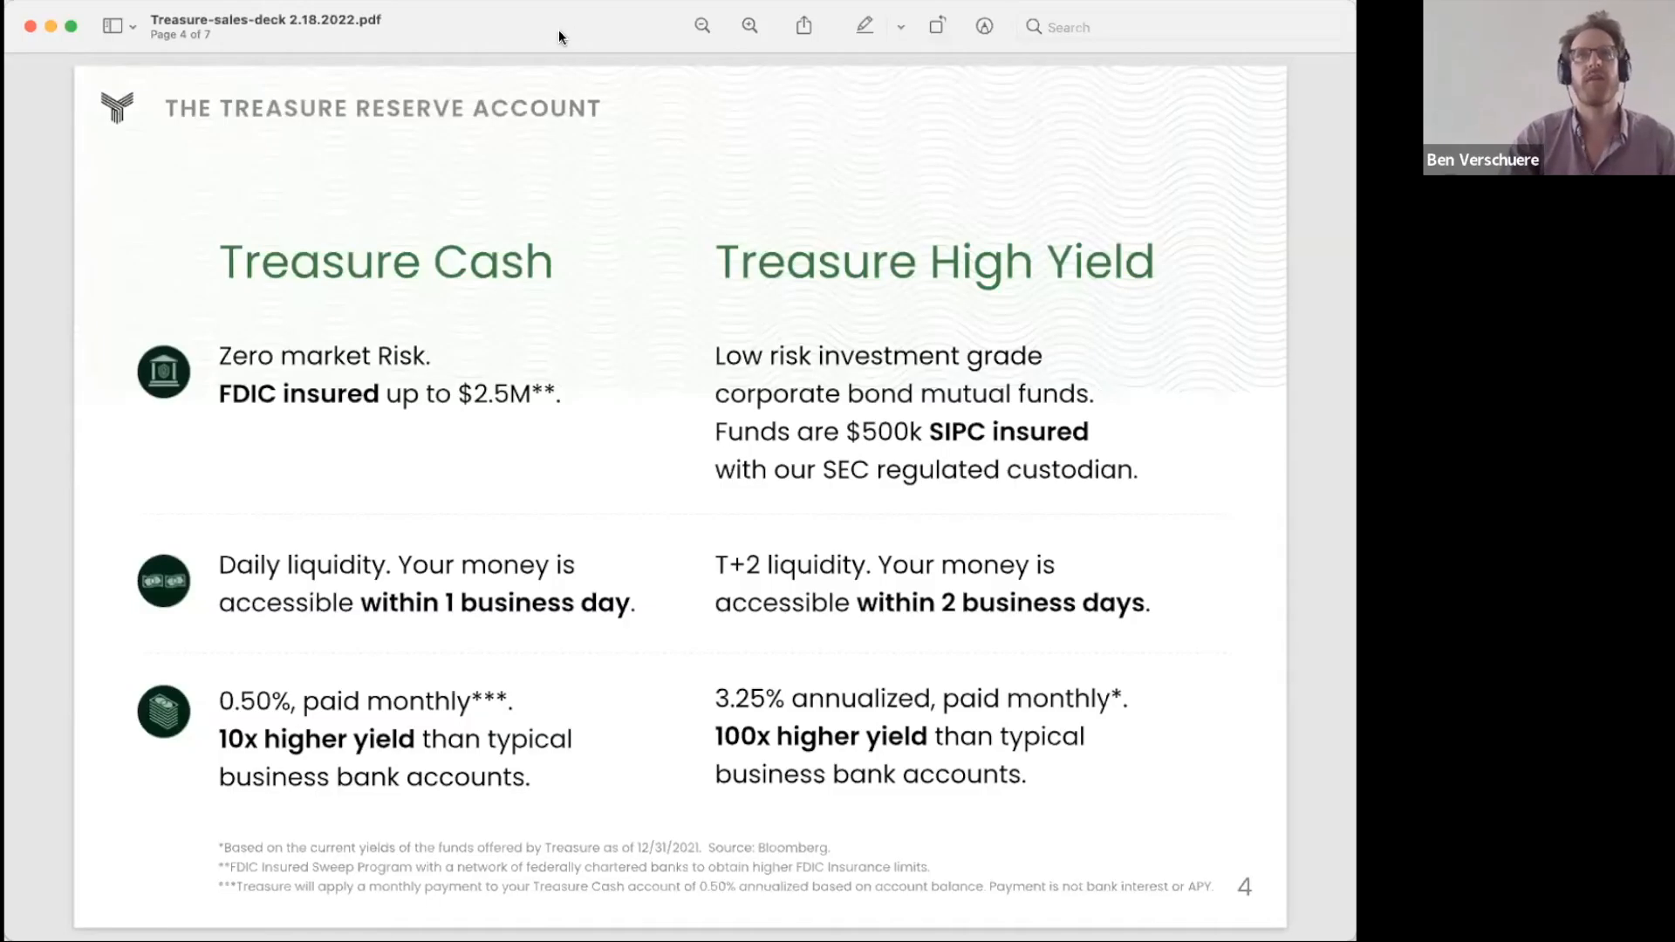
pyautogui.moveTo(662, 125)
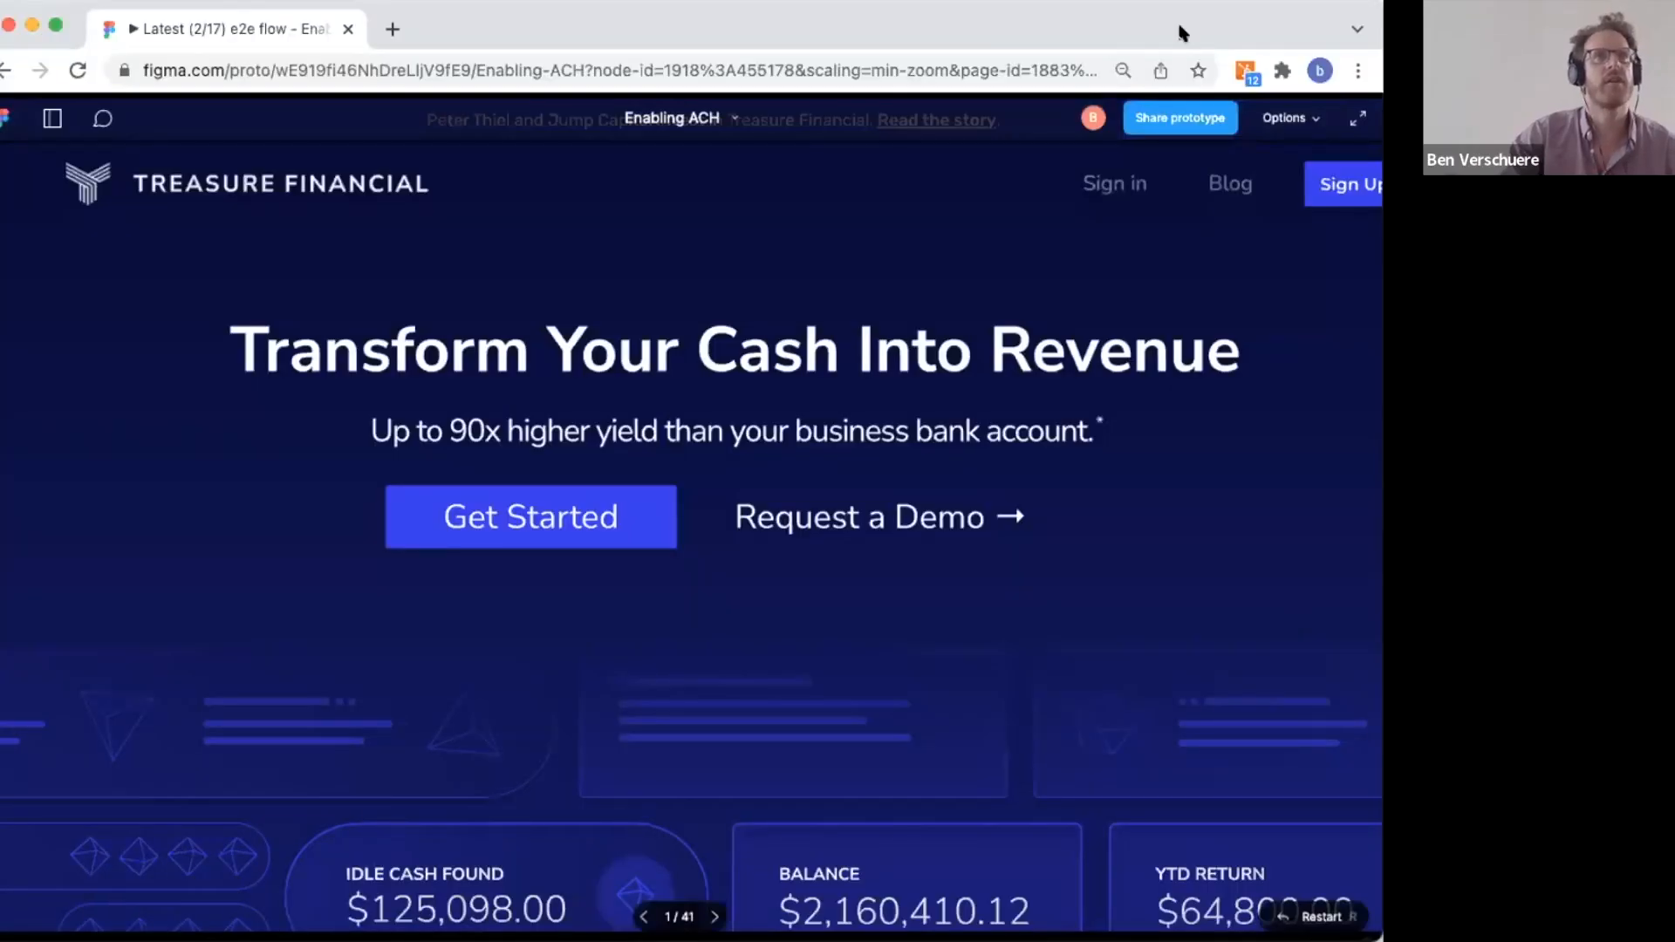
pyautogui.moveTo(1275, 601)
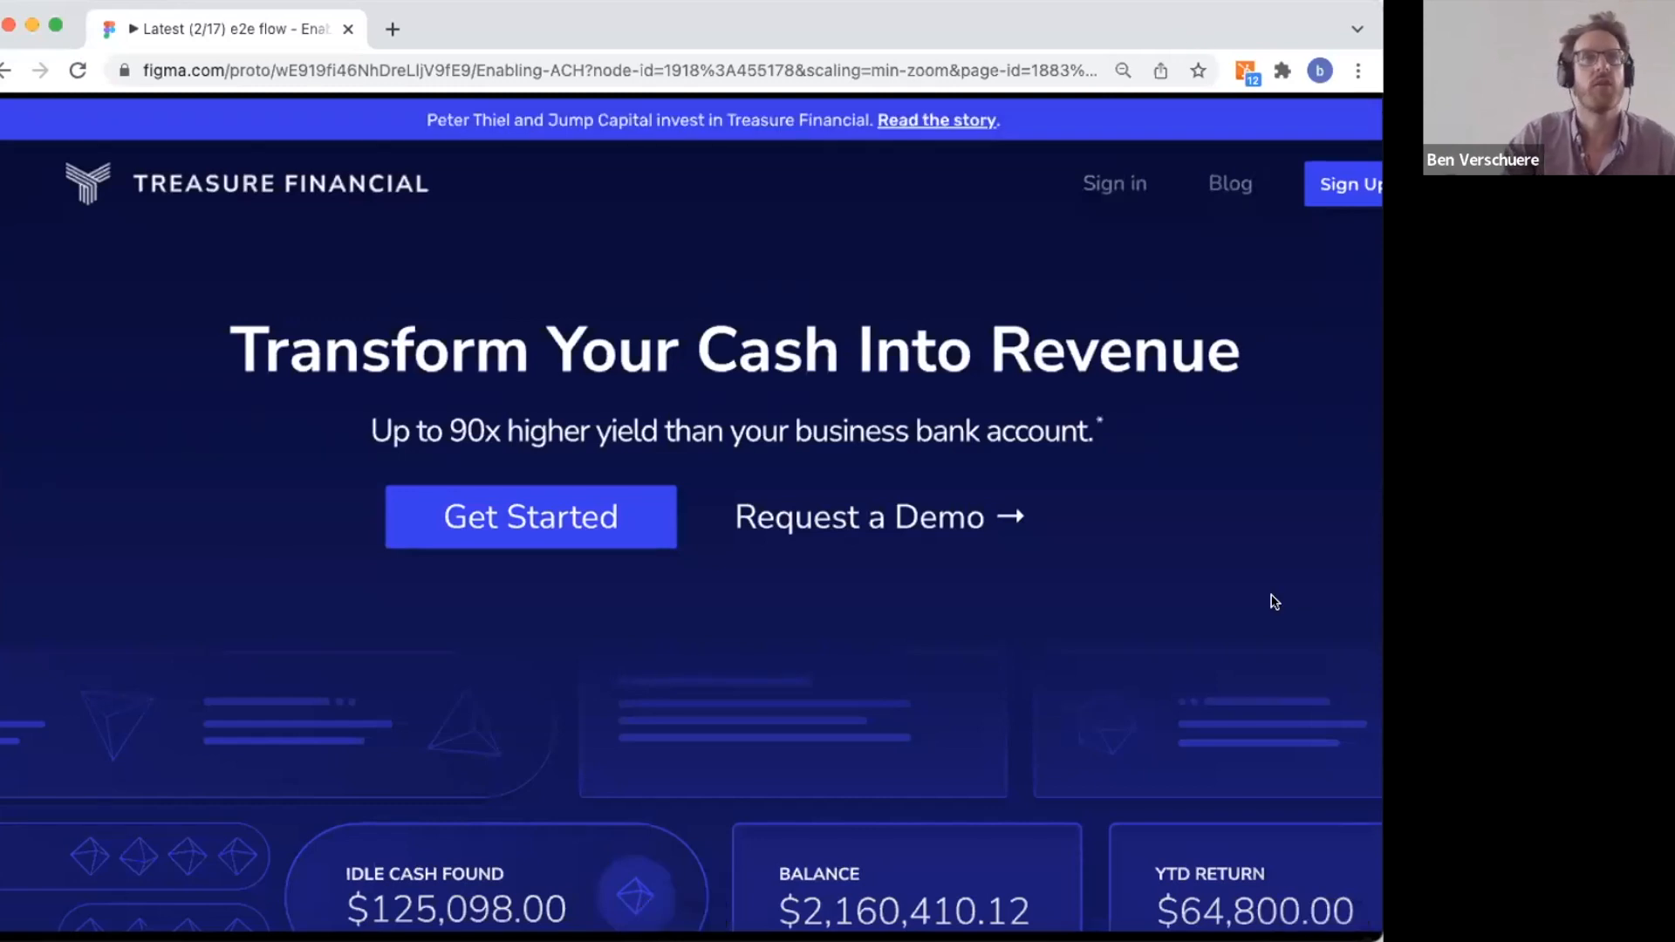
pyautogui.moveTo(1093, 524)
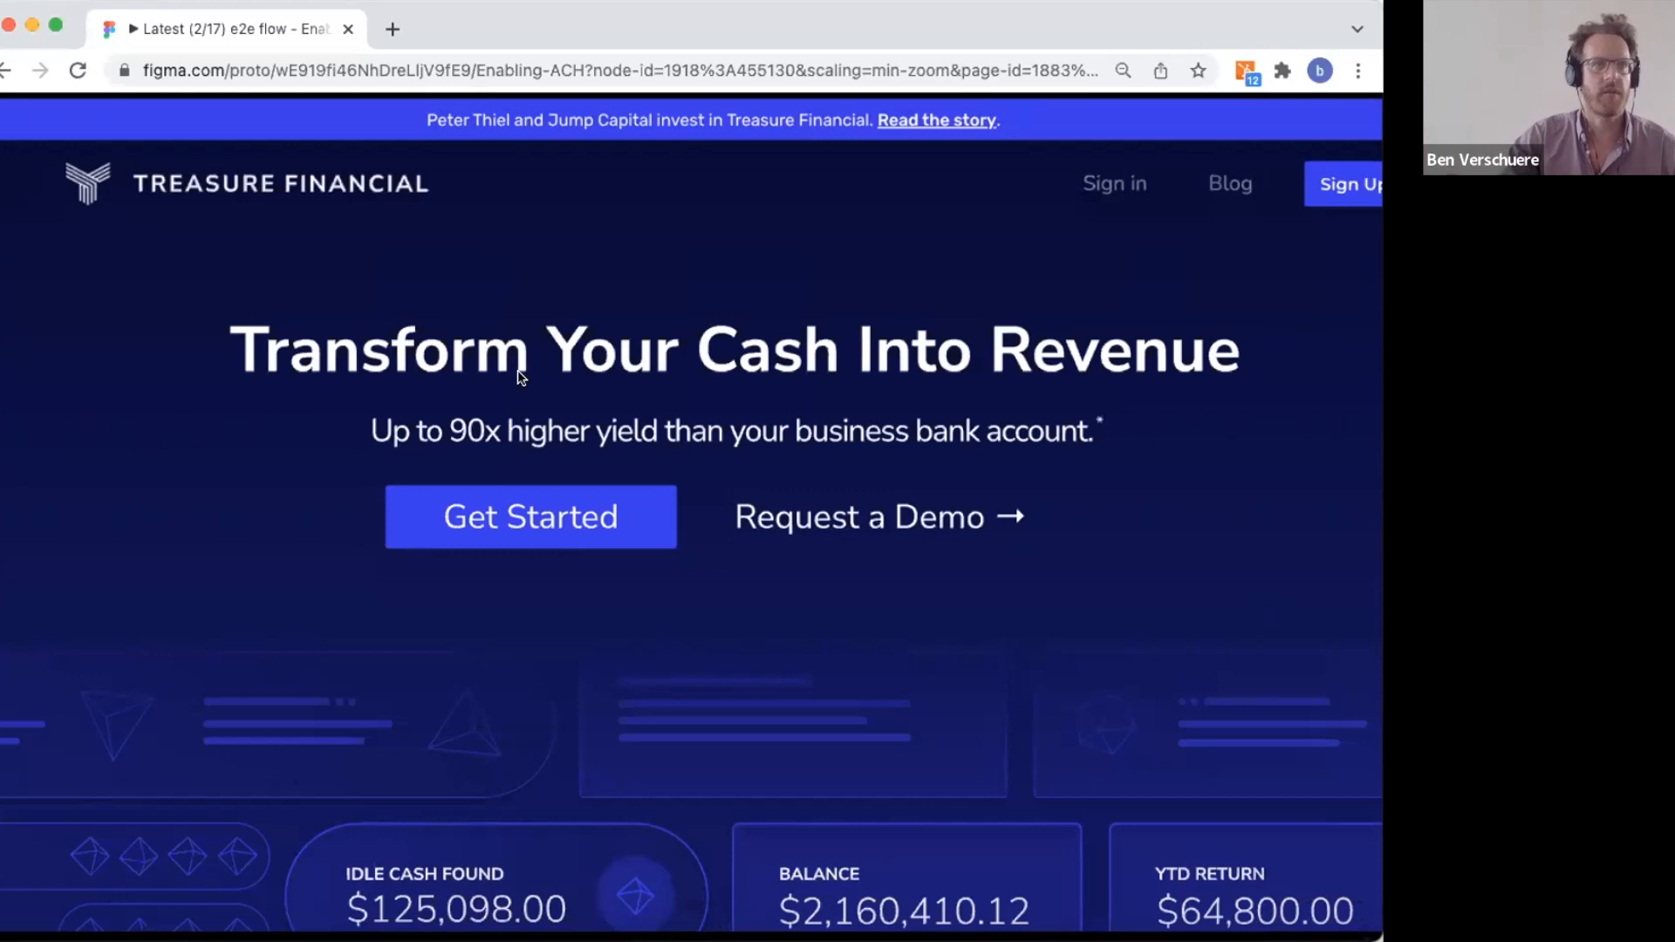
# Start sign-up, create the Treasure account, and pass the welcome card to password setup
pyautogui.click(529, 515)
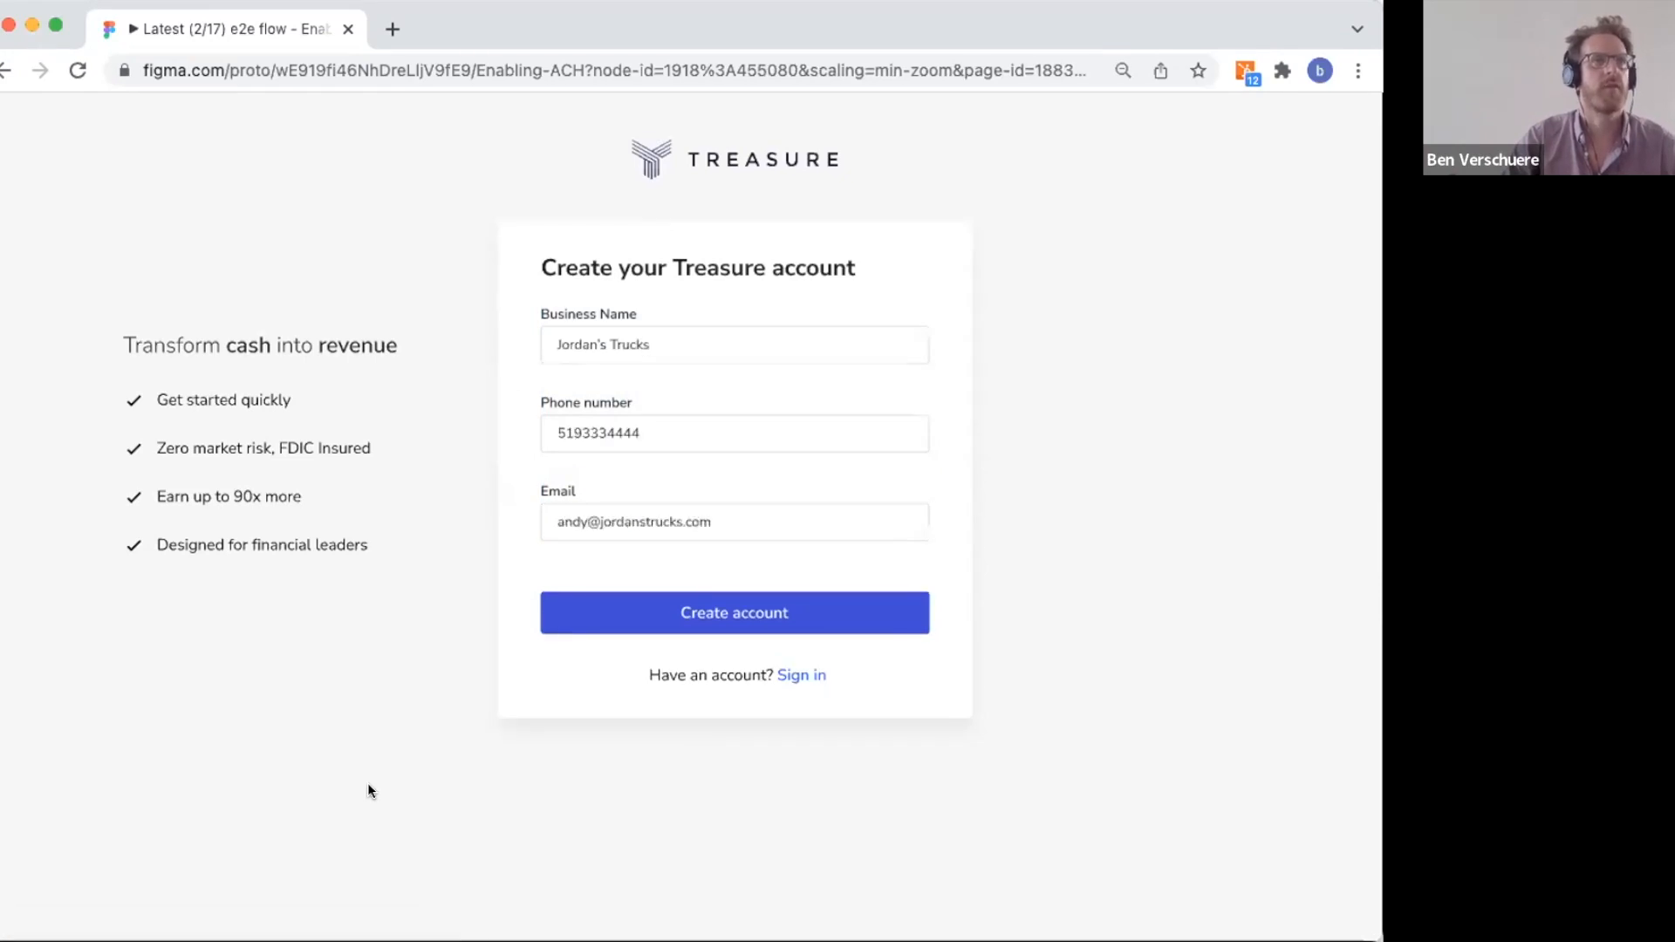
pyautogui.click(734, 612)
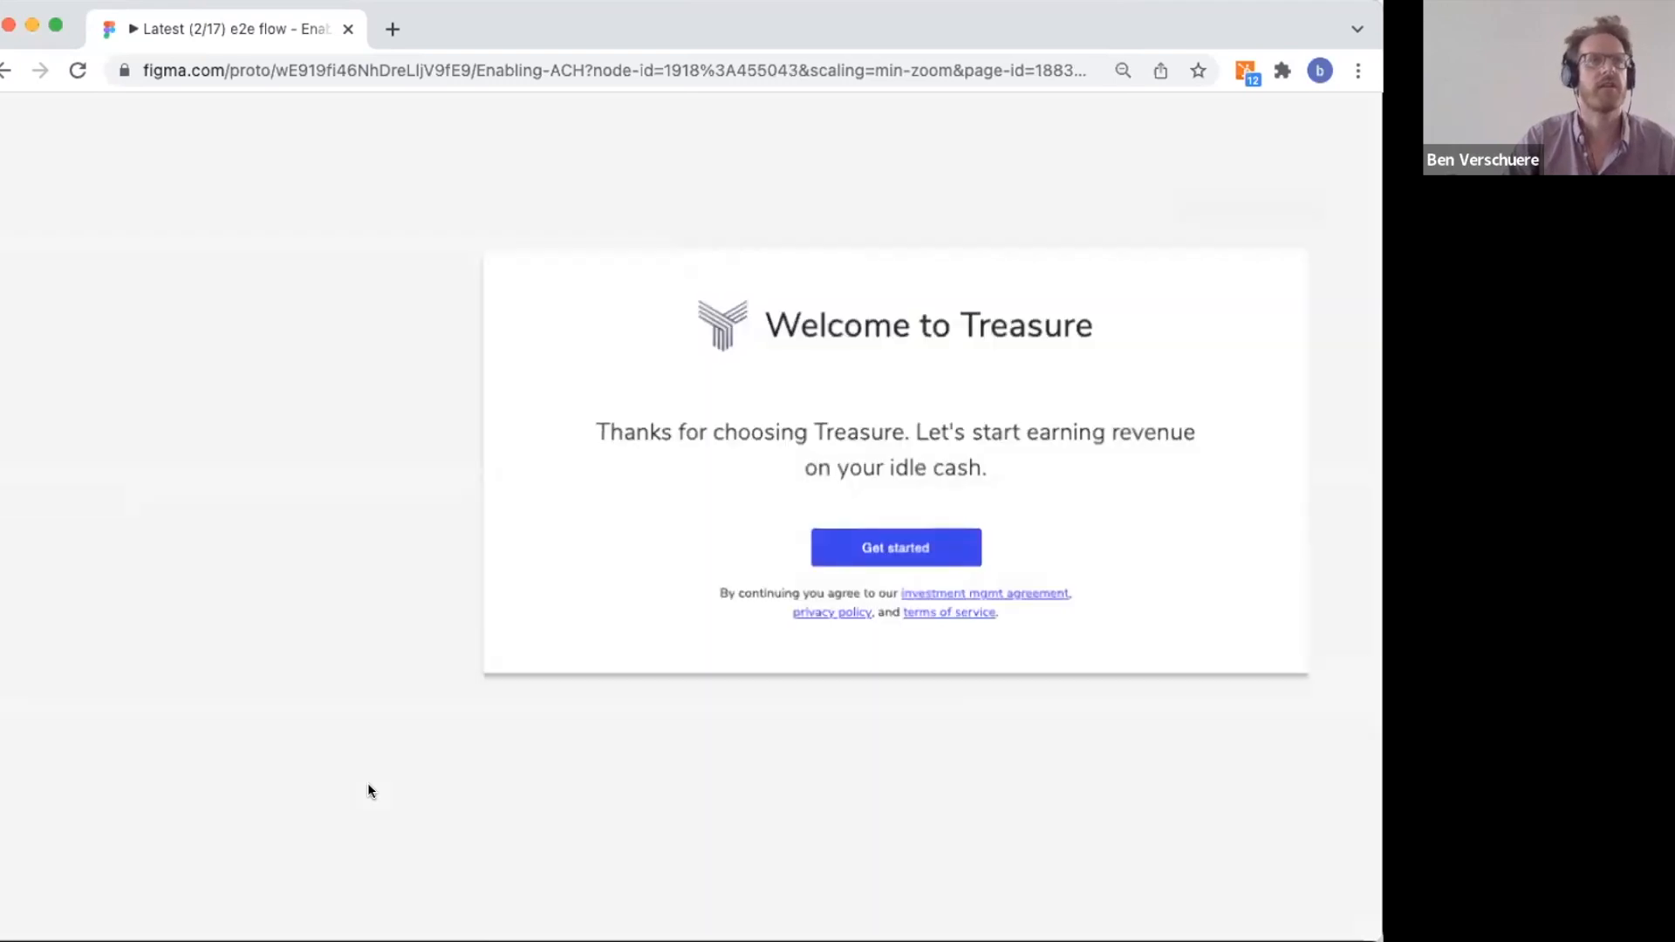
pyautogui.click(895, 547)
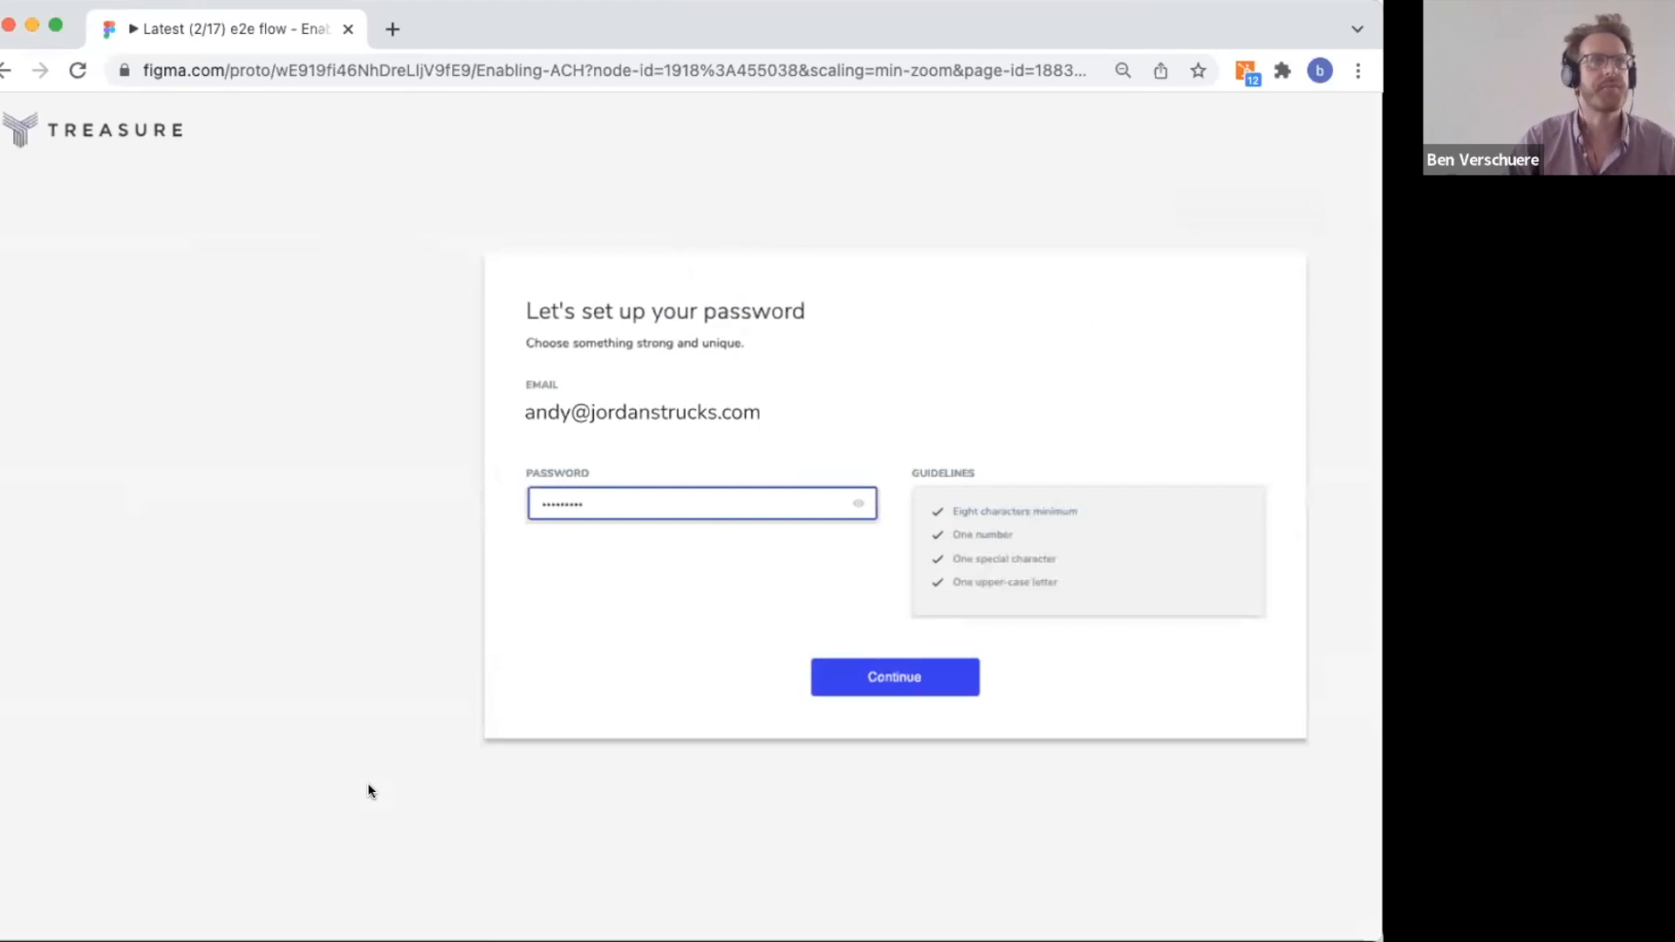
# Confirm the password, submit personal details, and continue with no rare scenarios applying
pyautogui.click(894, 676)
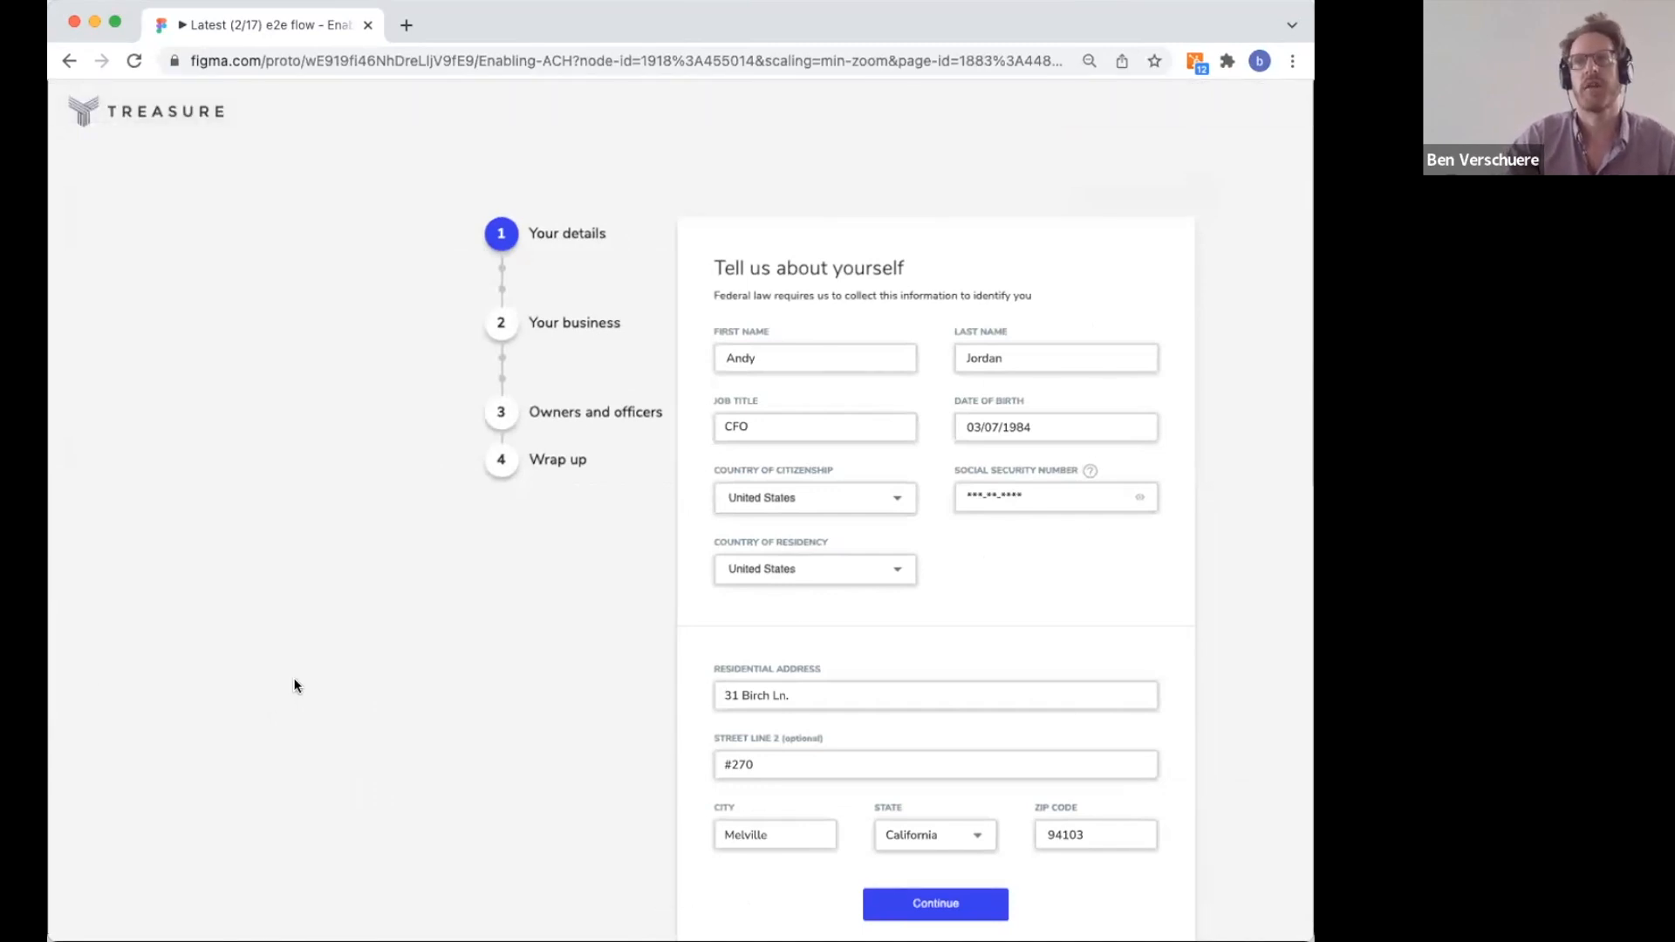
pyautogui.moveTo(344, 630)
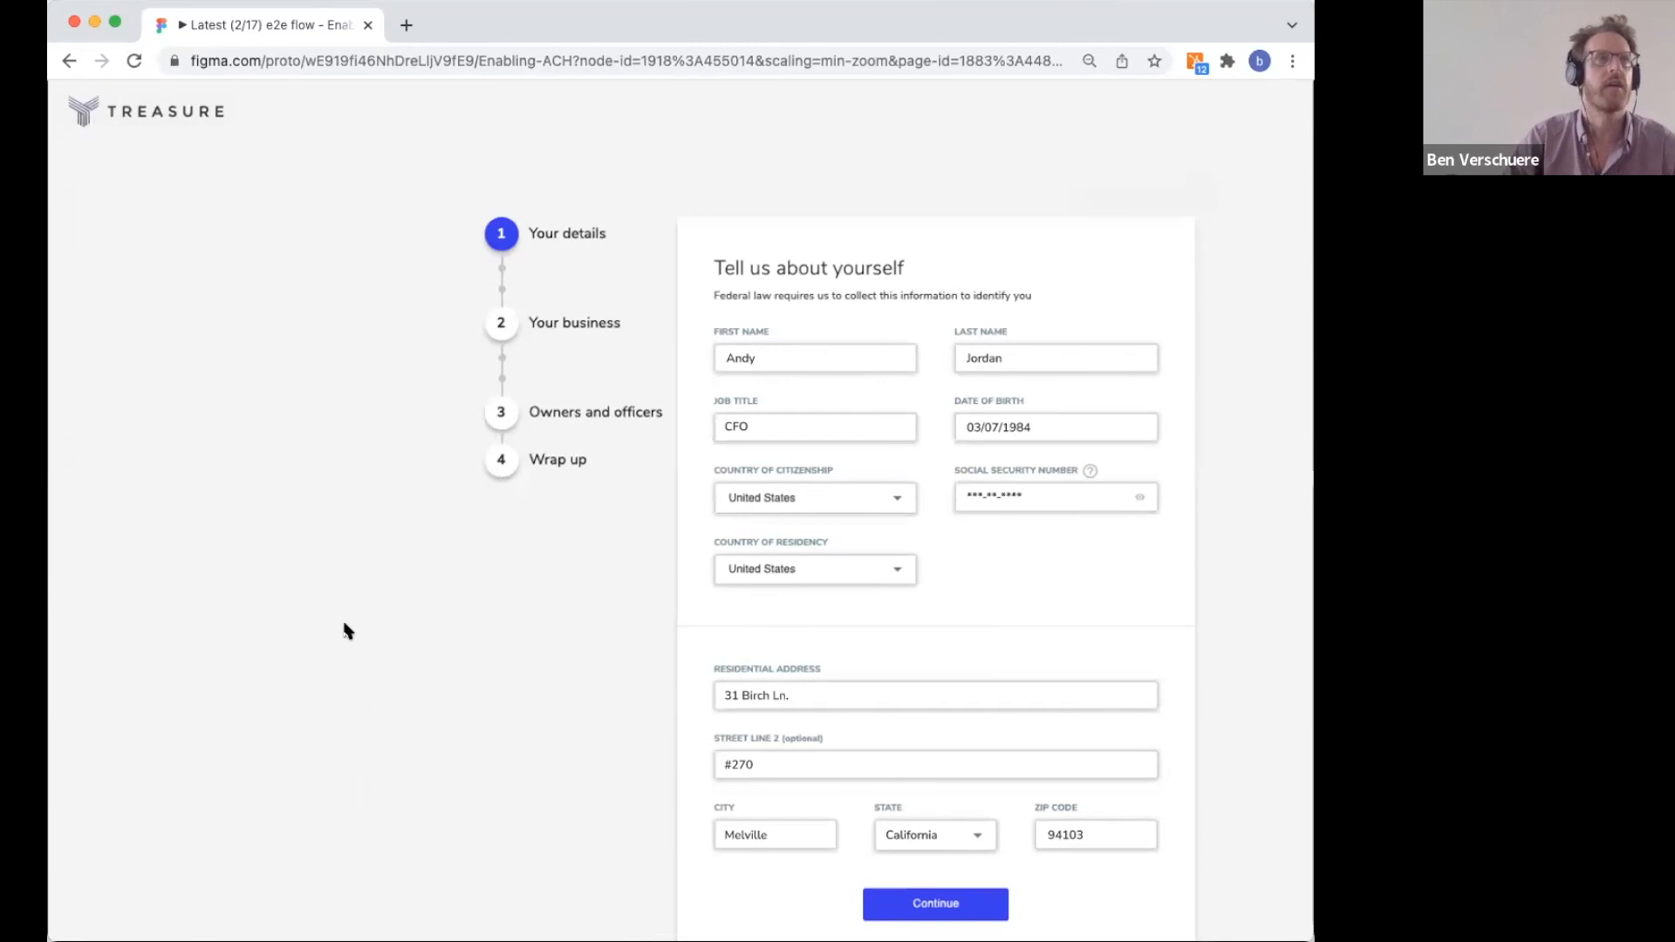
pyautogui.click(934, 904)
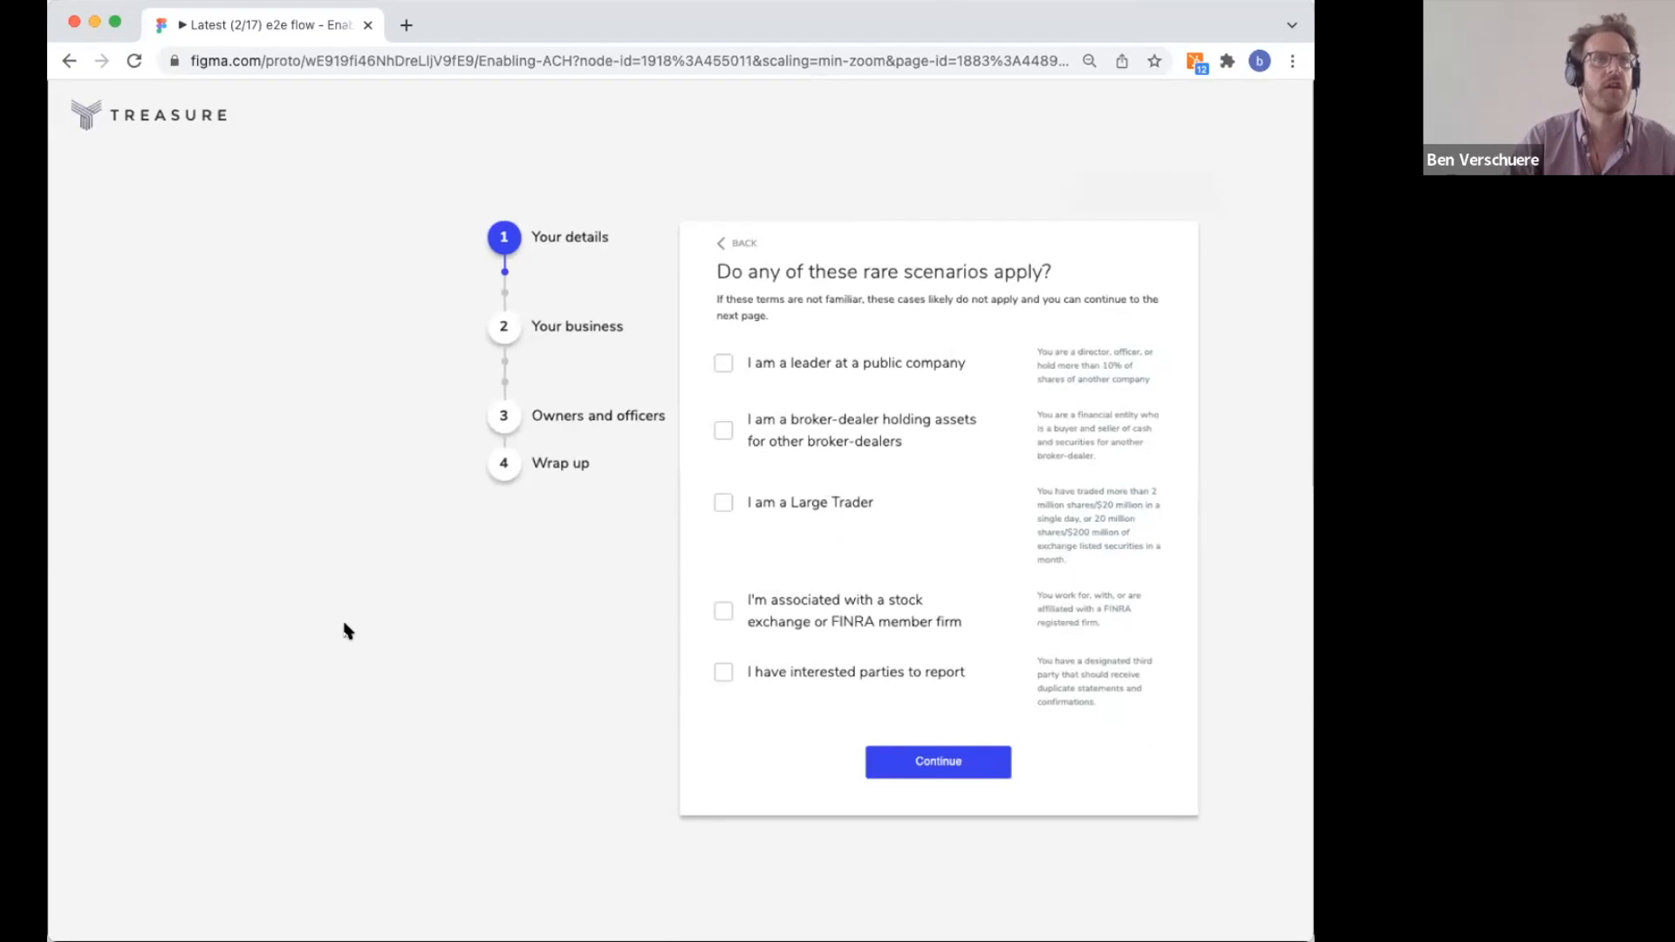
pyautogui.click(936, 761)
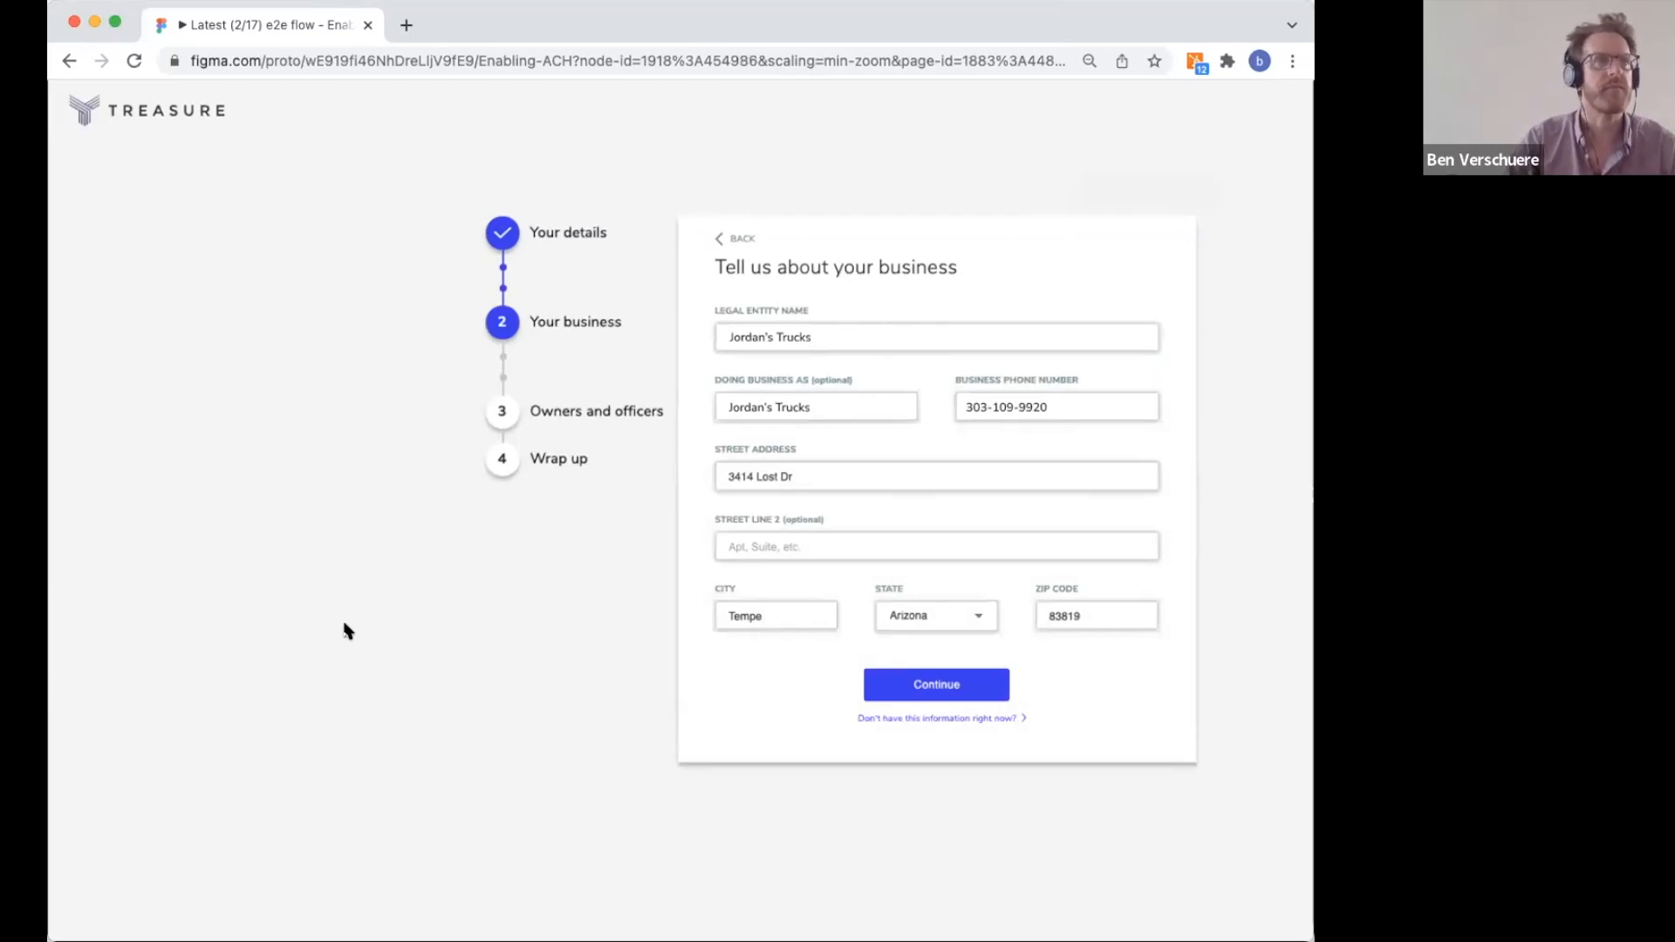
# Submit the business details and additional details, then confirm the Low Risk profile
pyautogui.click(935, 684)
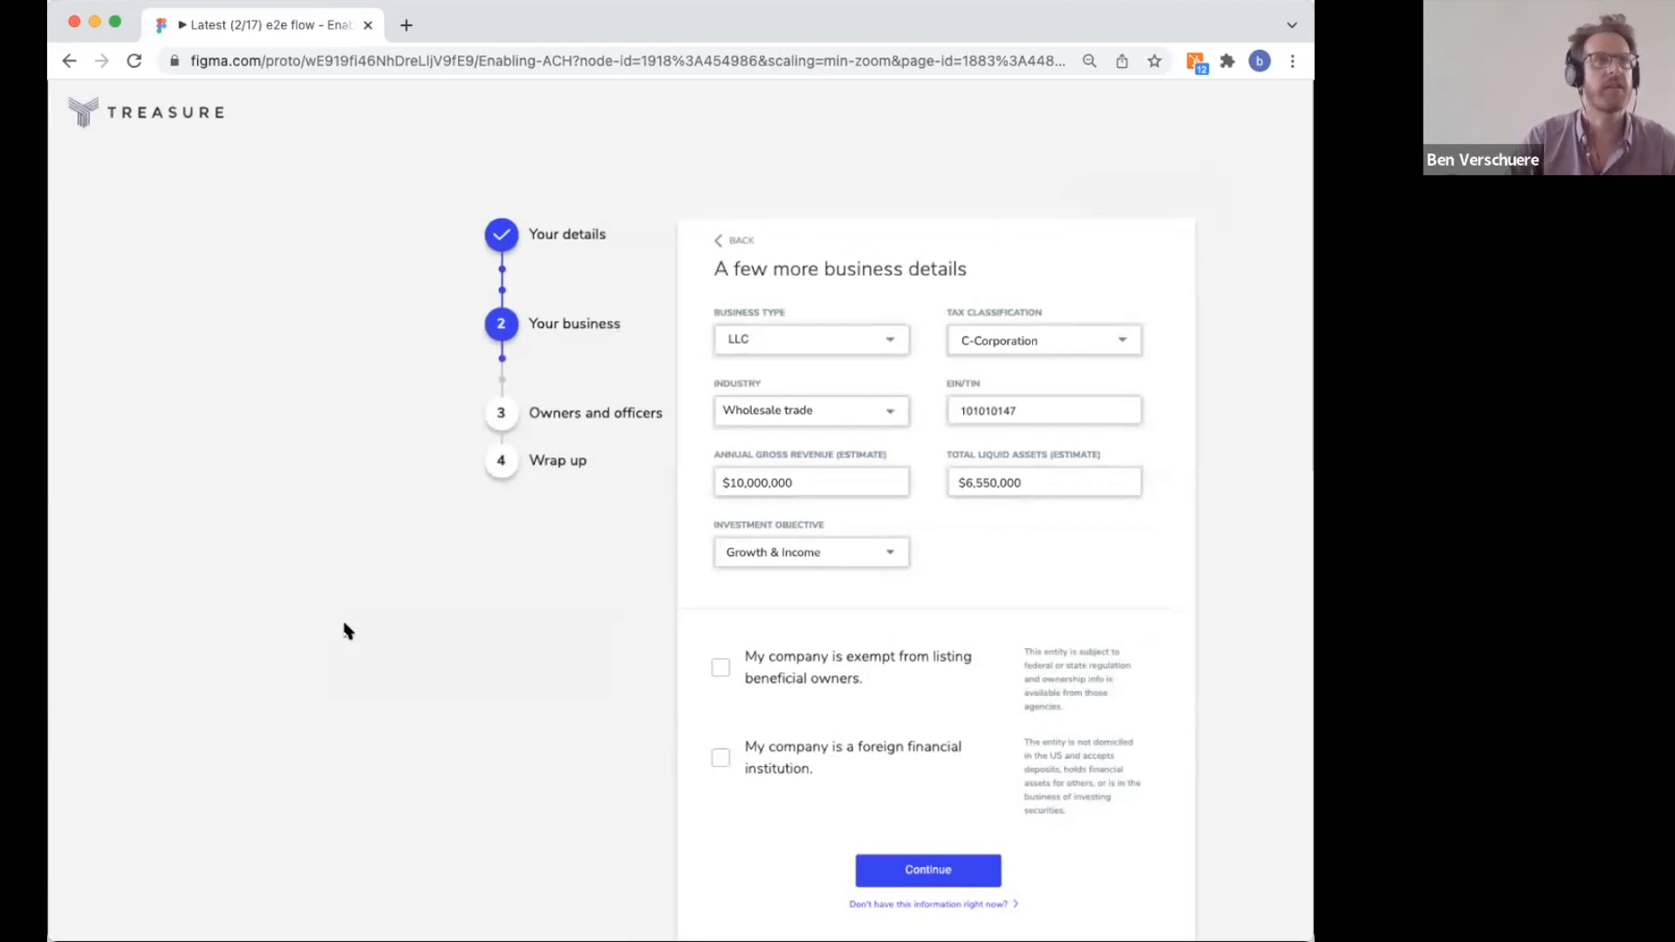
pyautogui.click(926, 870)
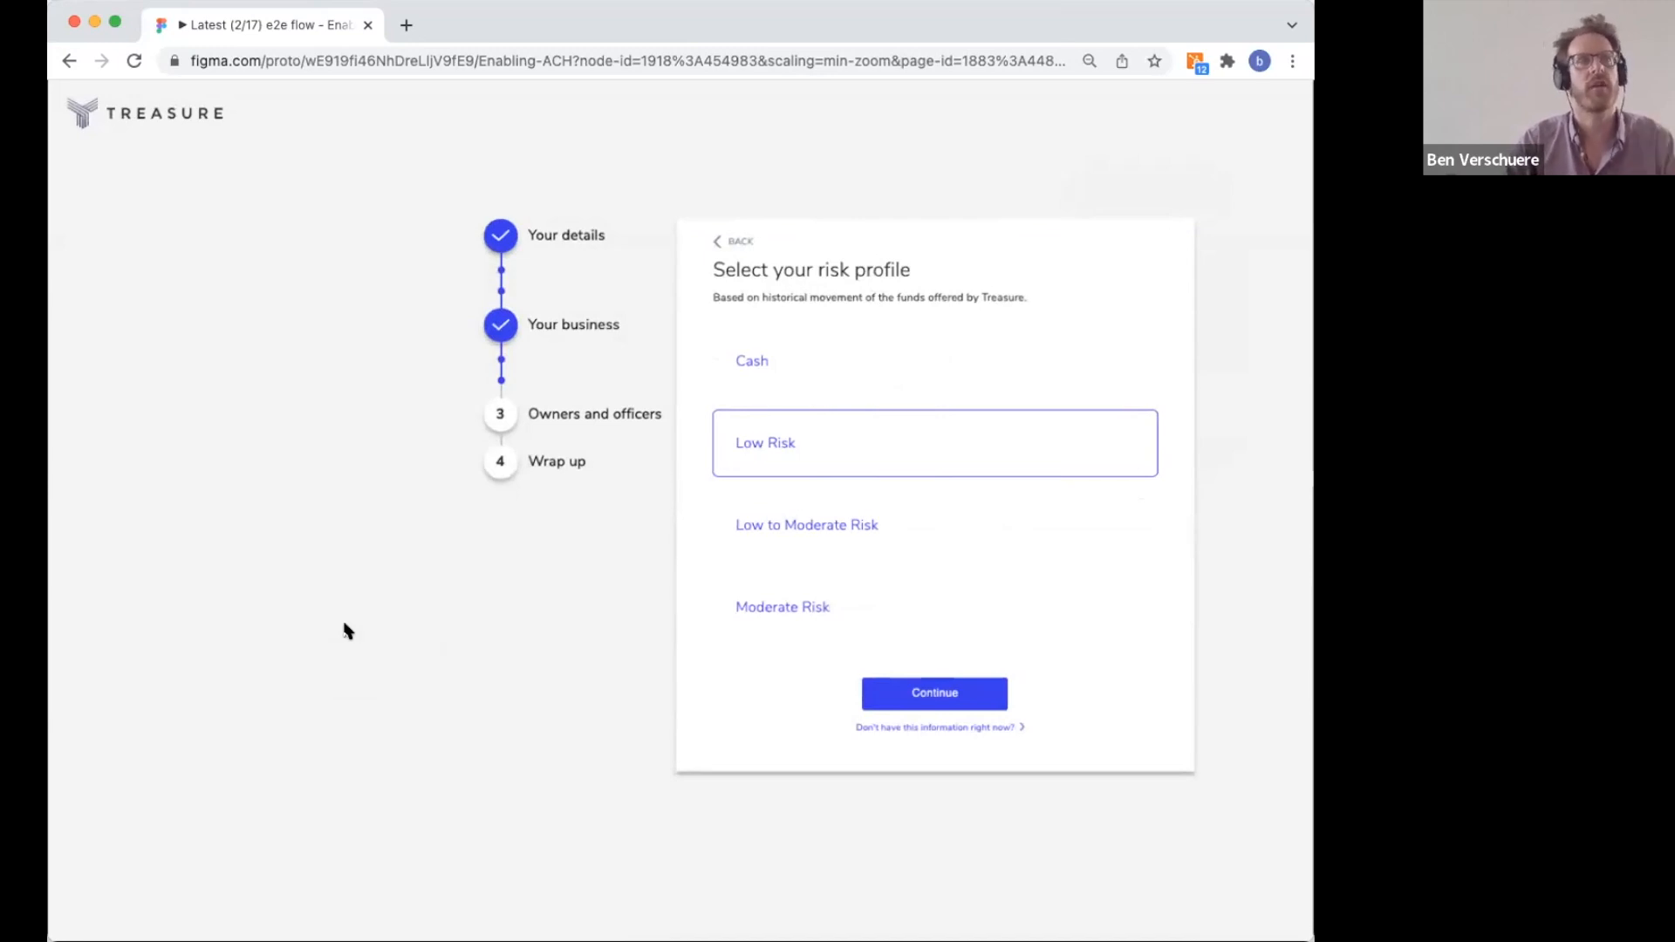
pyautogui.click(933, 692)
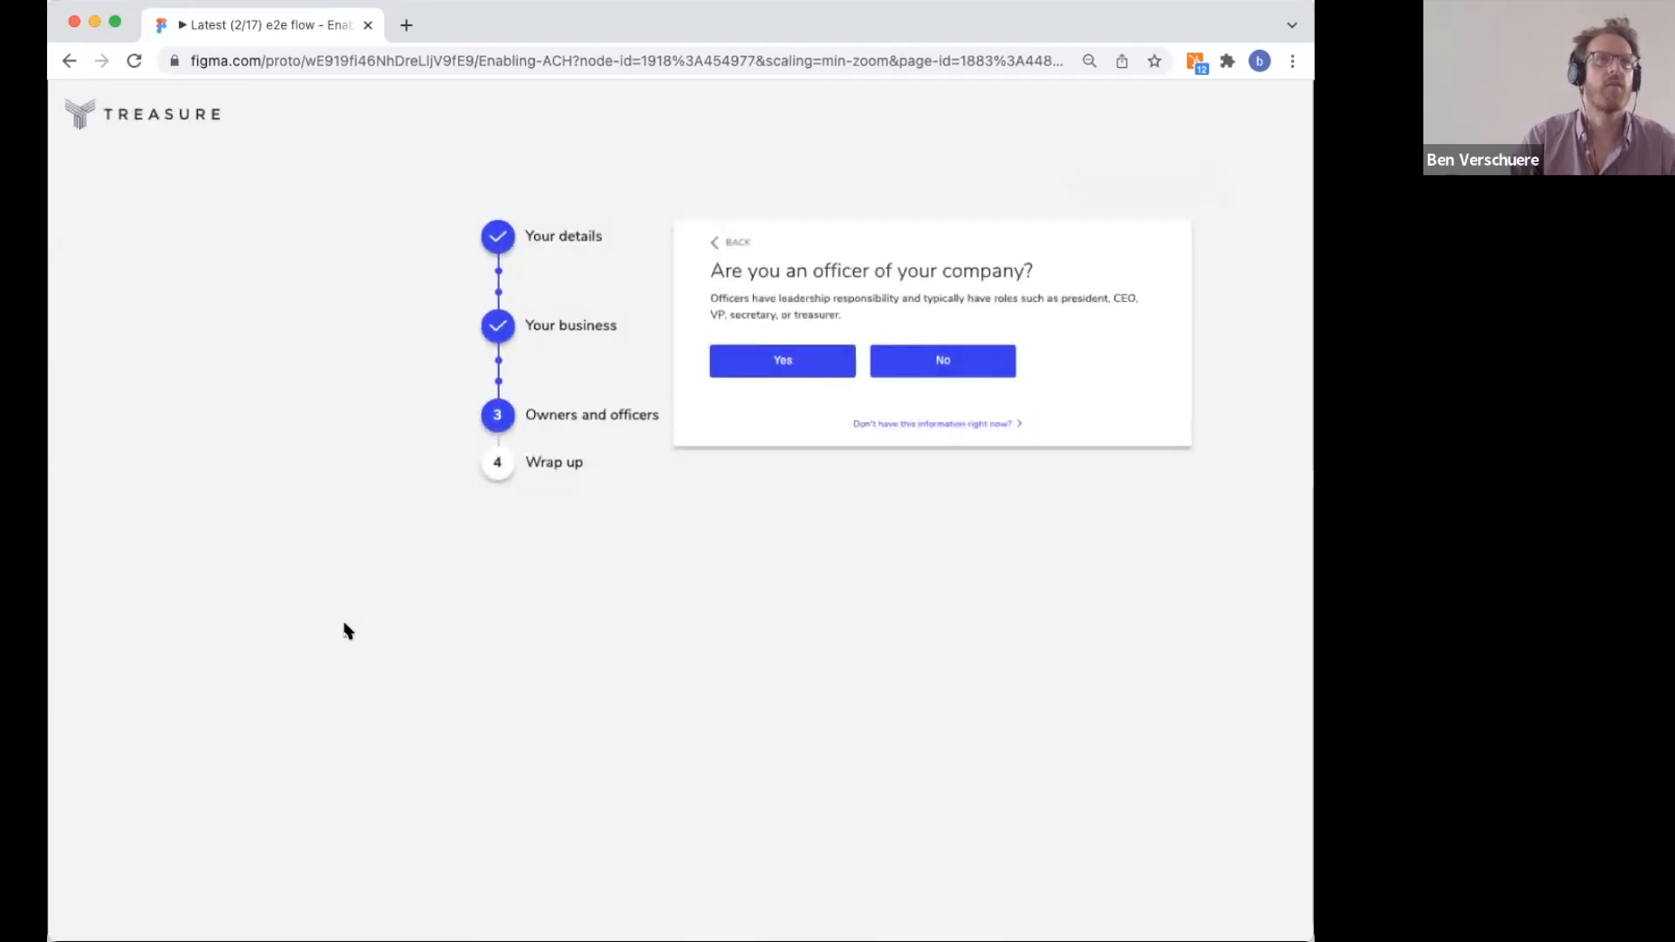
# Answer Yes to being a company officer, accept the listed owners, and finish sign-up
pyautogui.click(781, 361)
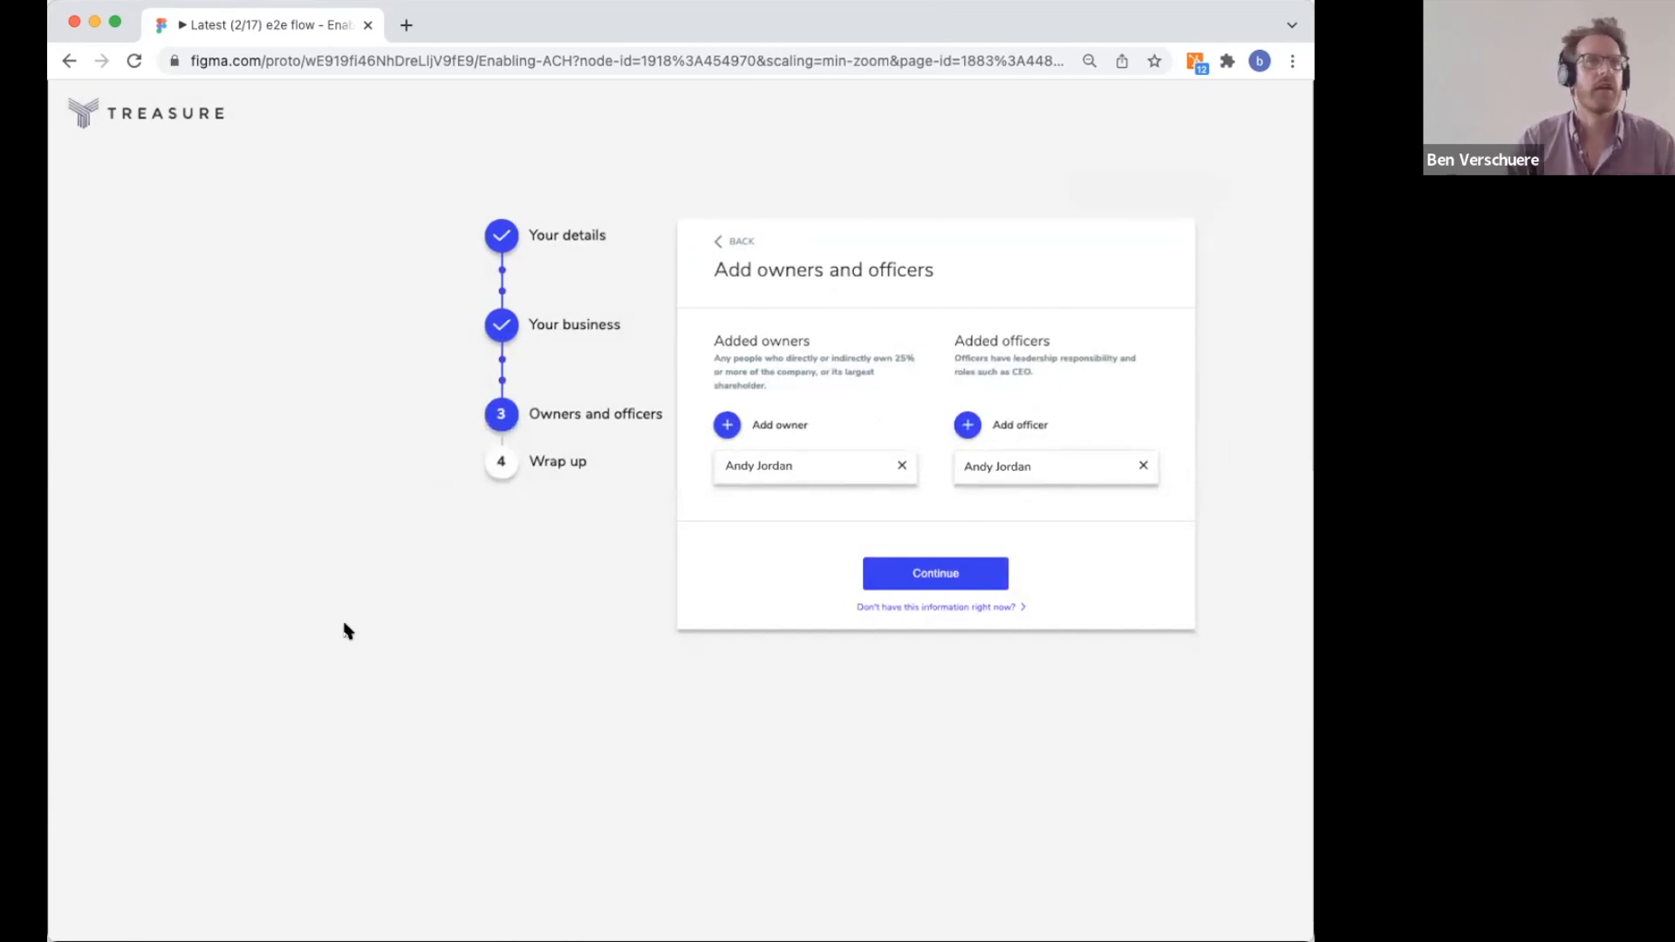
pyautogui.click(934, 575)
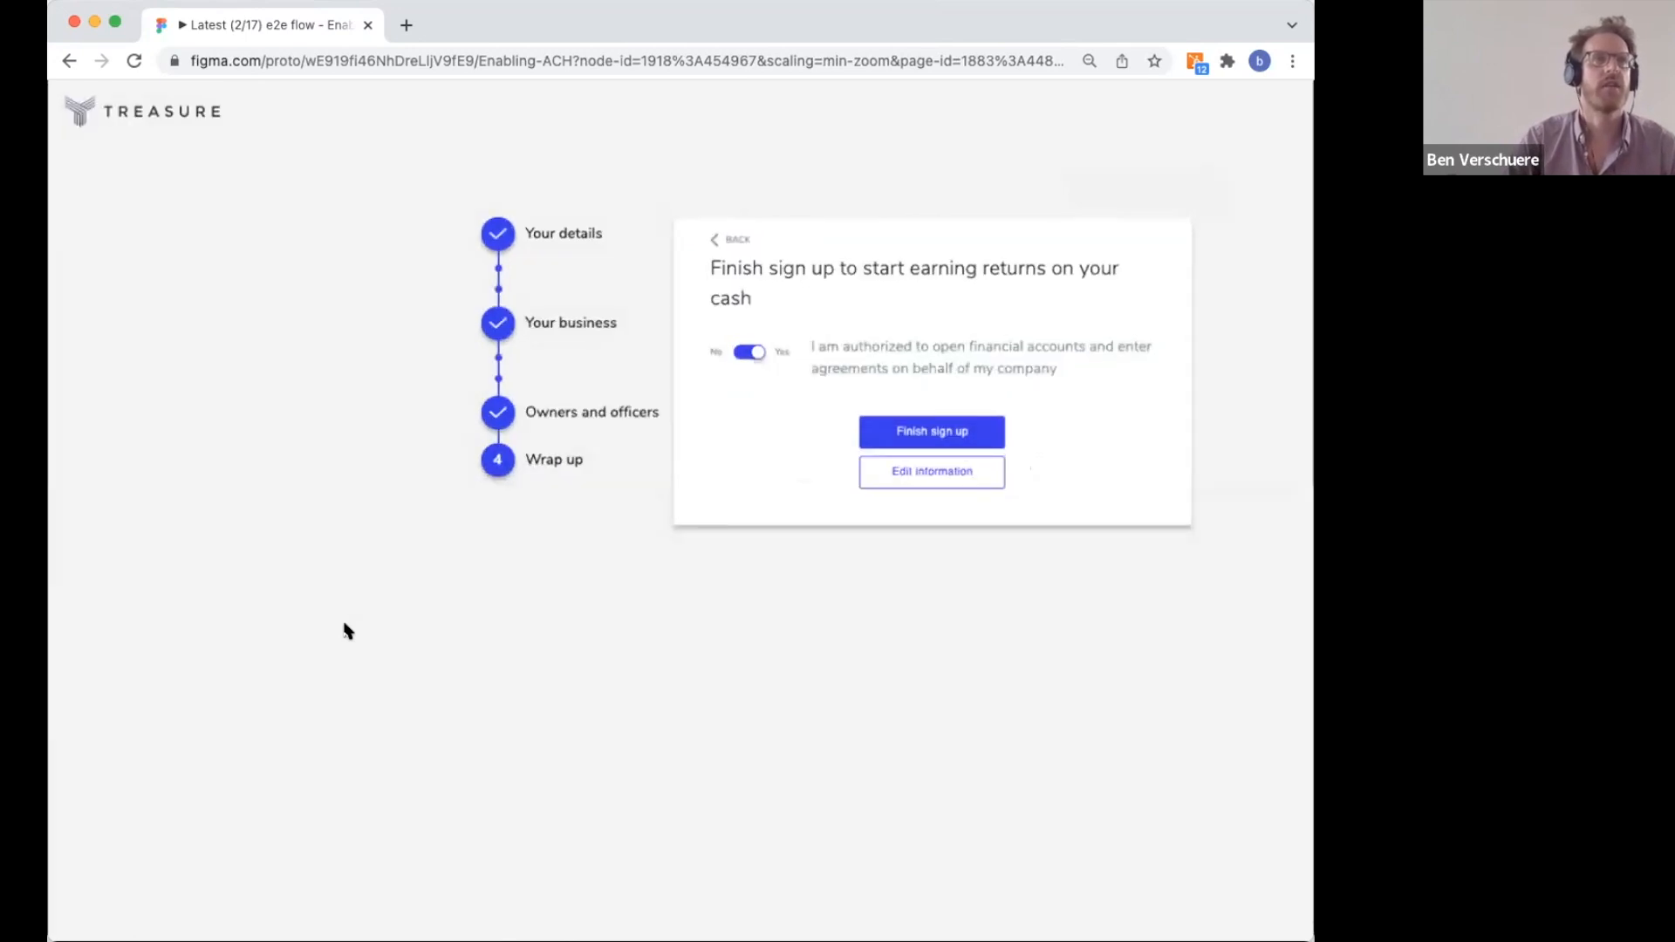
pyautogui.click(931, 432)
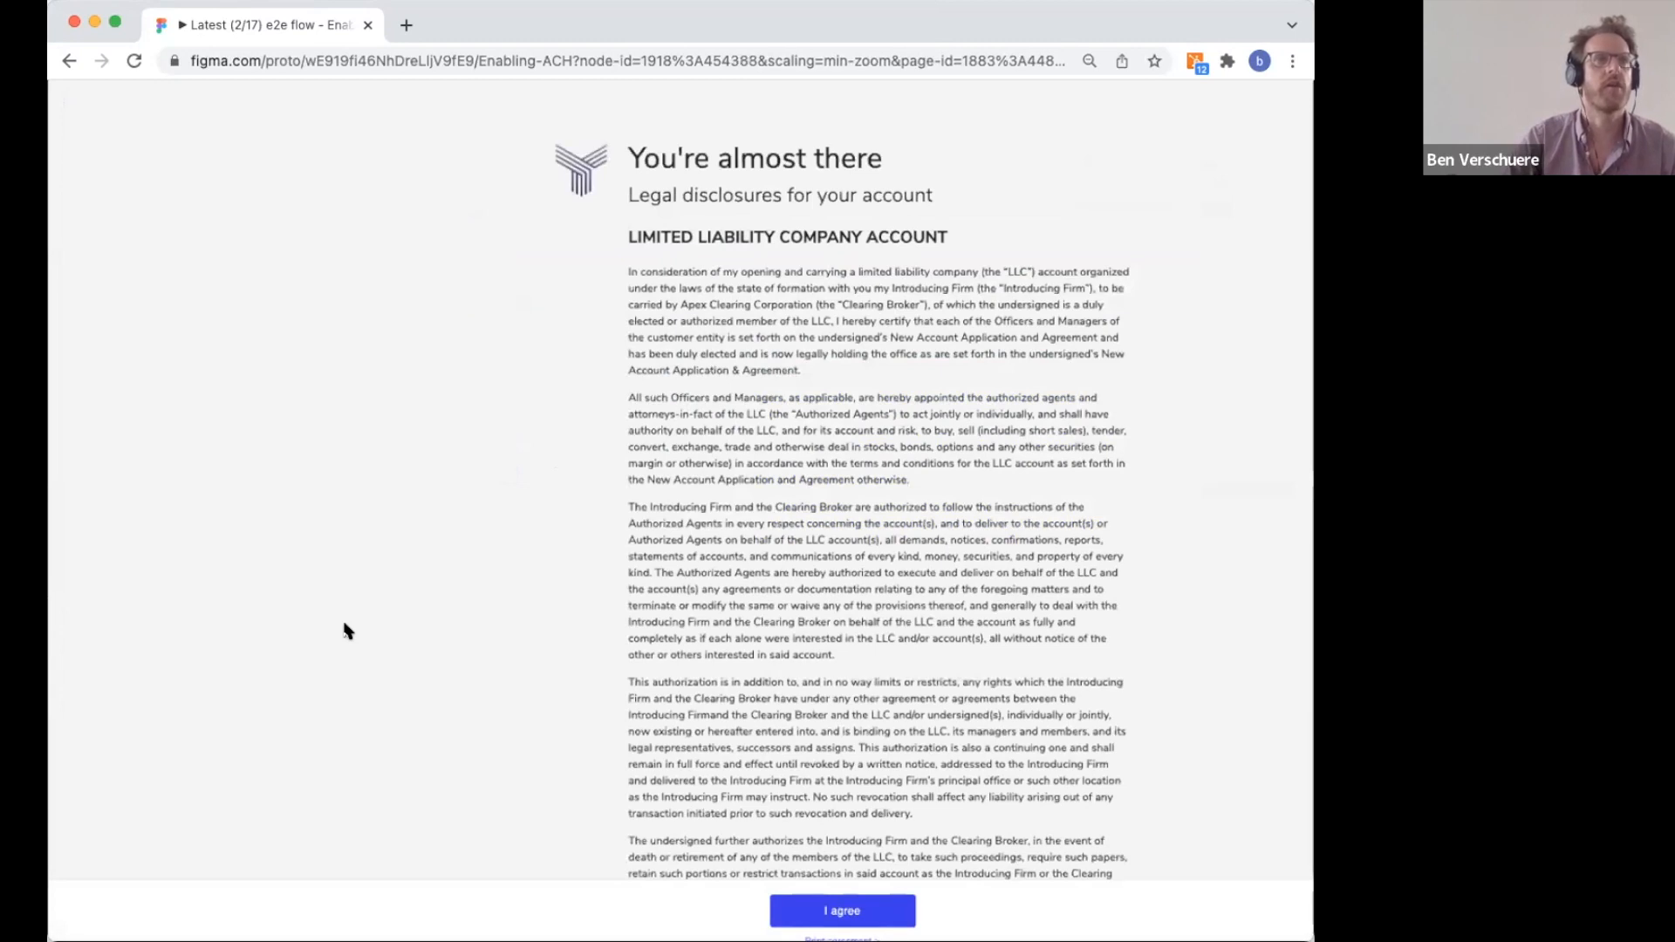
# Agree to the legal disclosures at the bottom of the page
pyautogui.click(842, 910)
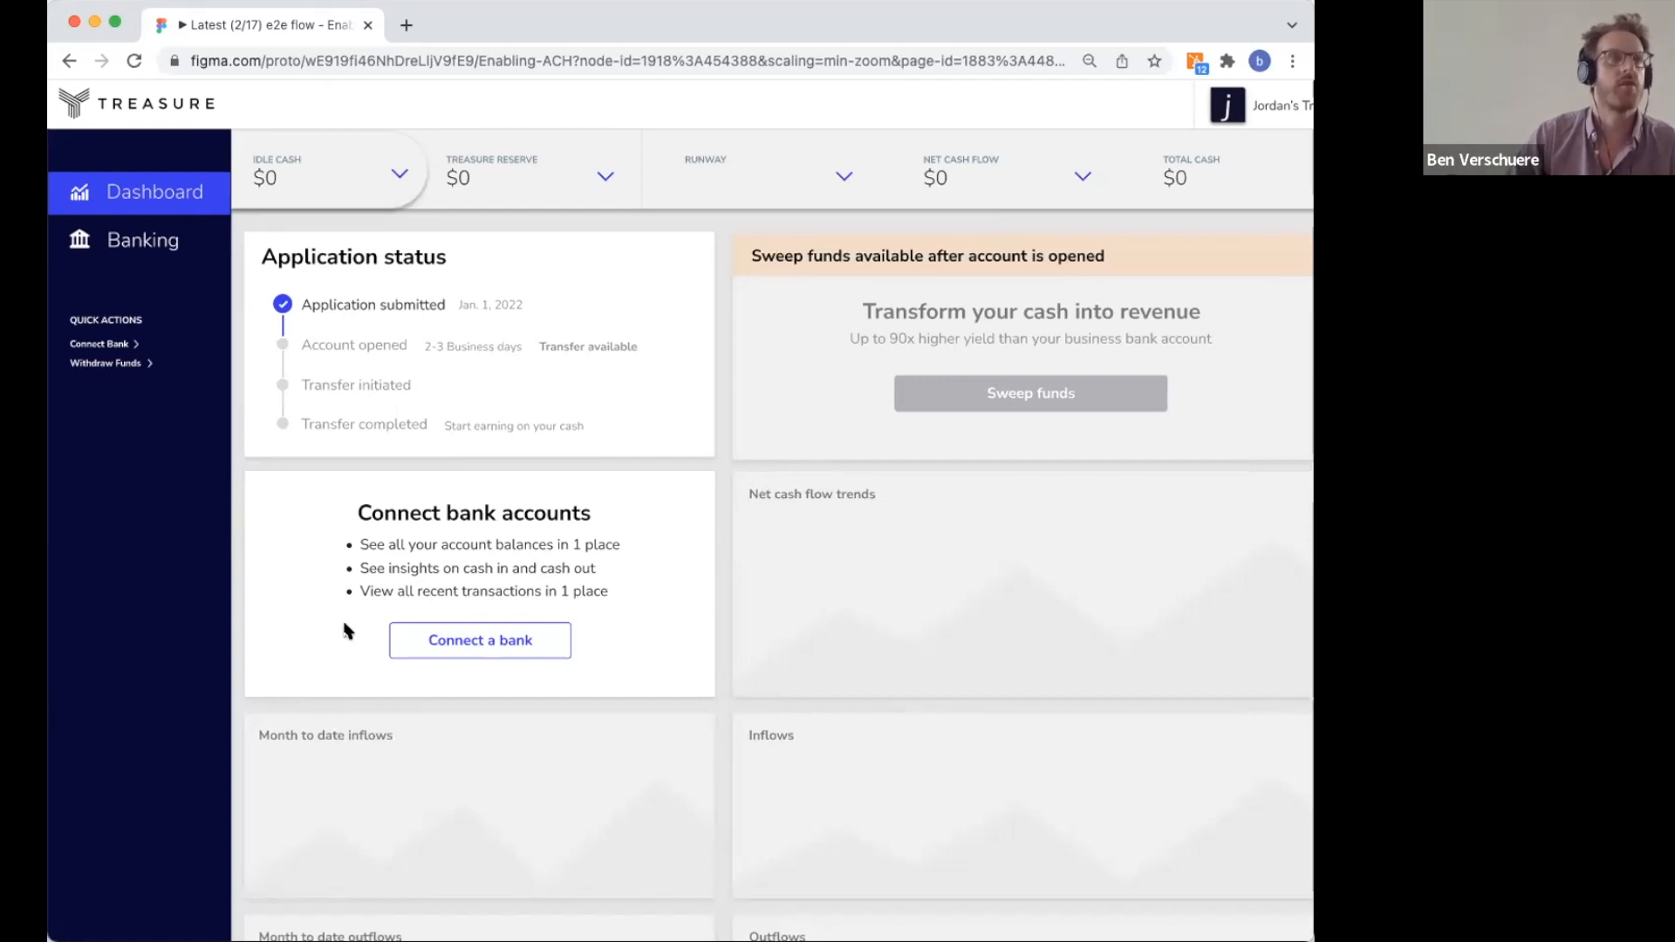
# Connect a Chase bank account through Plaid by submitting its credentials
pyautogui.click(479, 639)
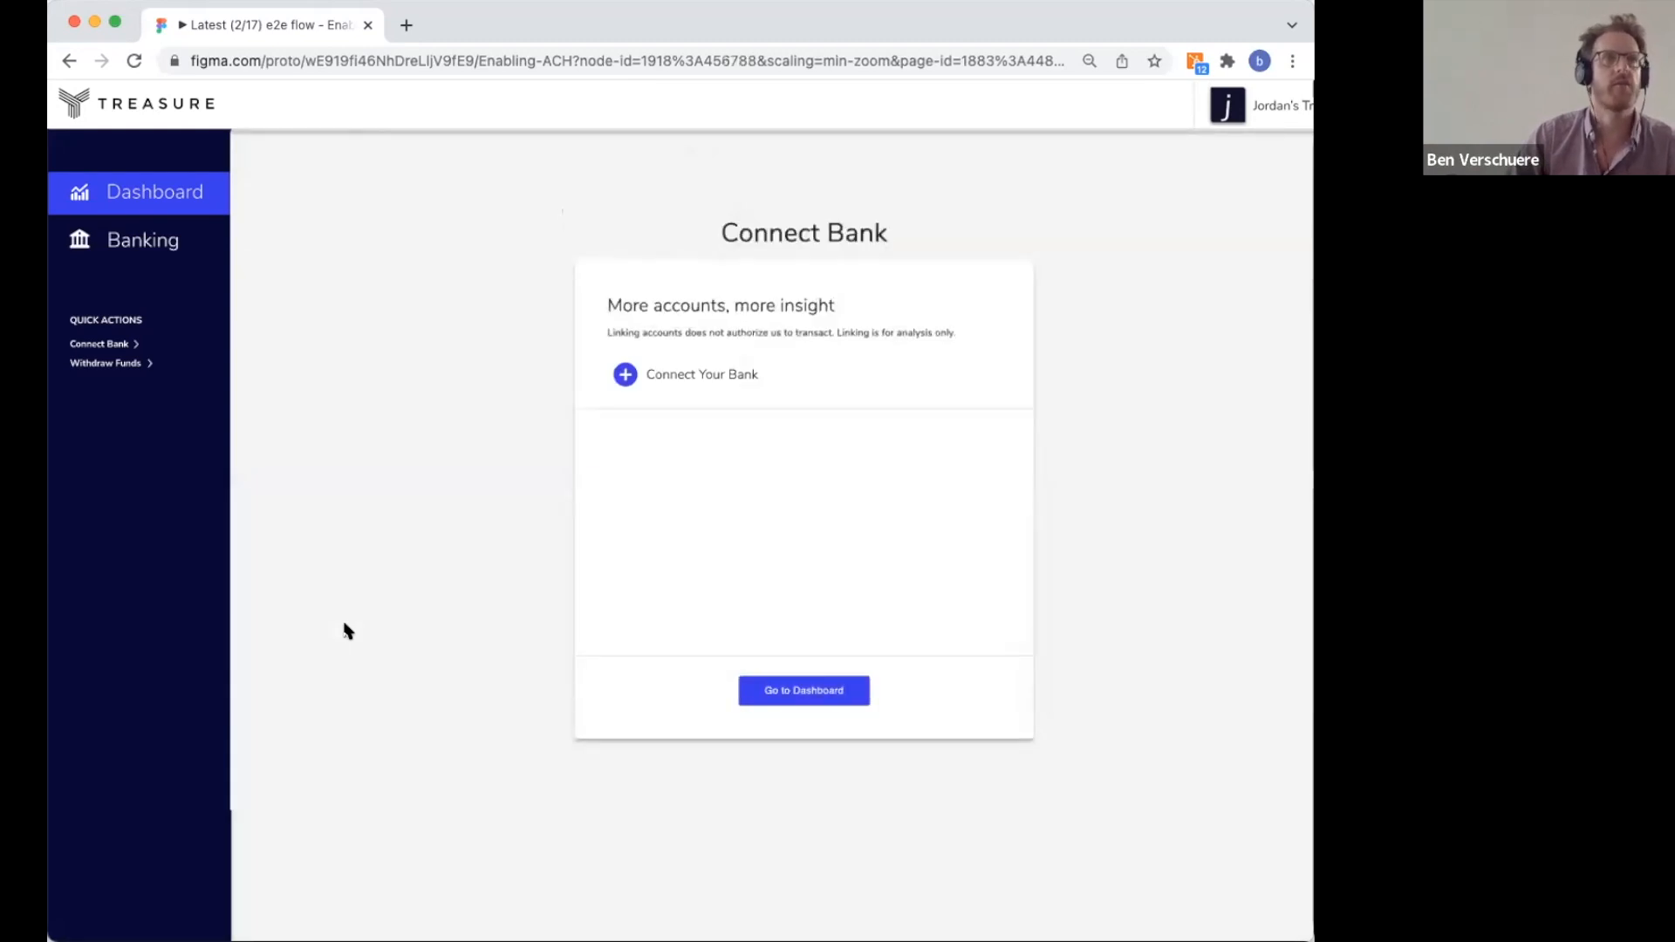
pyautogui.click(702, 375)
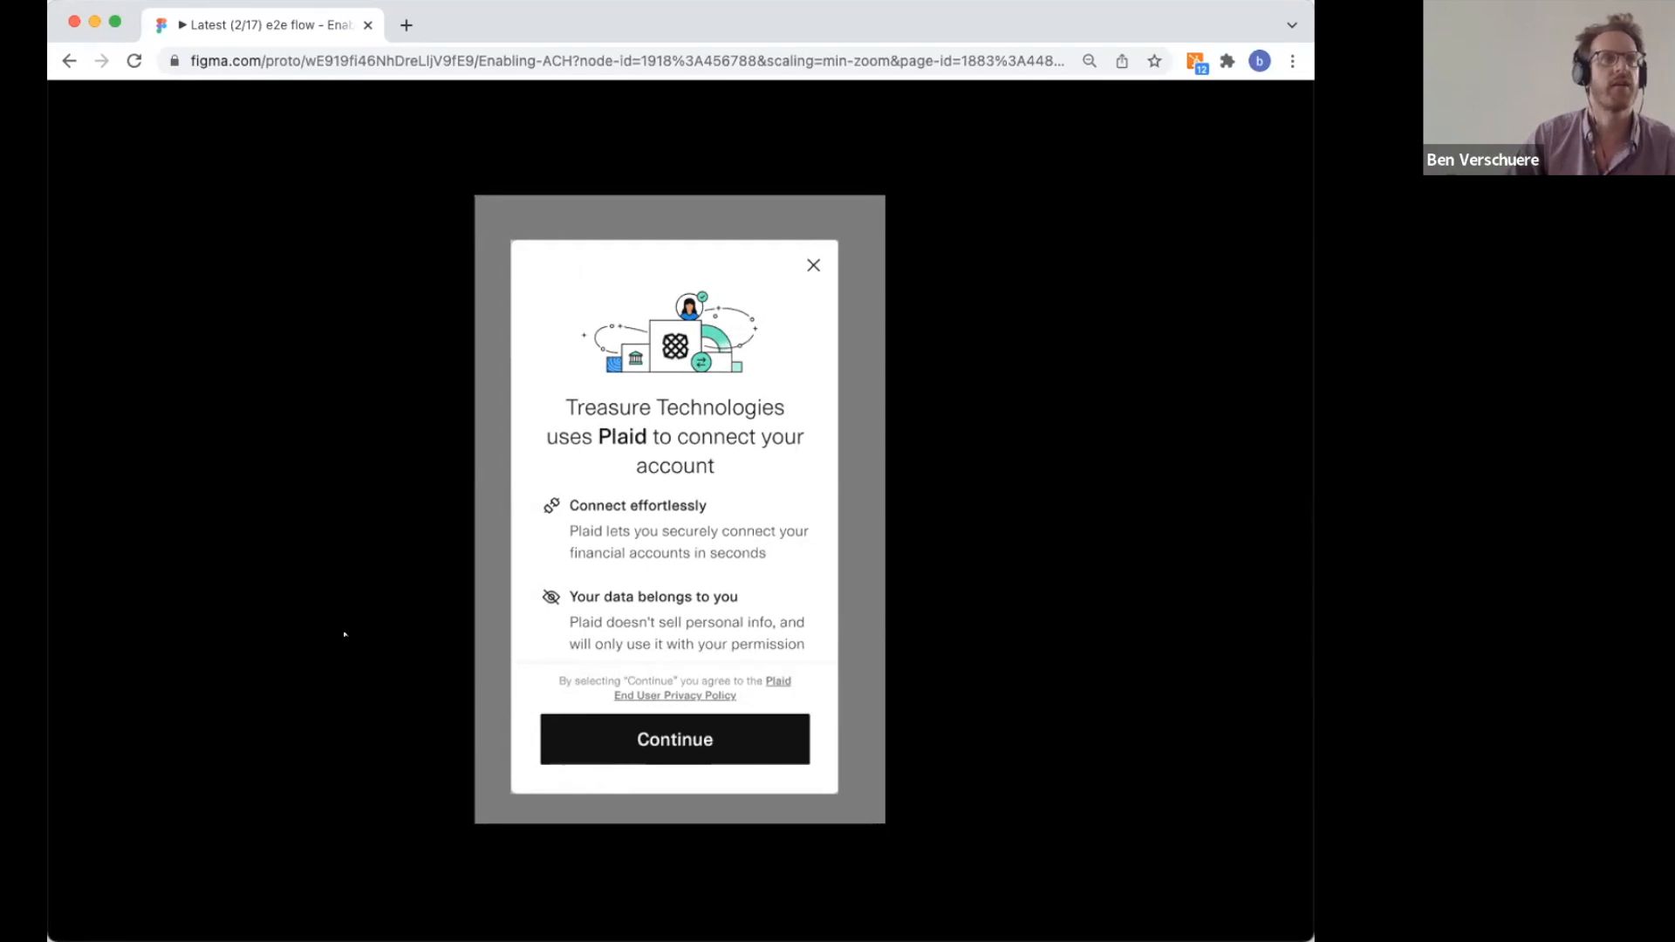
pyautogui.click(674, 738)
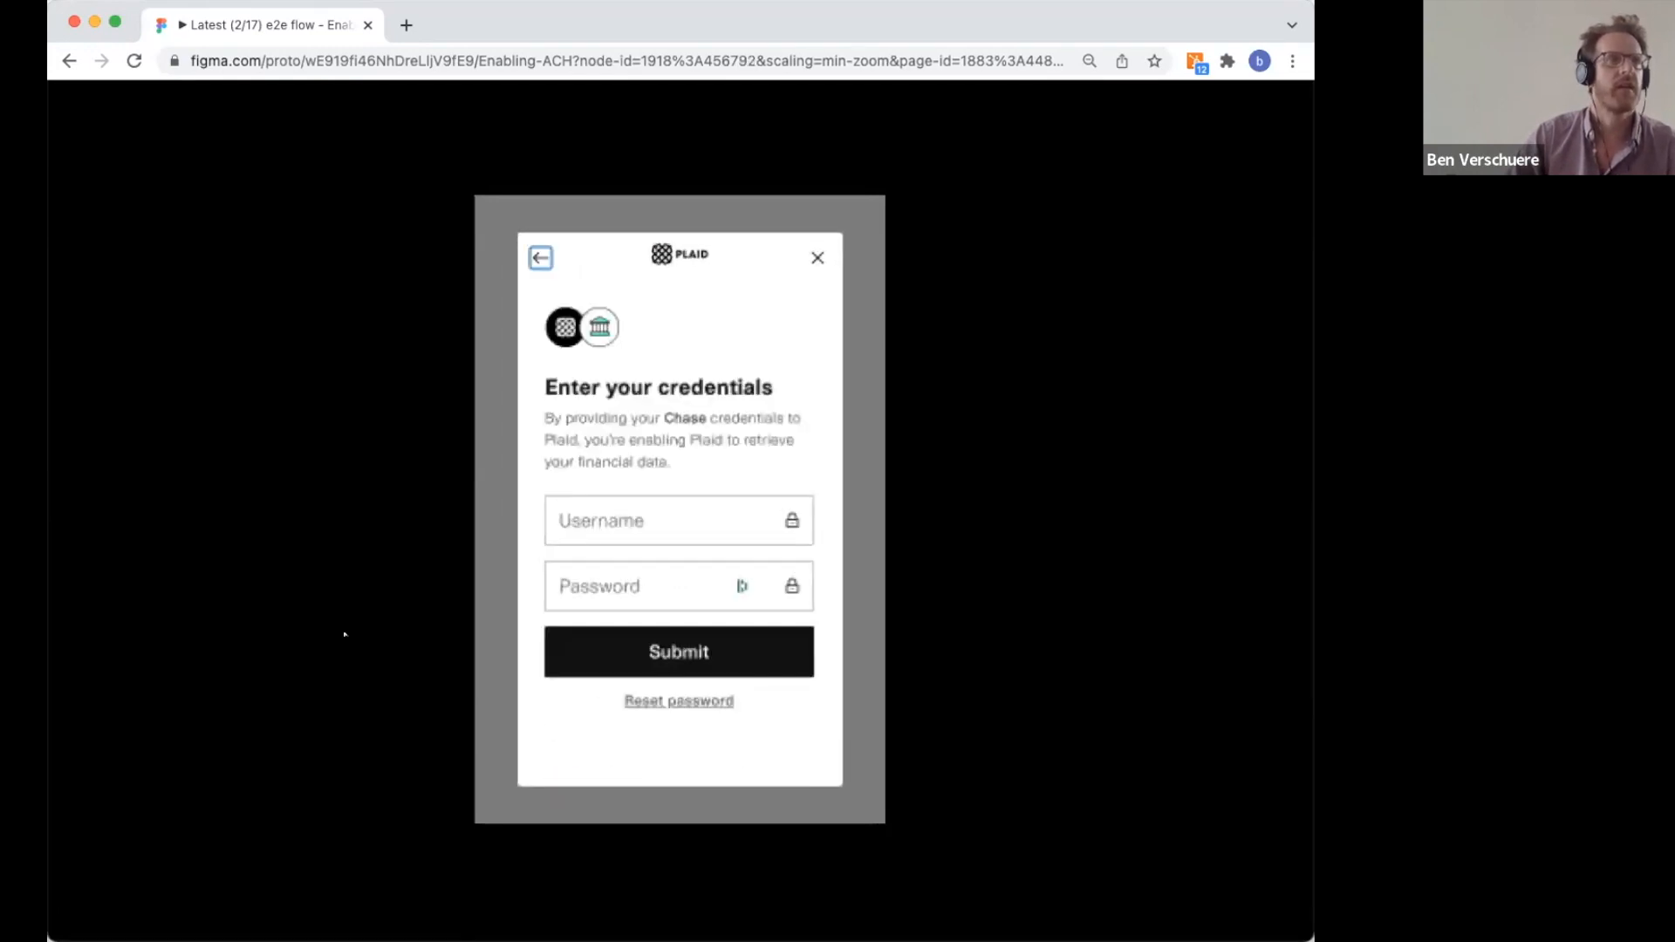
pyautogui.click(678, 652)
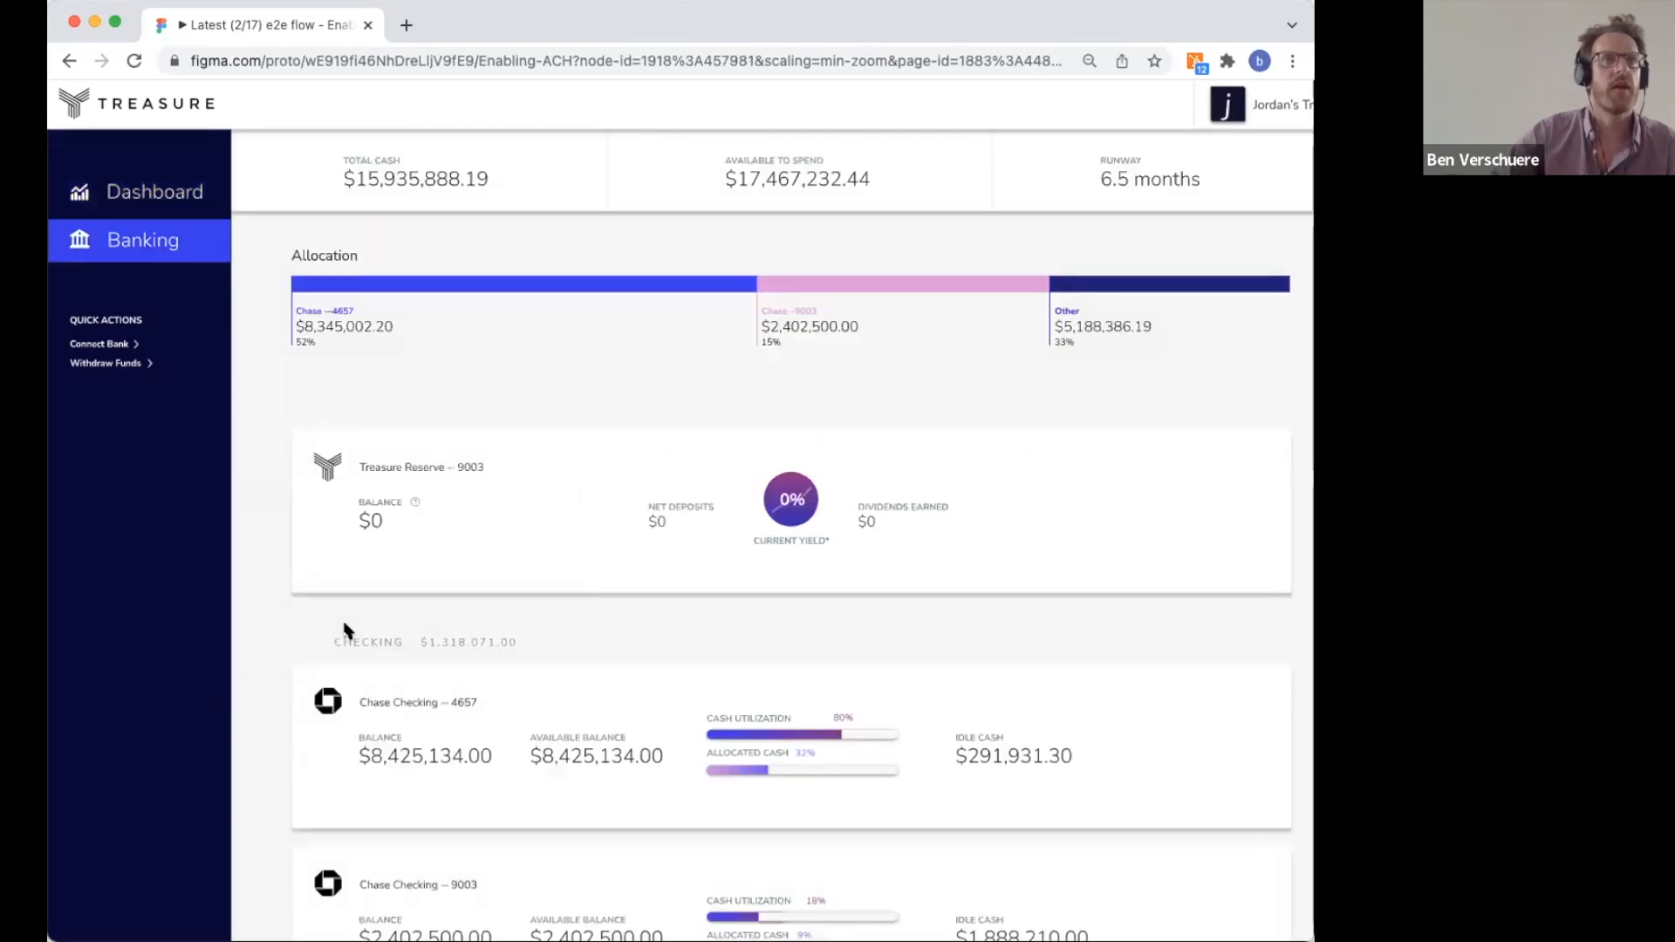
# Scroll down the Banking page to the Silicon Valley Bank and First Republic accounts
pyautogui.scroll(-3)
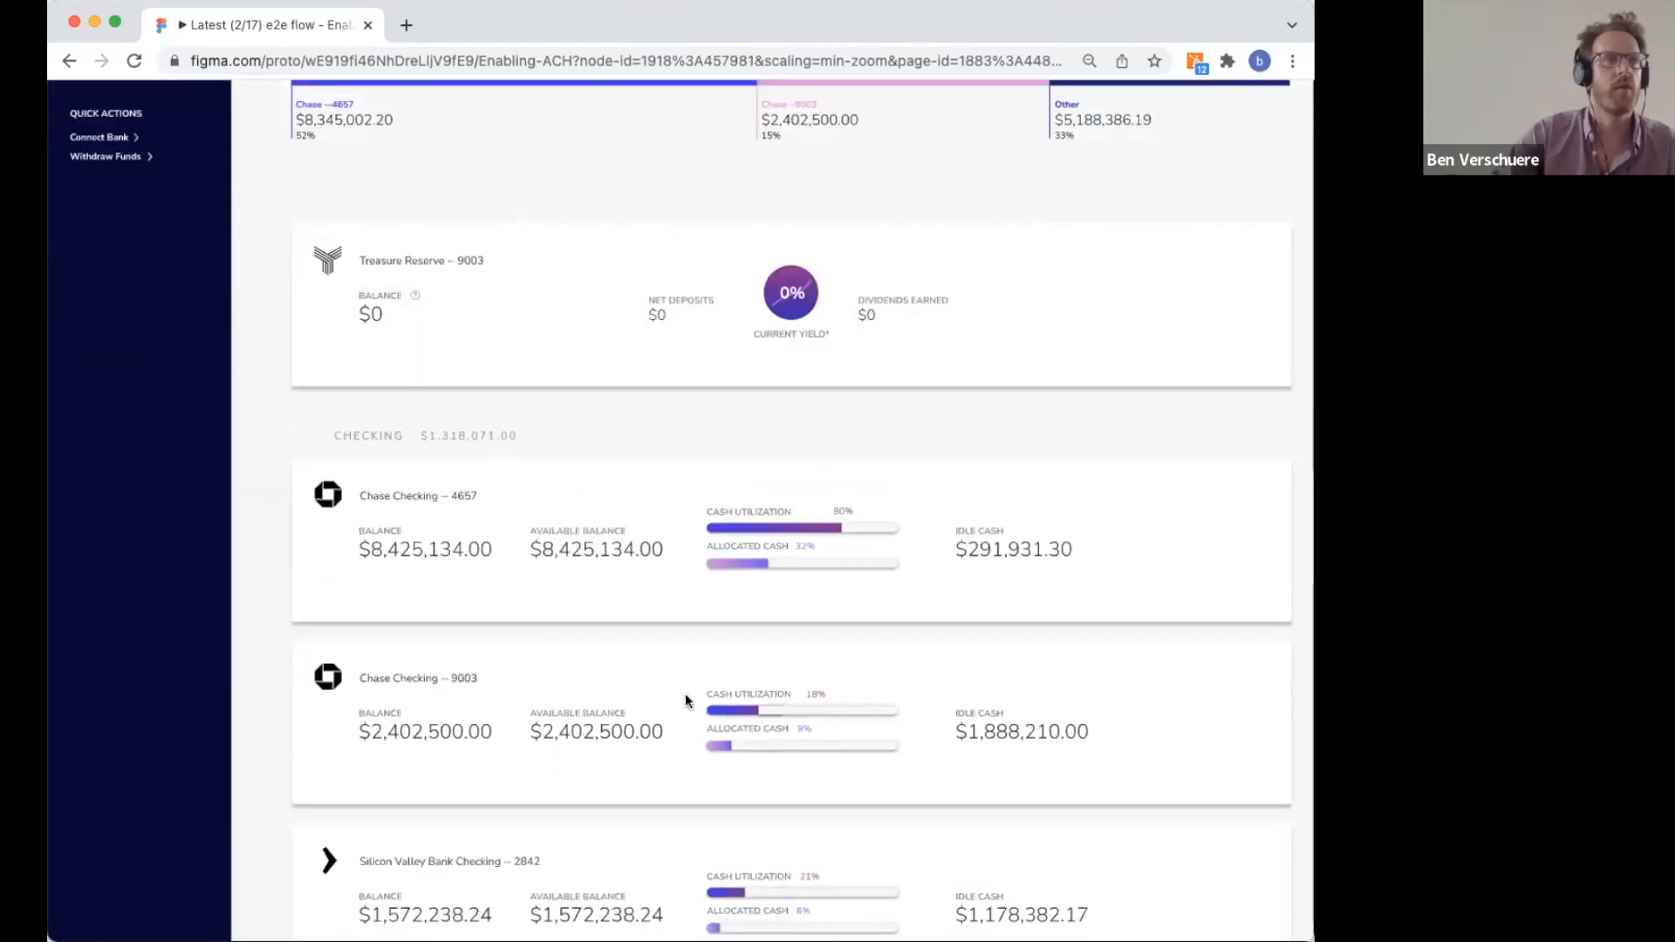
pyautogui.scroll(-3)
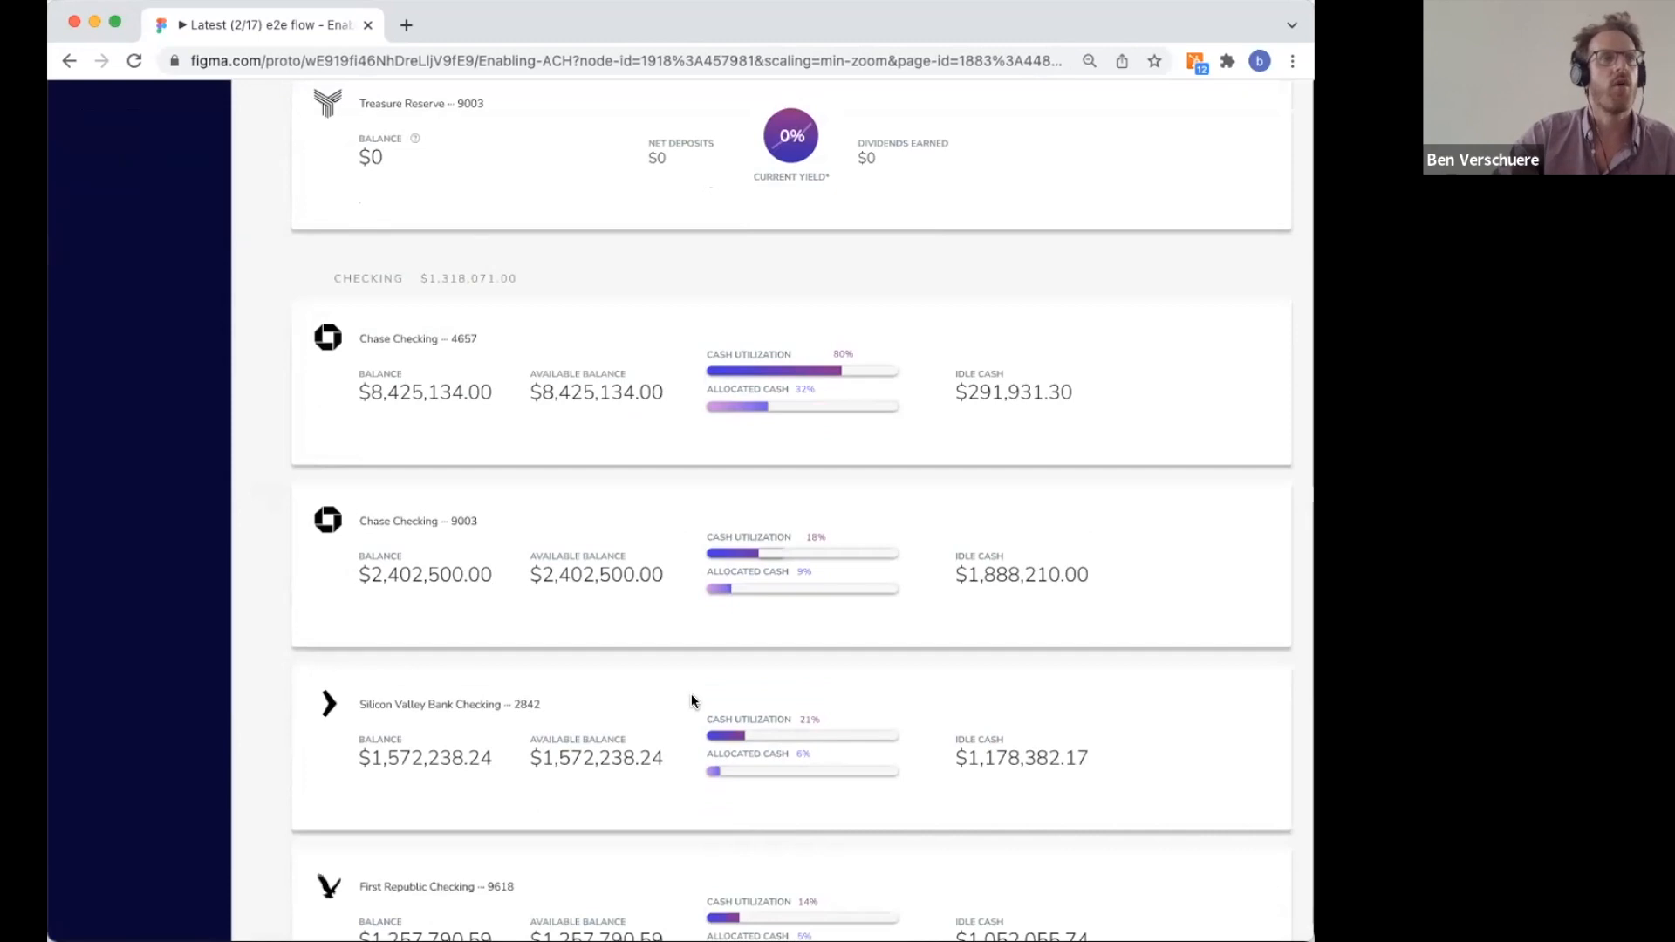
pyautogui.scroll(-3)
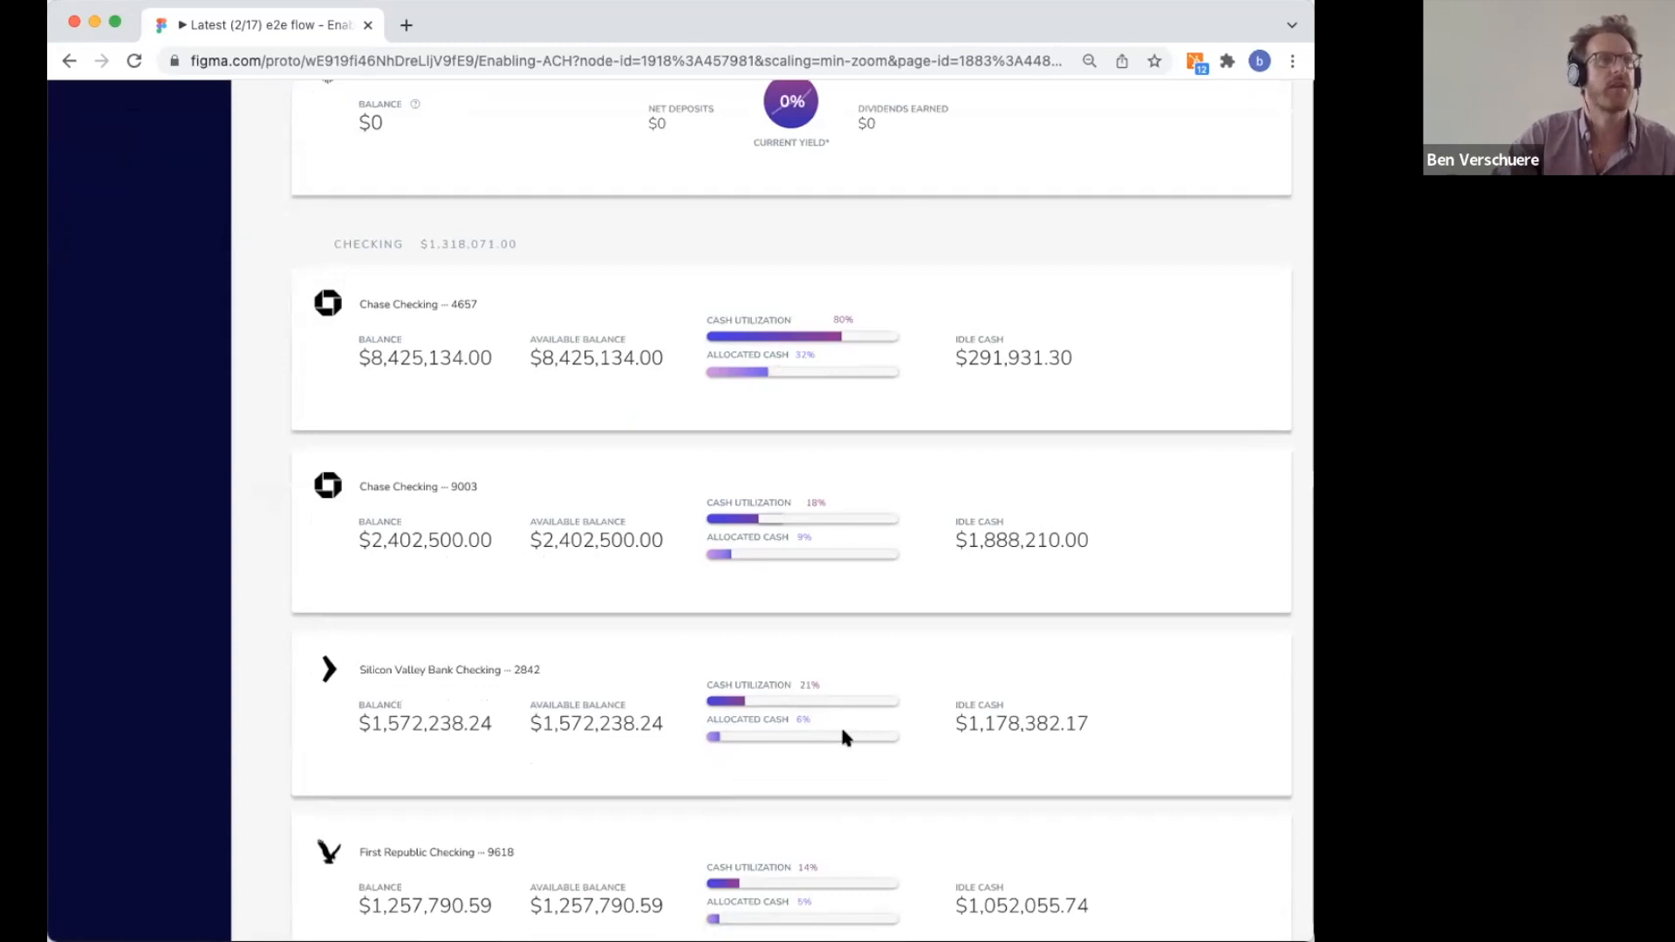
pyautogui.moveTo(837, 338)
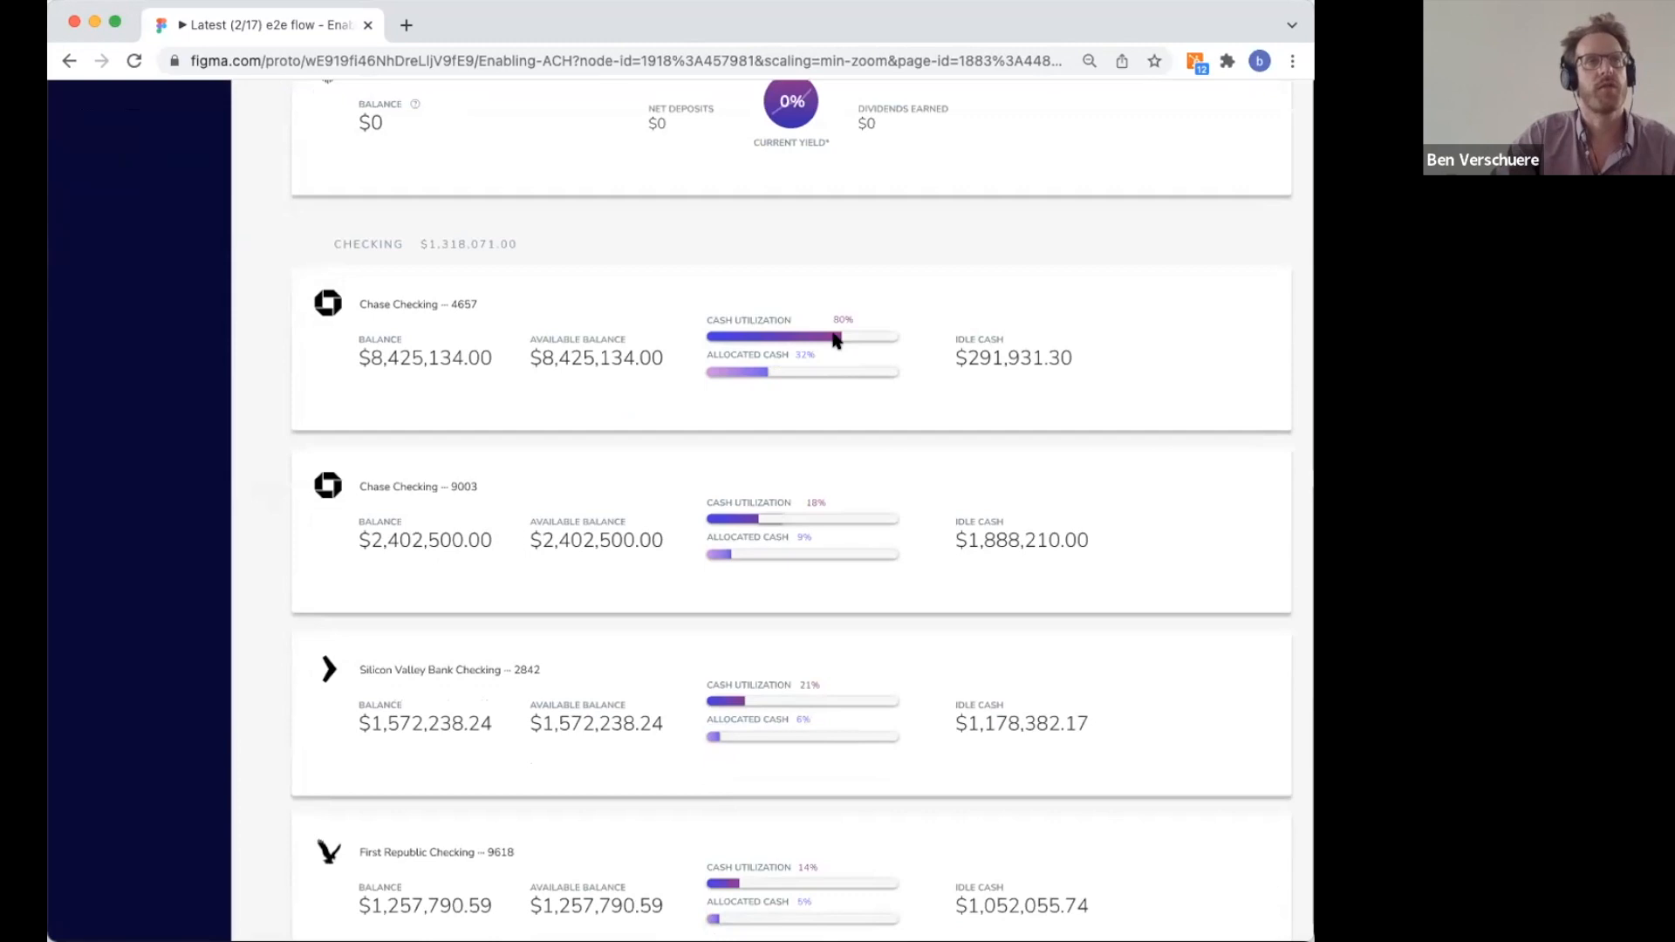
pyautogui.moveTo(481, 670)
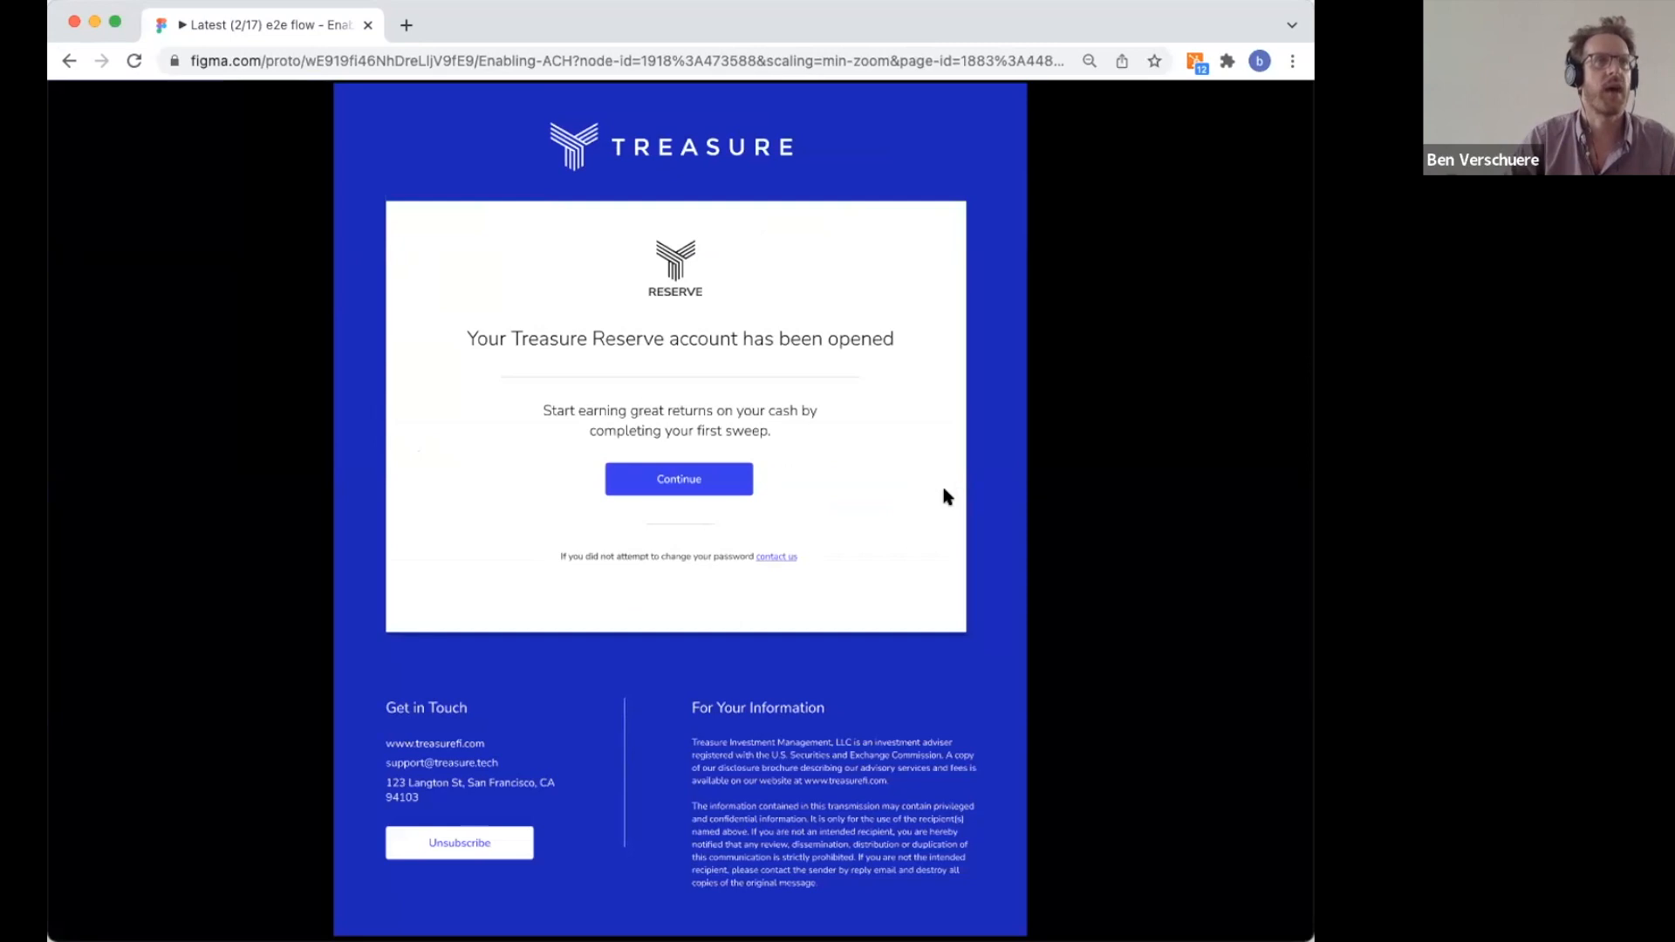
# Continue from the reserve-opened email and start a sweep into Treasure Reserve
pyautogui.click(679, 479)
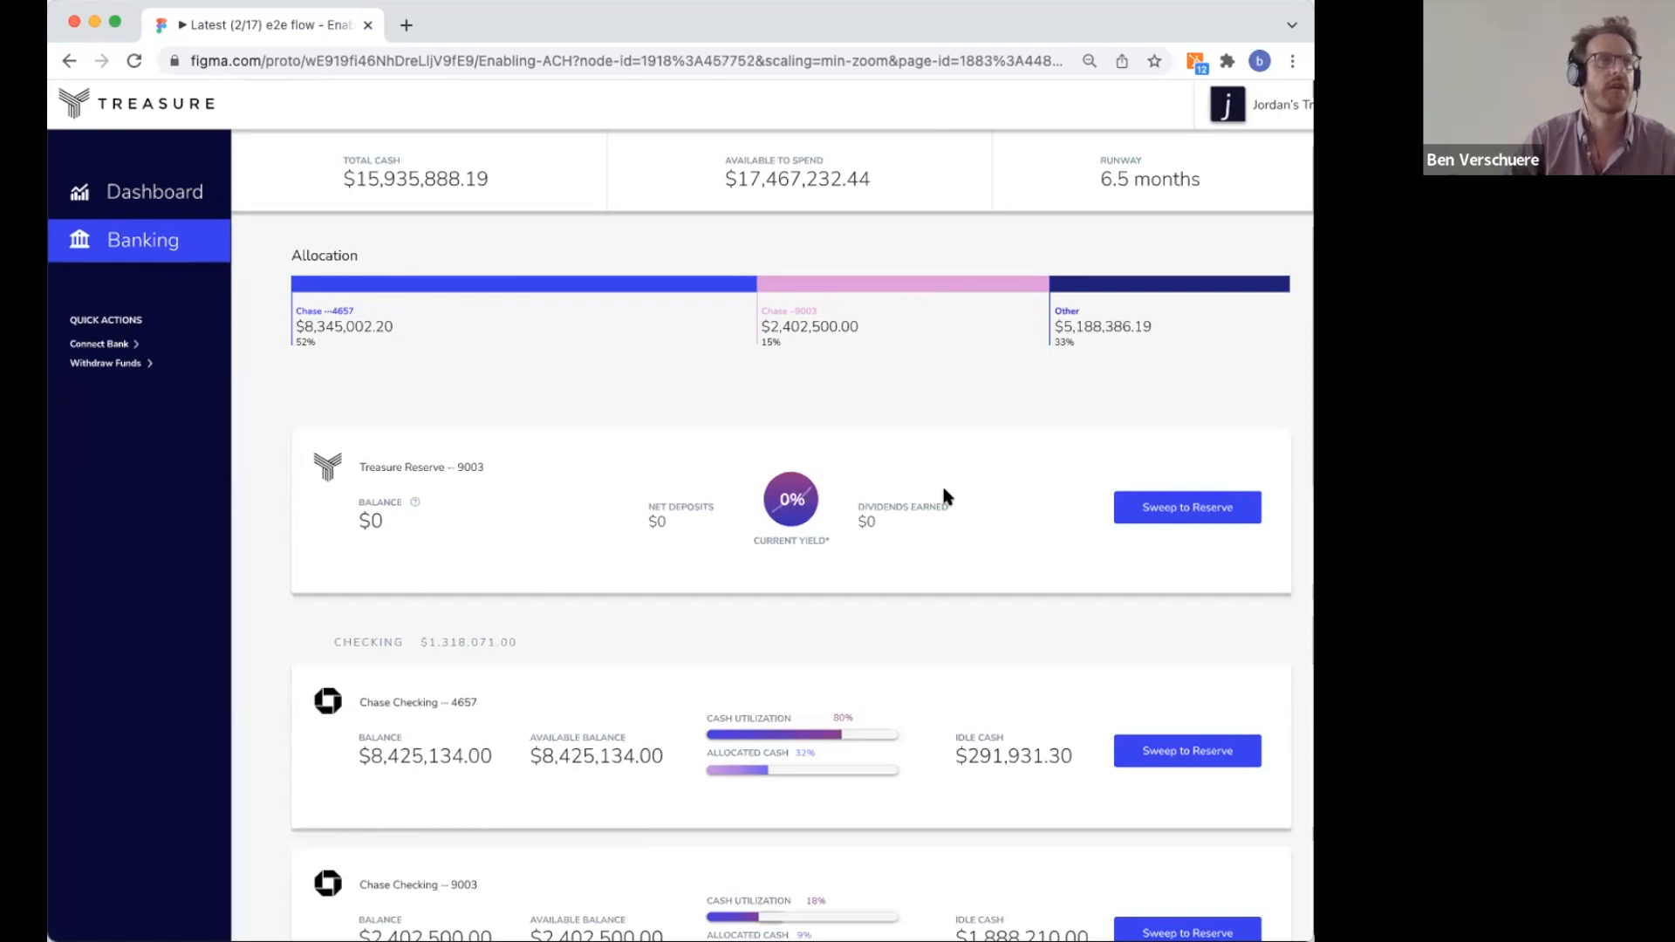
pyautogui.click(1185, 506)
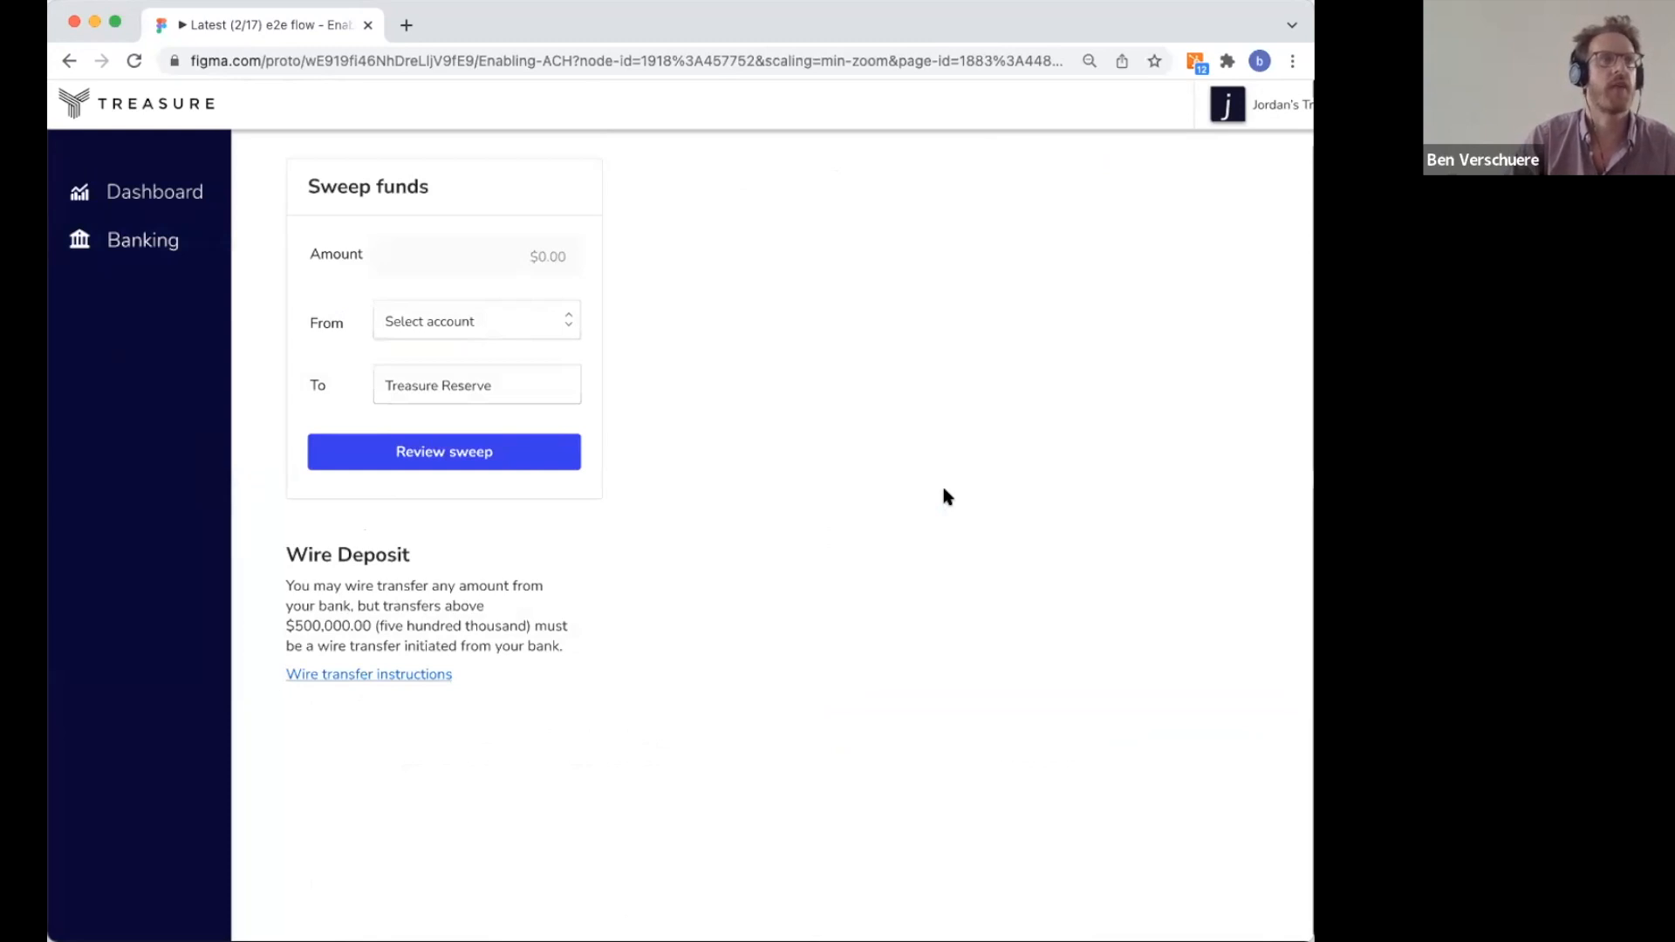
# Sweep $40,000 from Chase checking into Treasure Reserve, authorizing with the emailed code
pyautogui.click(475, 321)
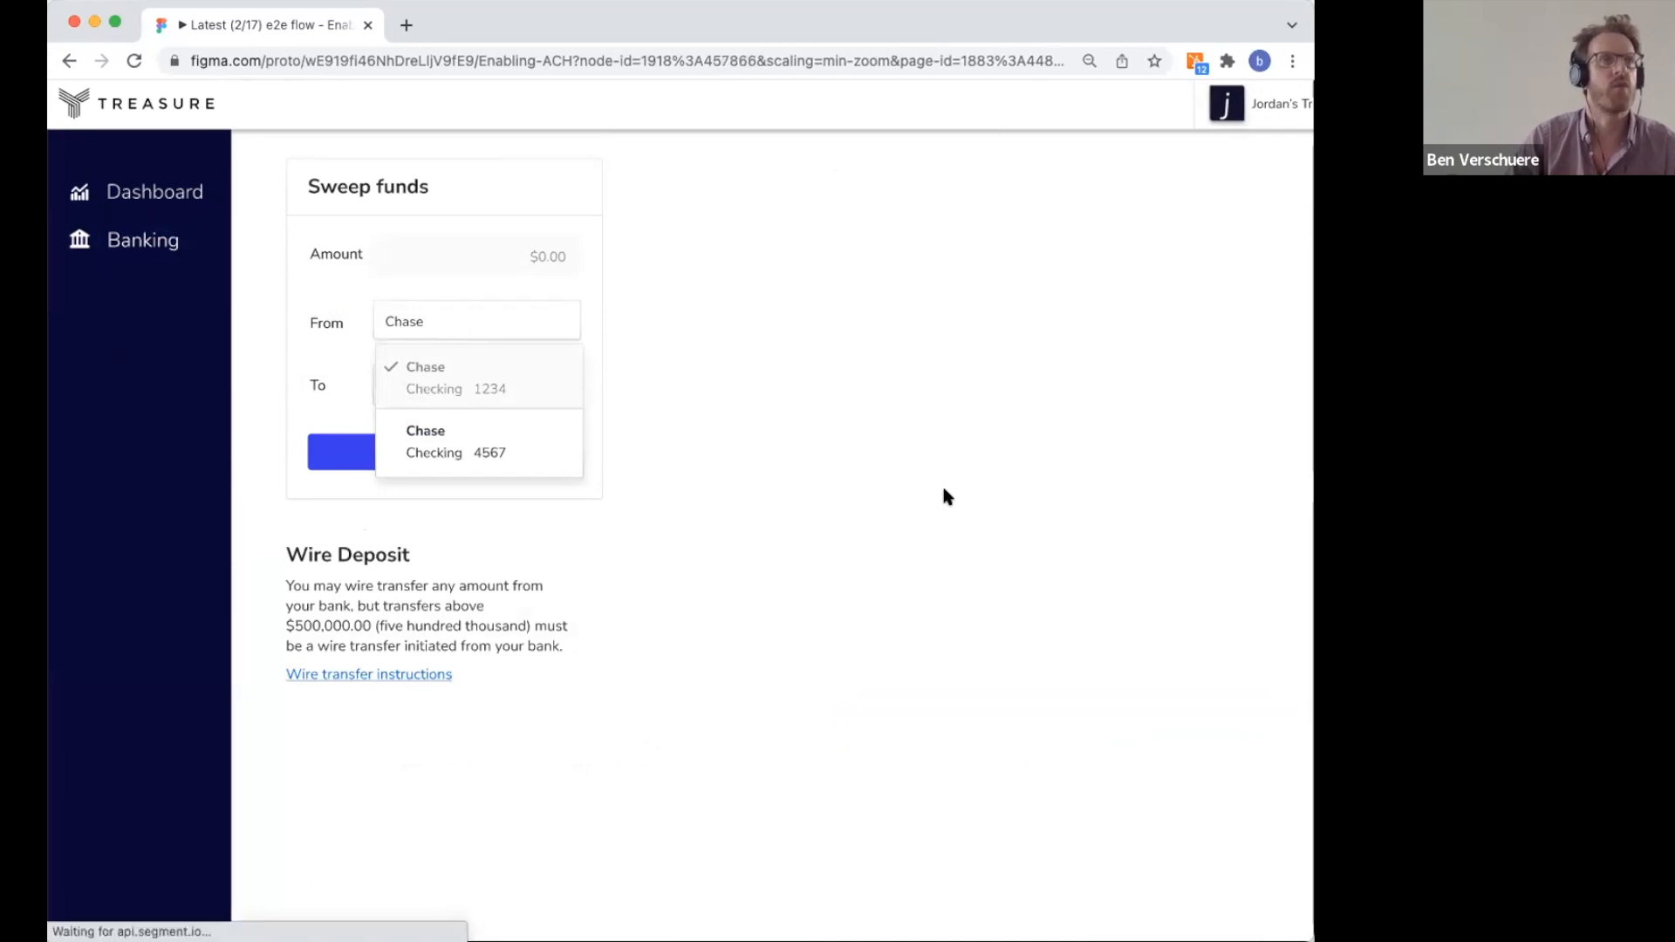
pyautogui.click(434, 376)
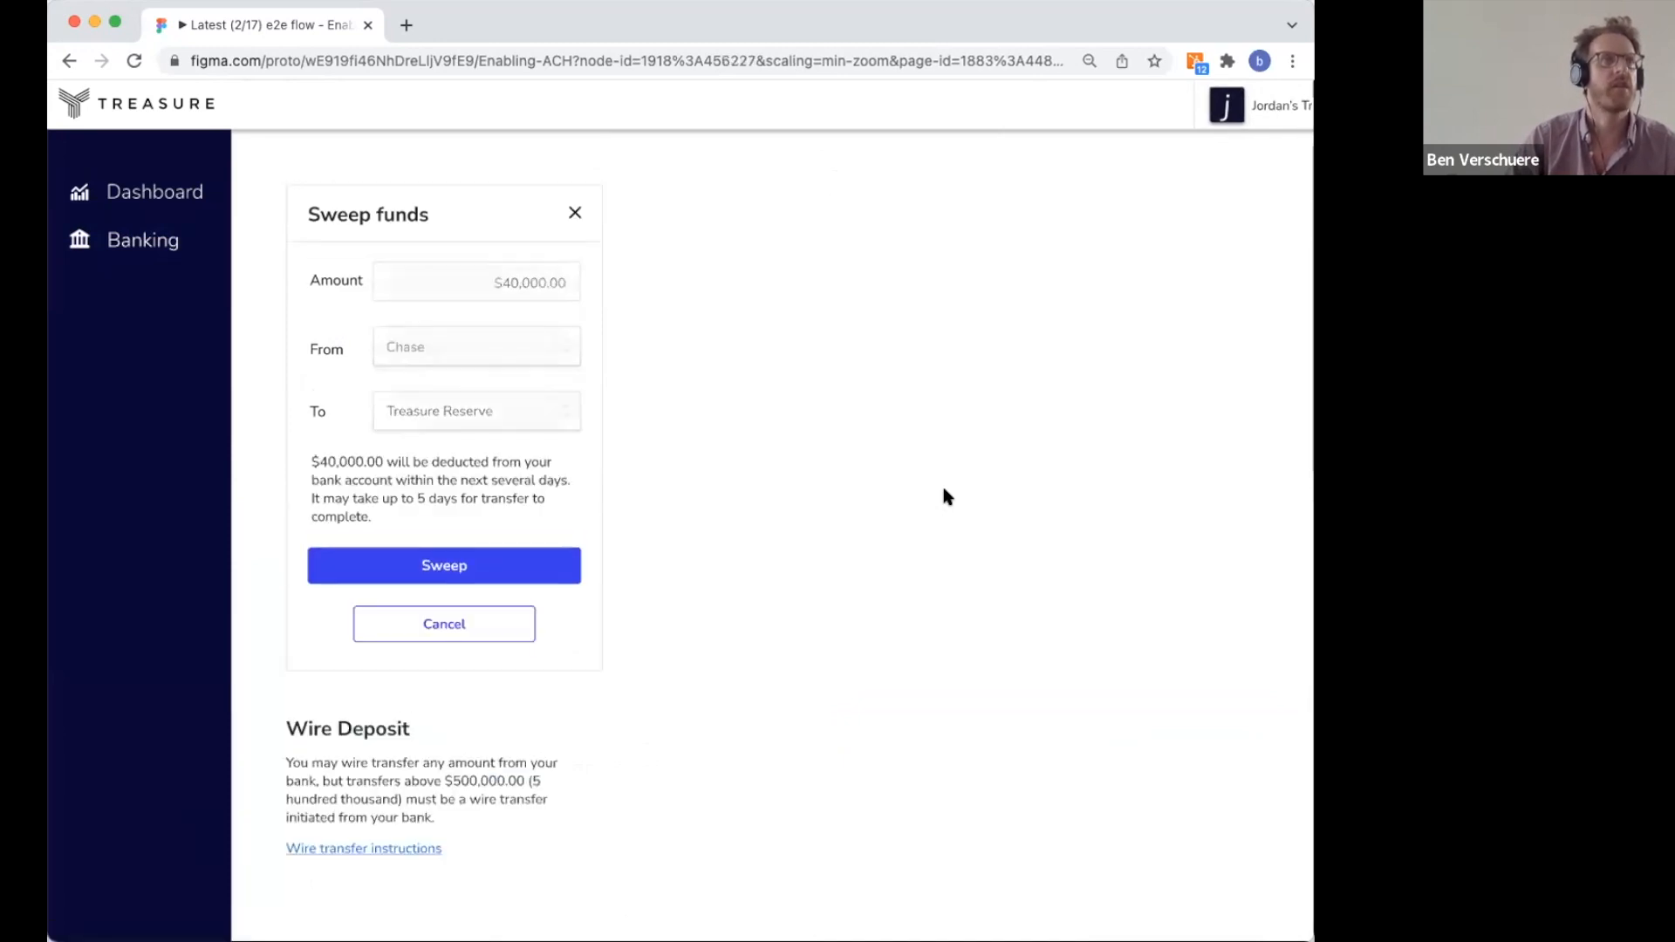
pyautogui.click(443, 565)
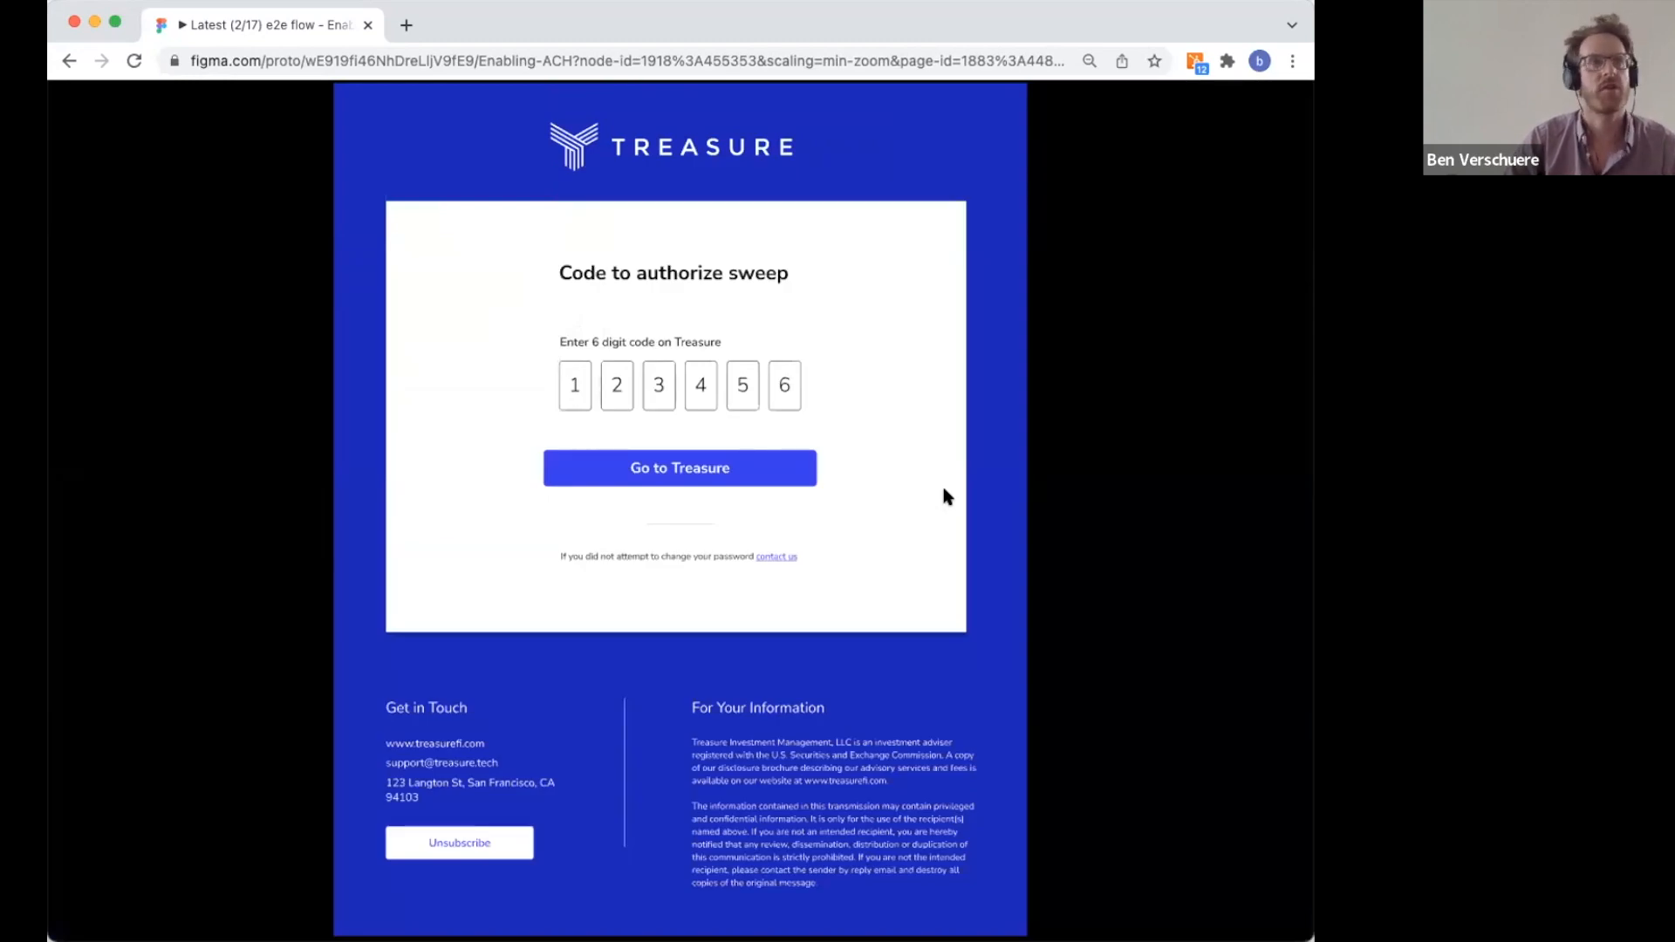
pyautogui.click(679, 468)
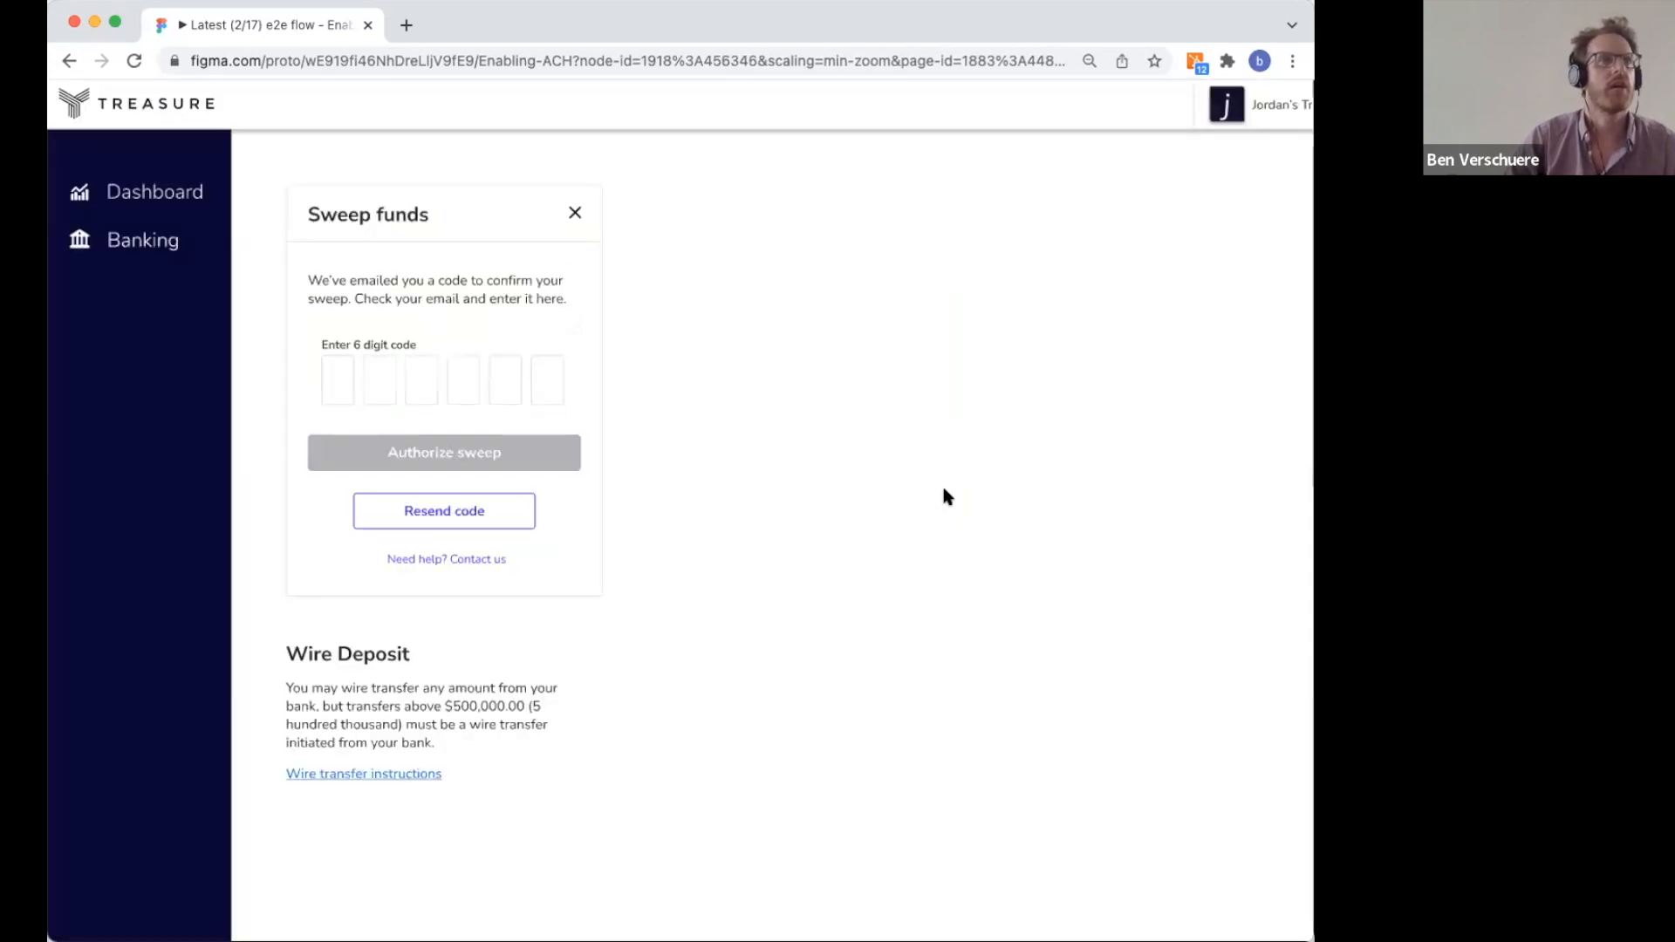
pyautogui.click(443, 452)
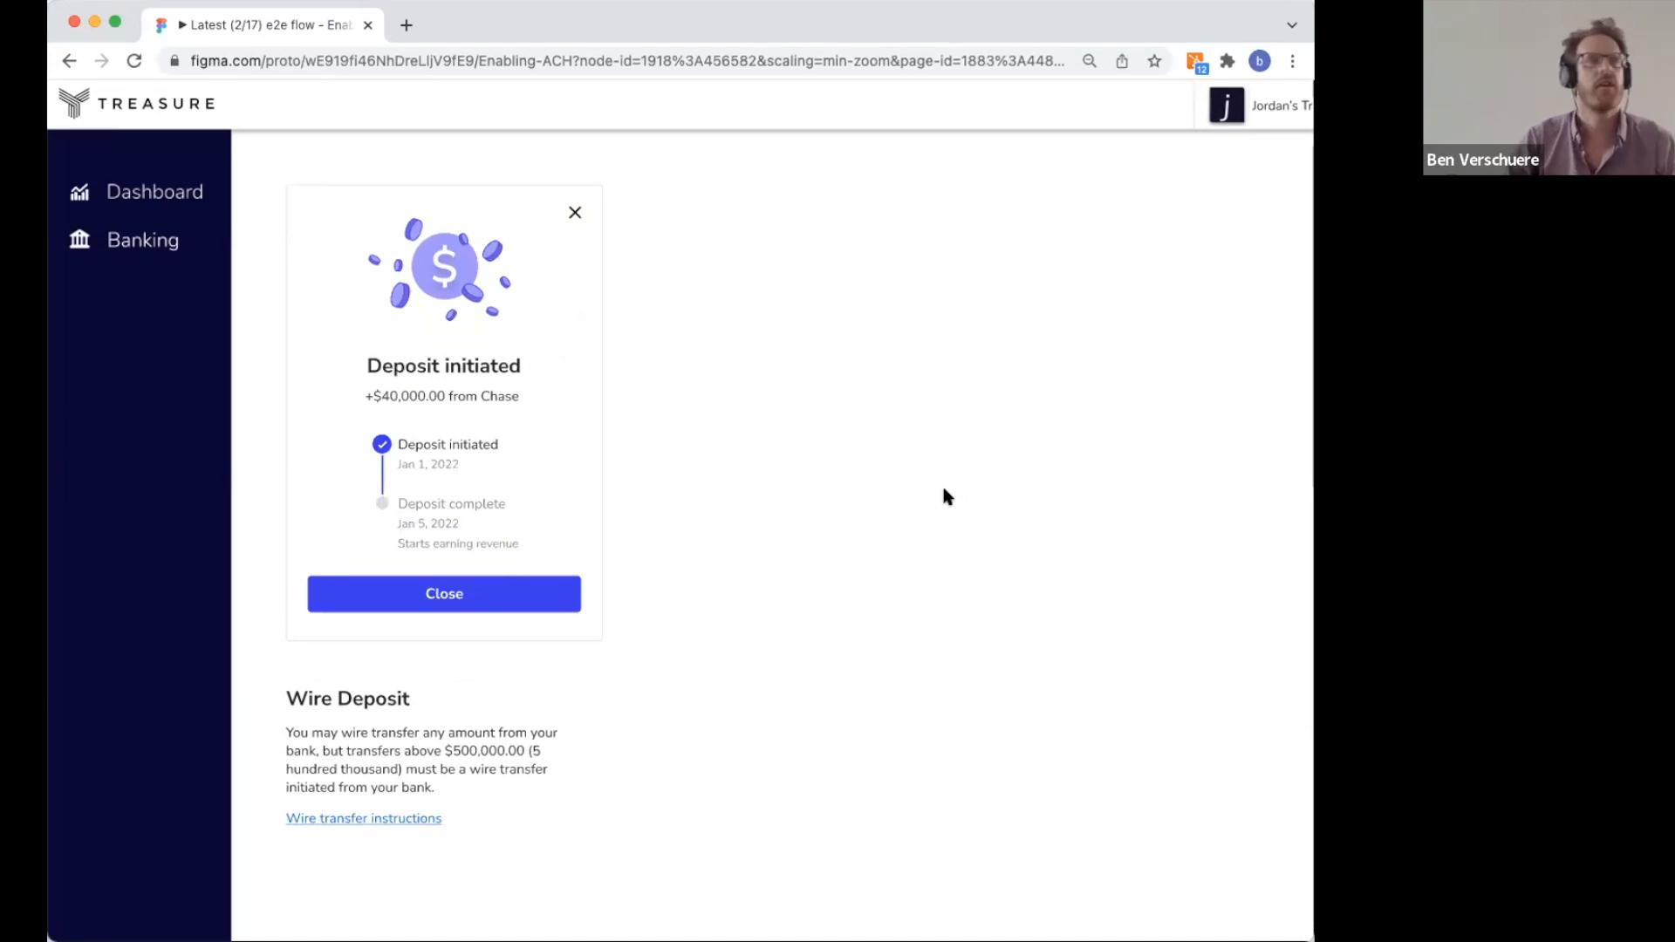
pyautogui.click(443, 594)
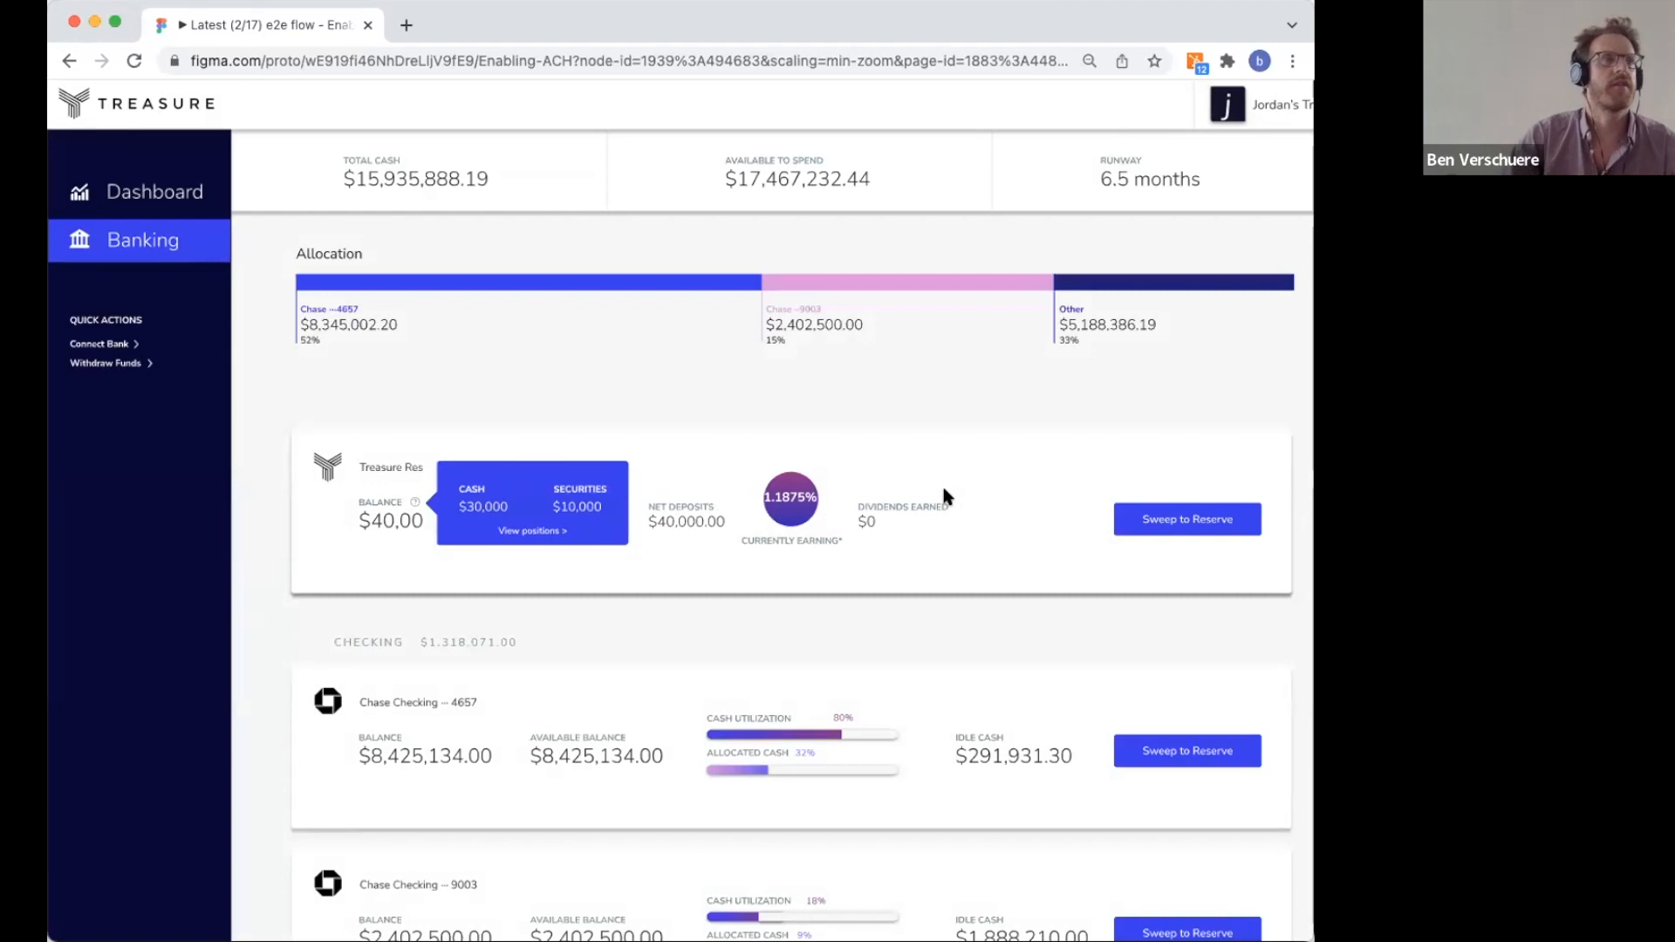
pyautogui.moveTo(1038, 809)
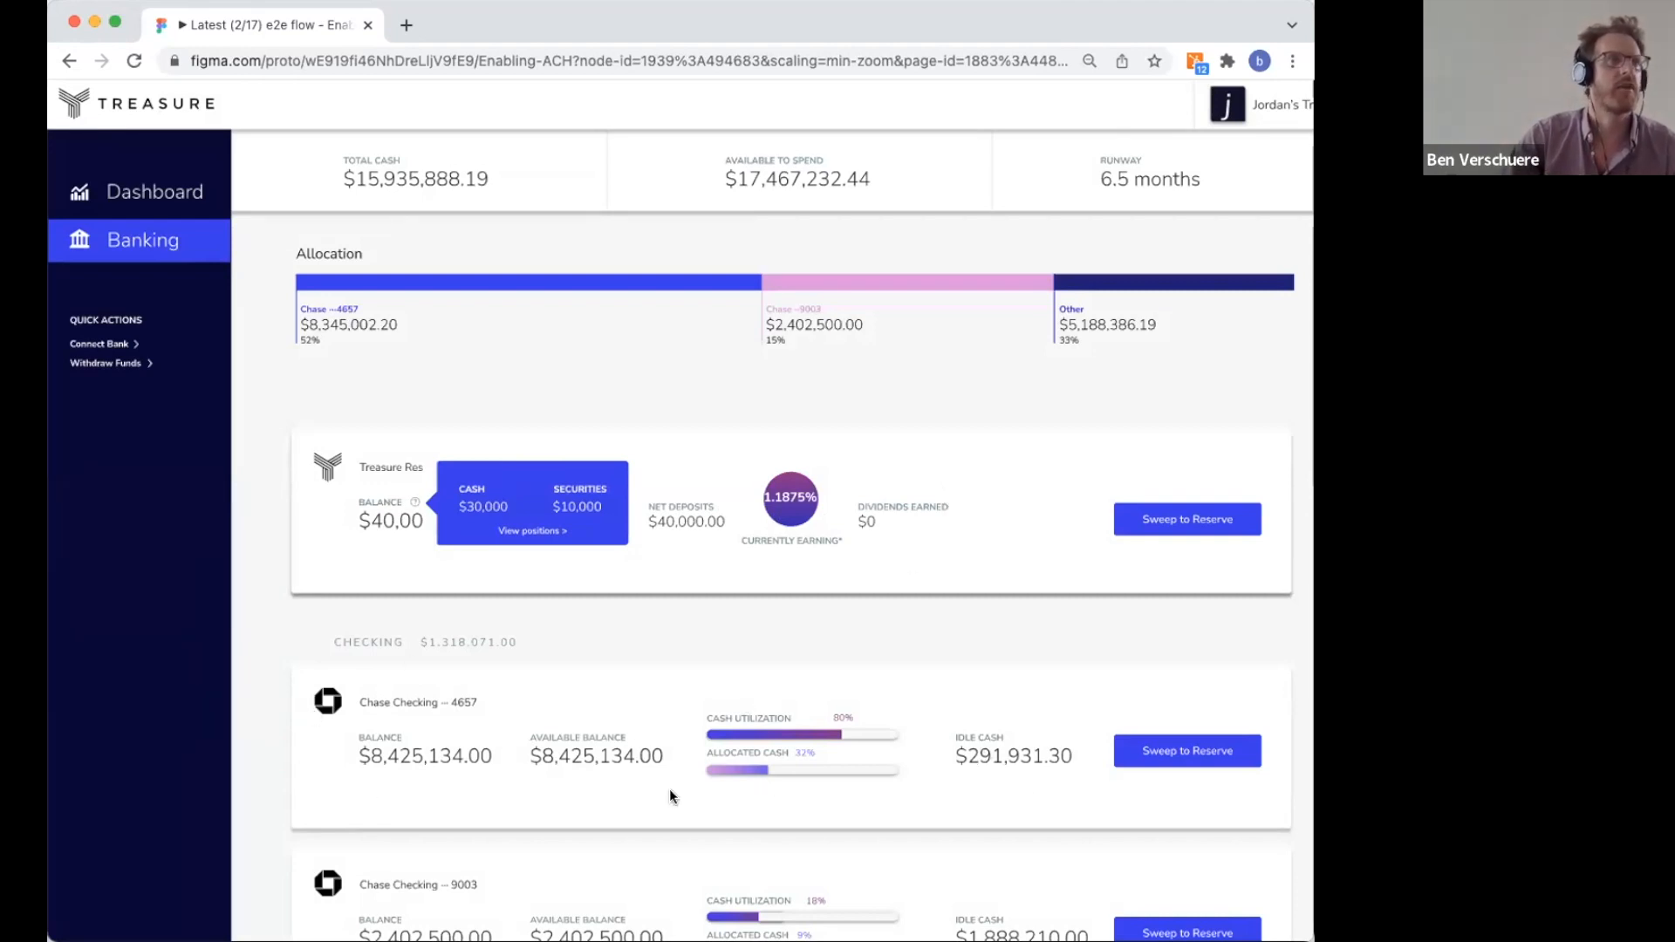
pyautogui.moveTo(606, 744)
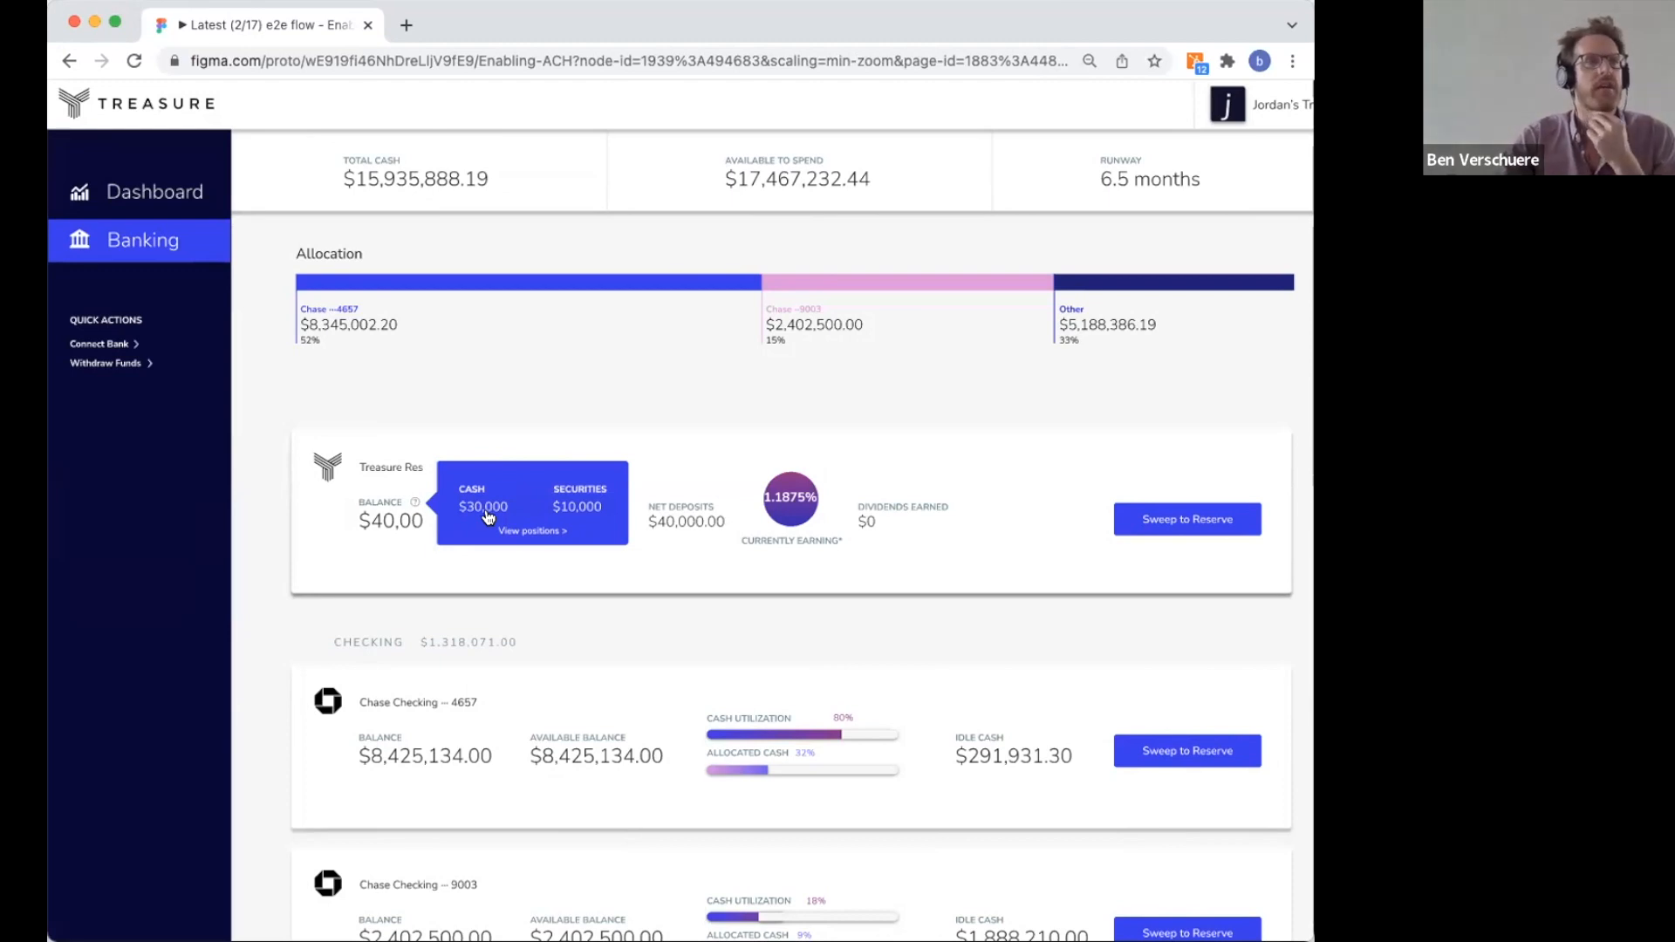
pyautogui.moveTo(822, 519)
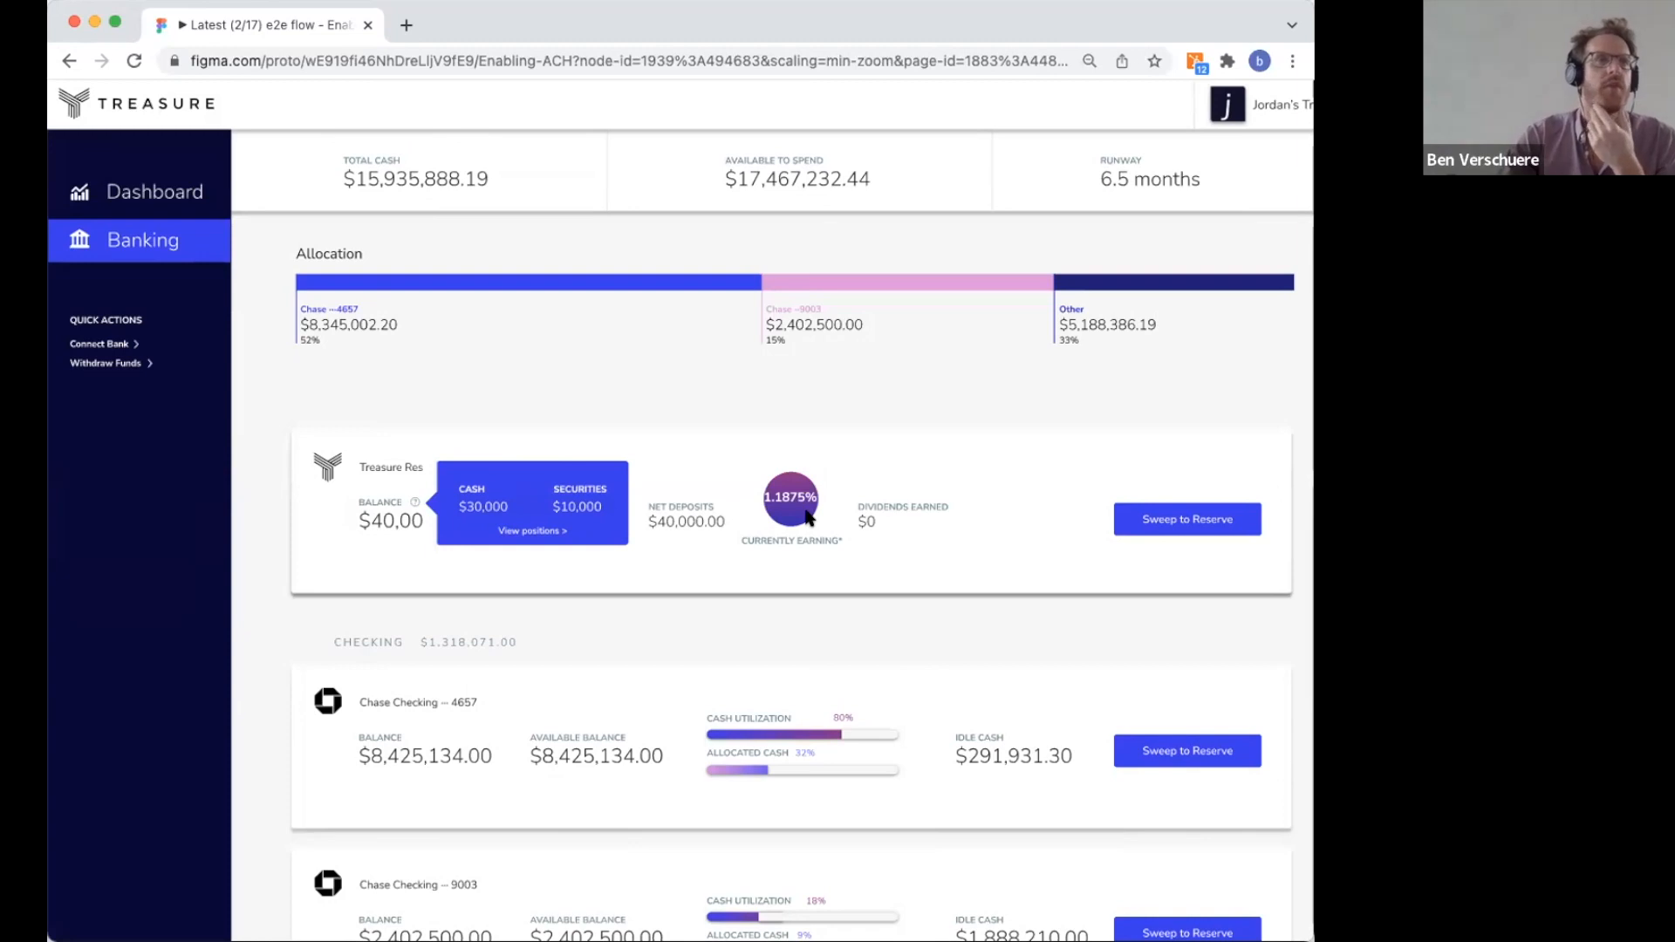
pyautogui.moveTo(567, 520)
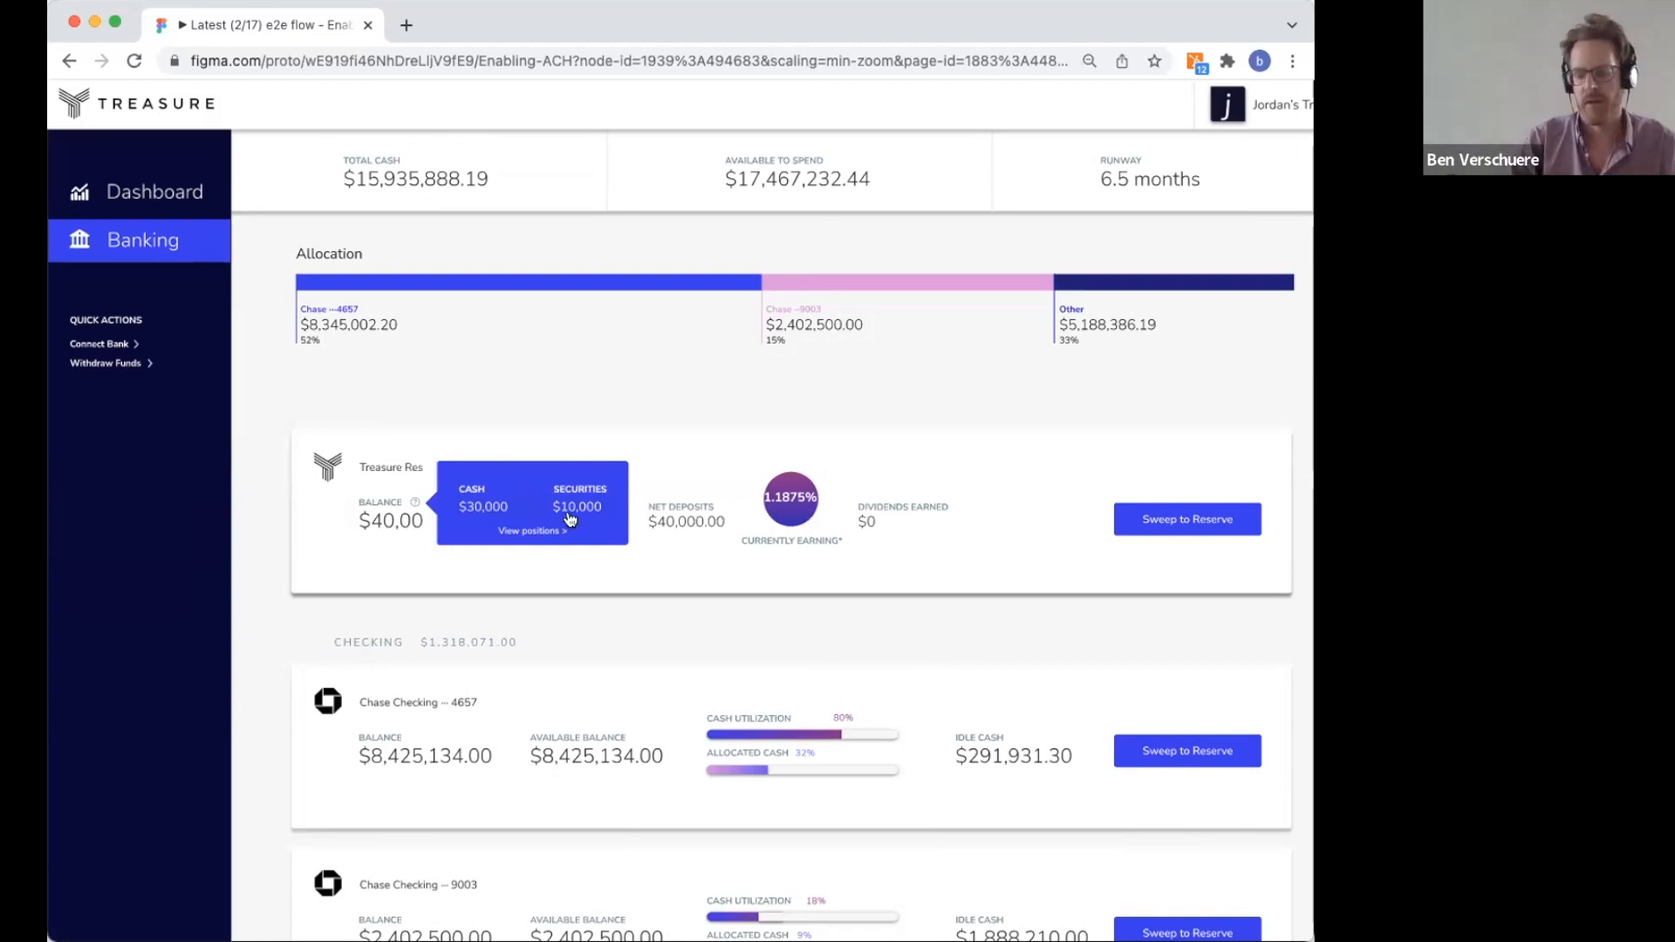
# View the Treasure Reserve positions breakdown from the cash/securities popover
pyautogui.click(528, 532)
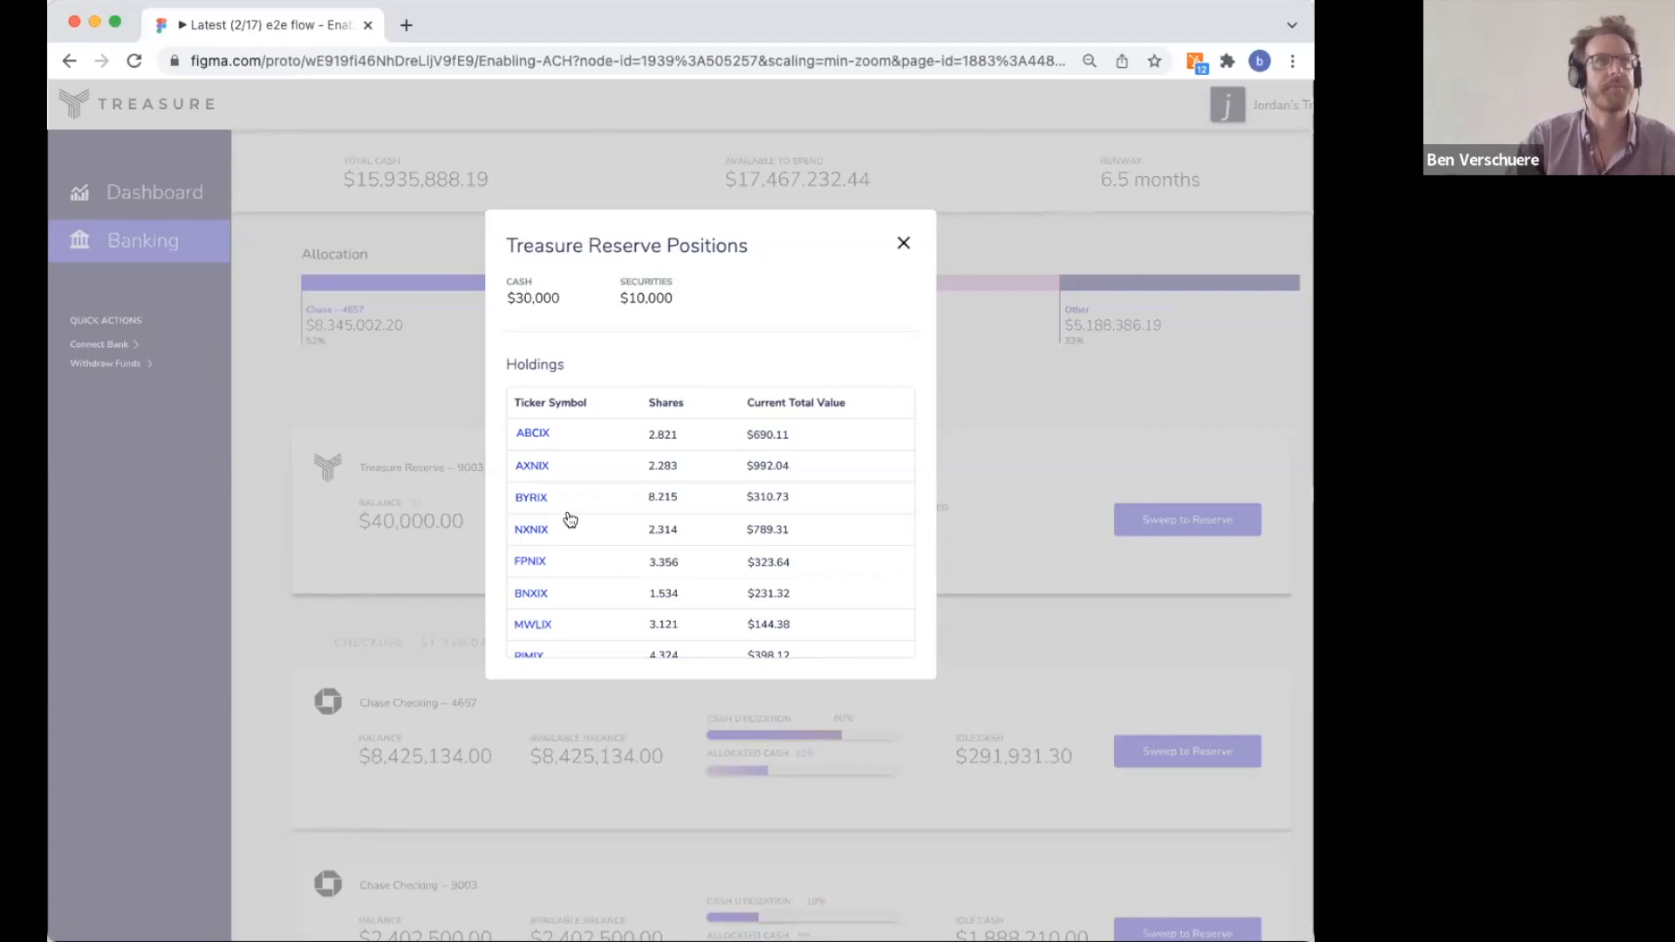
# Close the Treasure Reserve Positions window
pyautogui.click(903, 243)
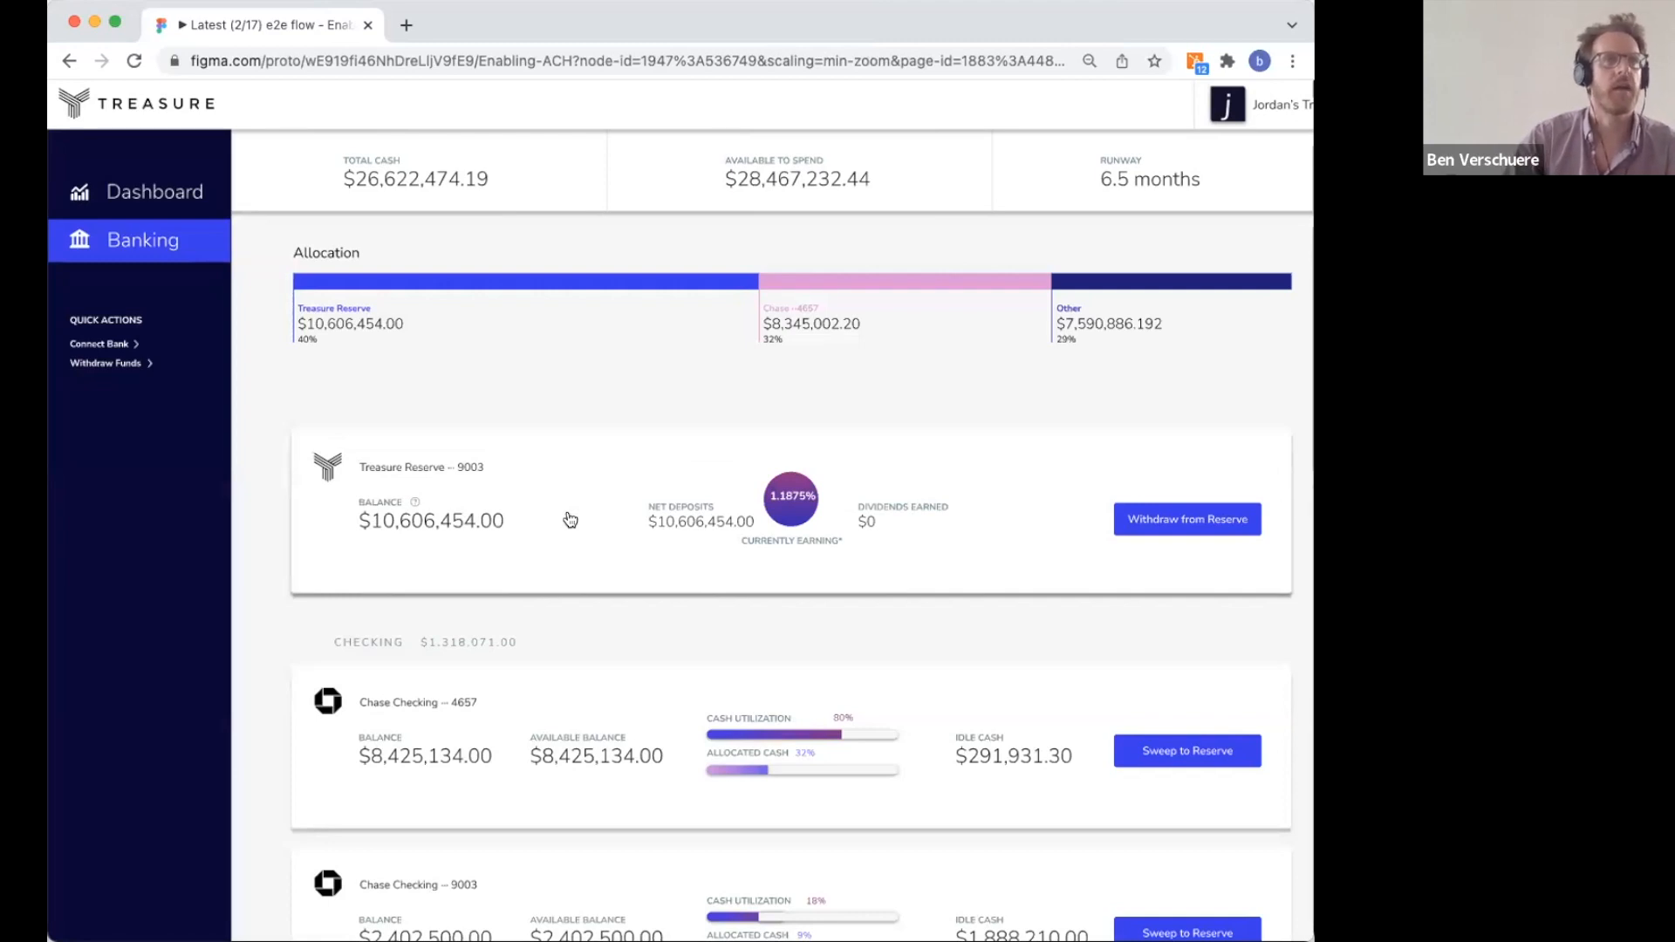
# Return to the Dashboard showing $10,606,454 in Treasure Reserve and $26,622,474 total cash
pyautogui.click(1186, 519)
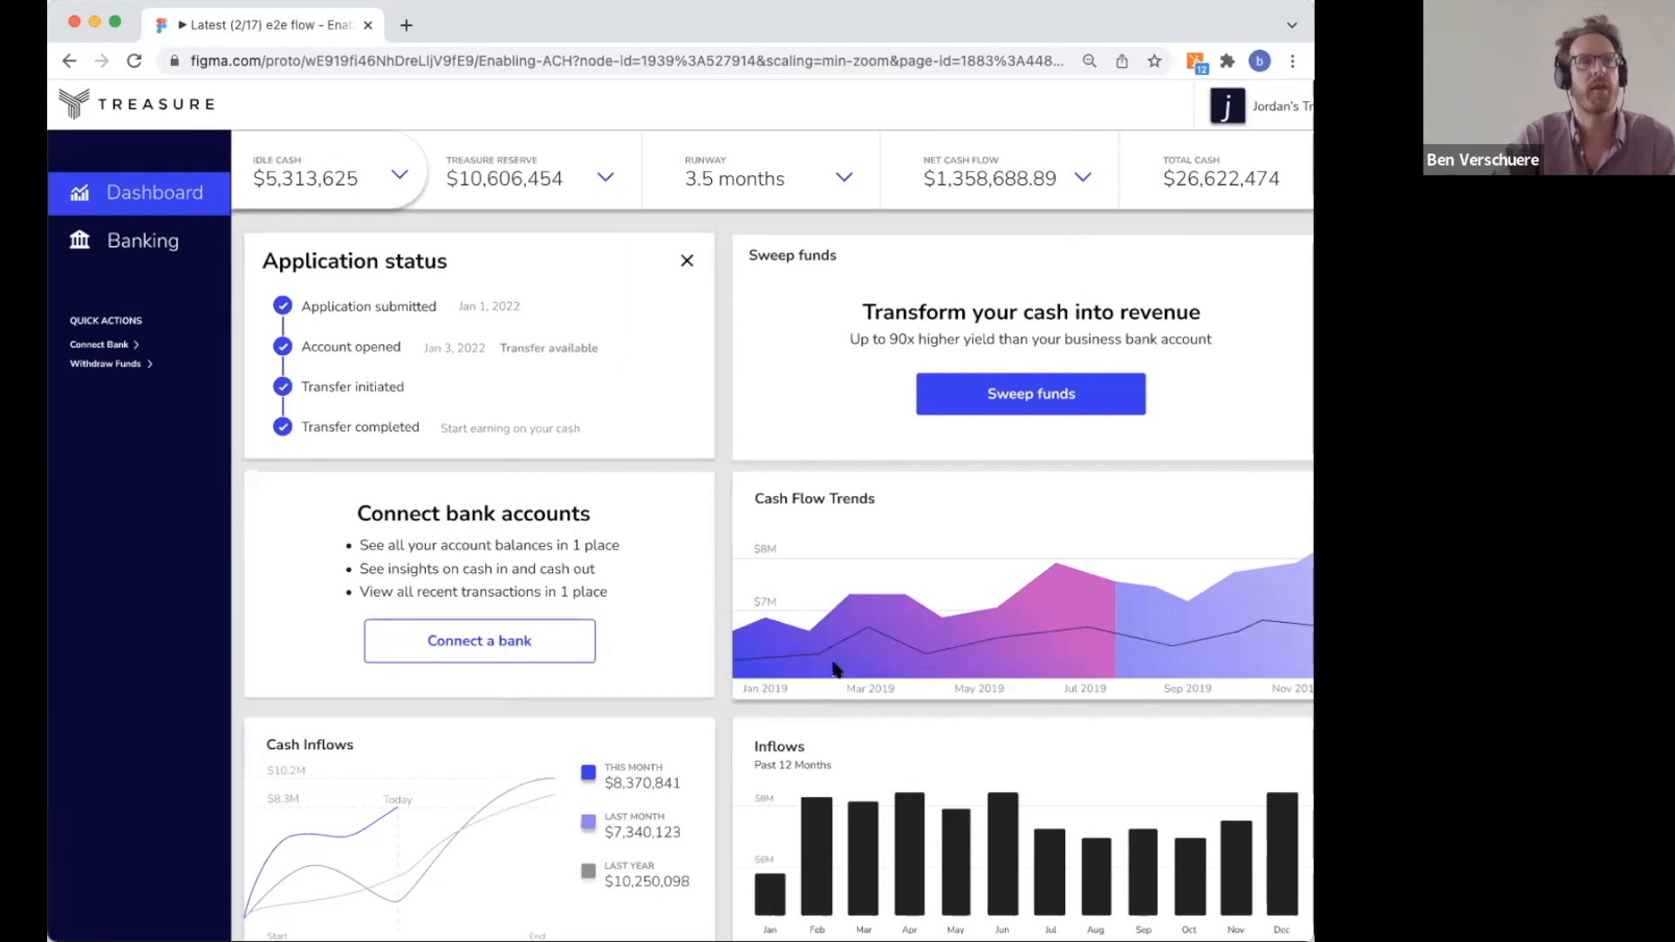
pyautogui.scroll(-3)
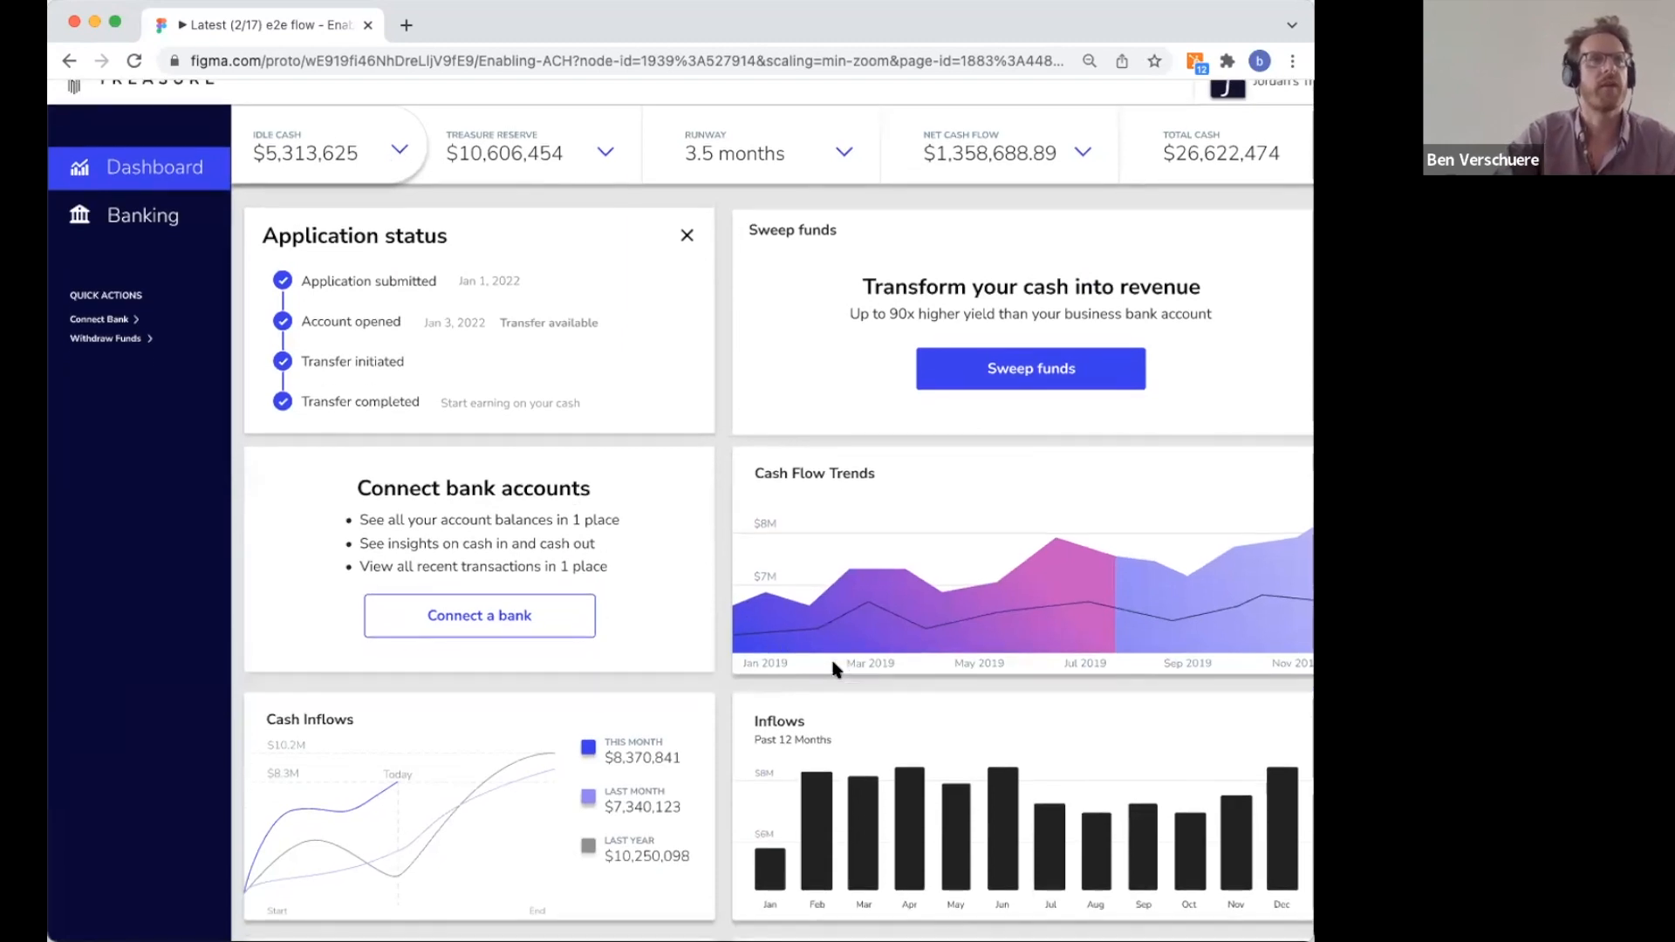
pyautogui.scroll(-3)
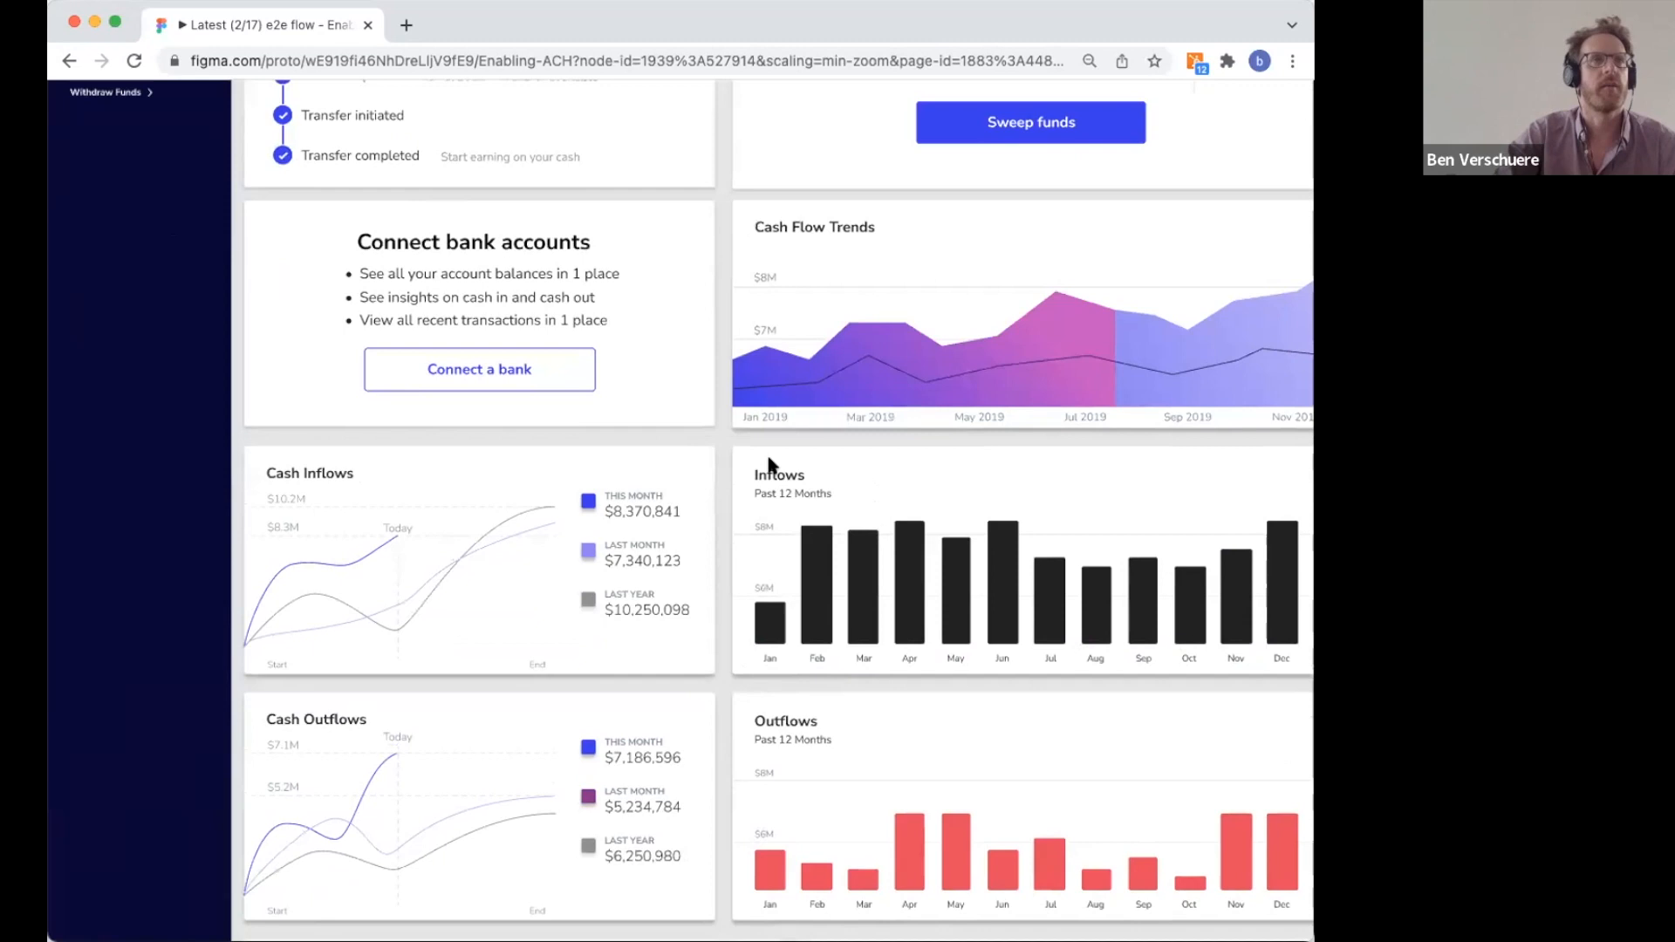
pyautogui.moveTo(1242, 367)
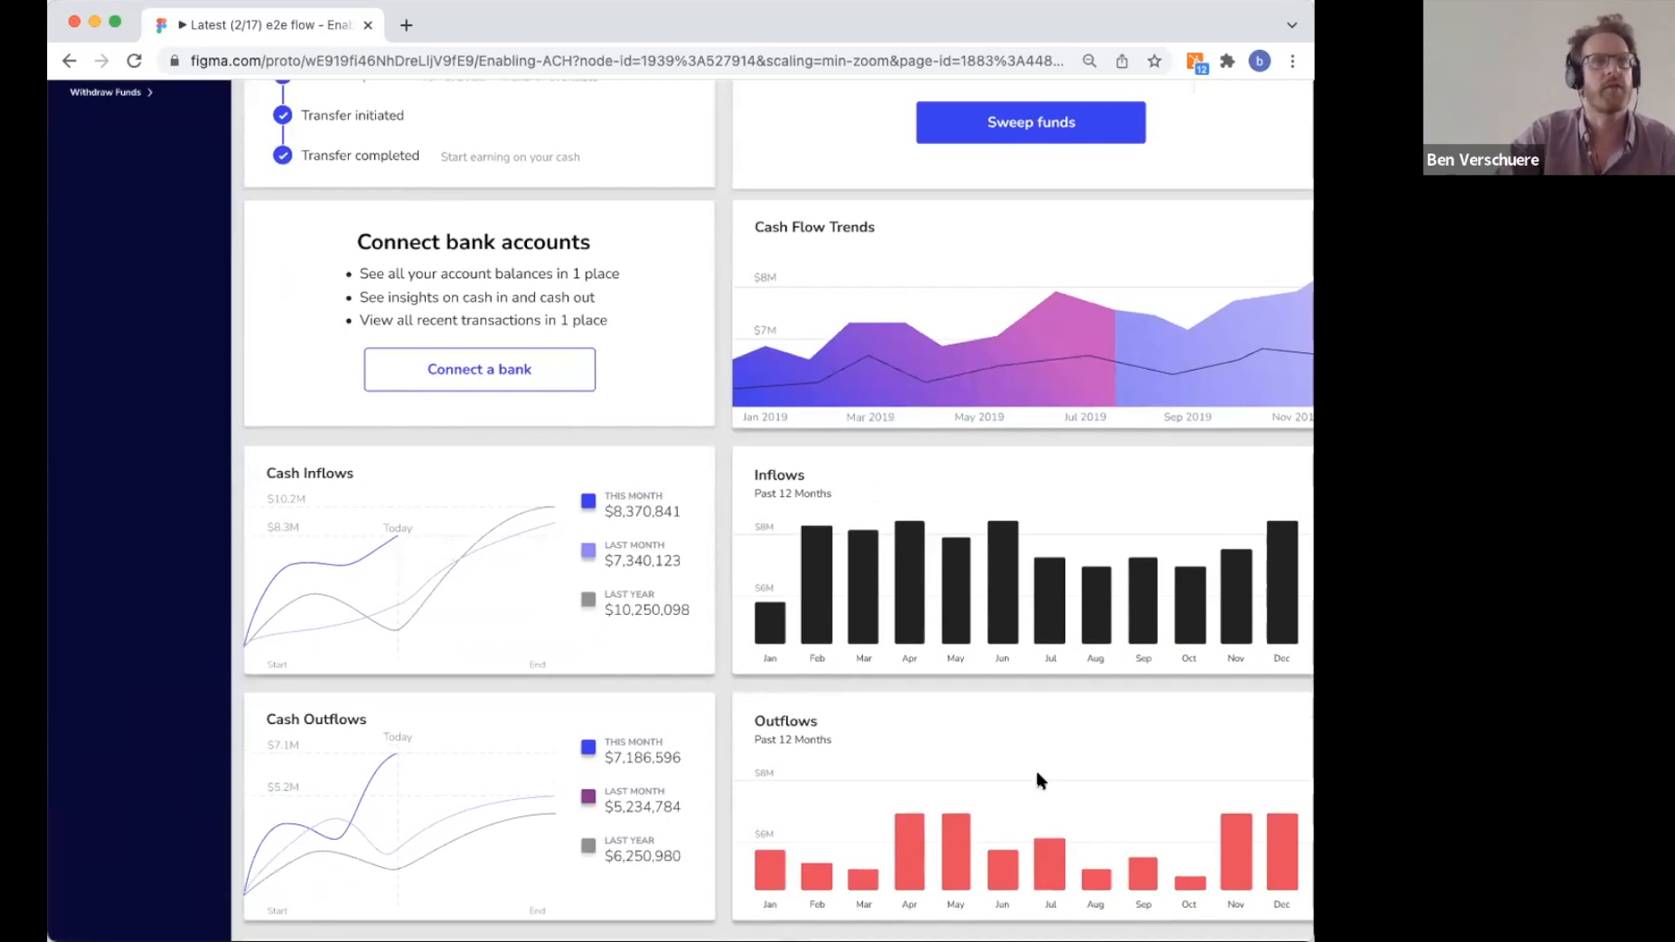
pyautogui.scroll(-3)
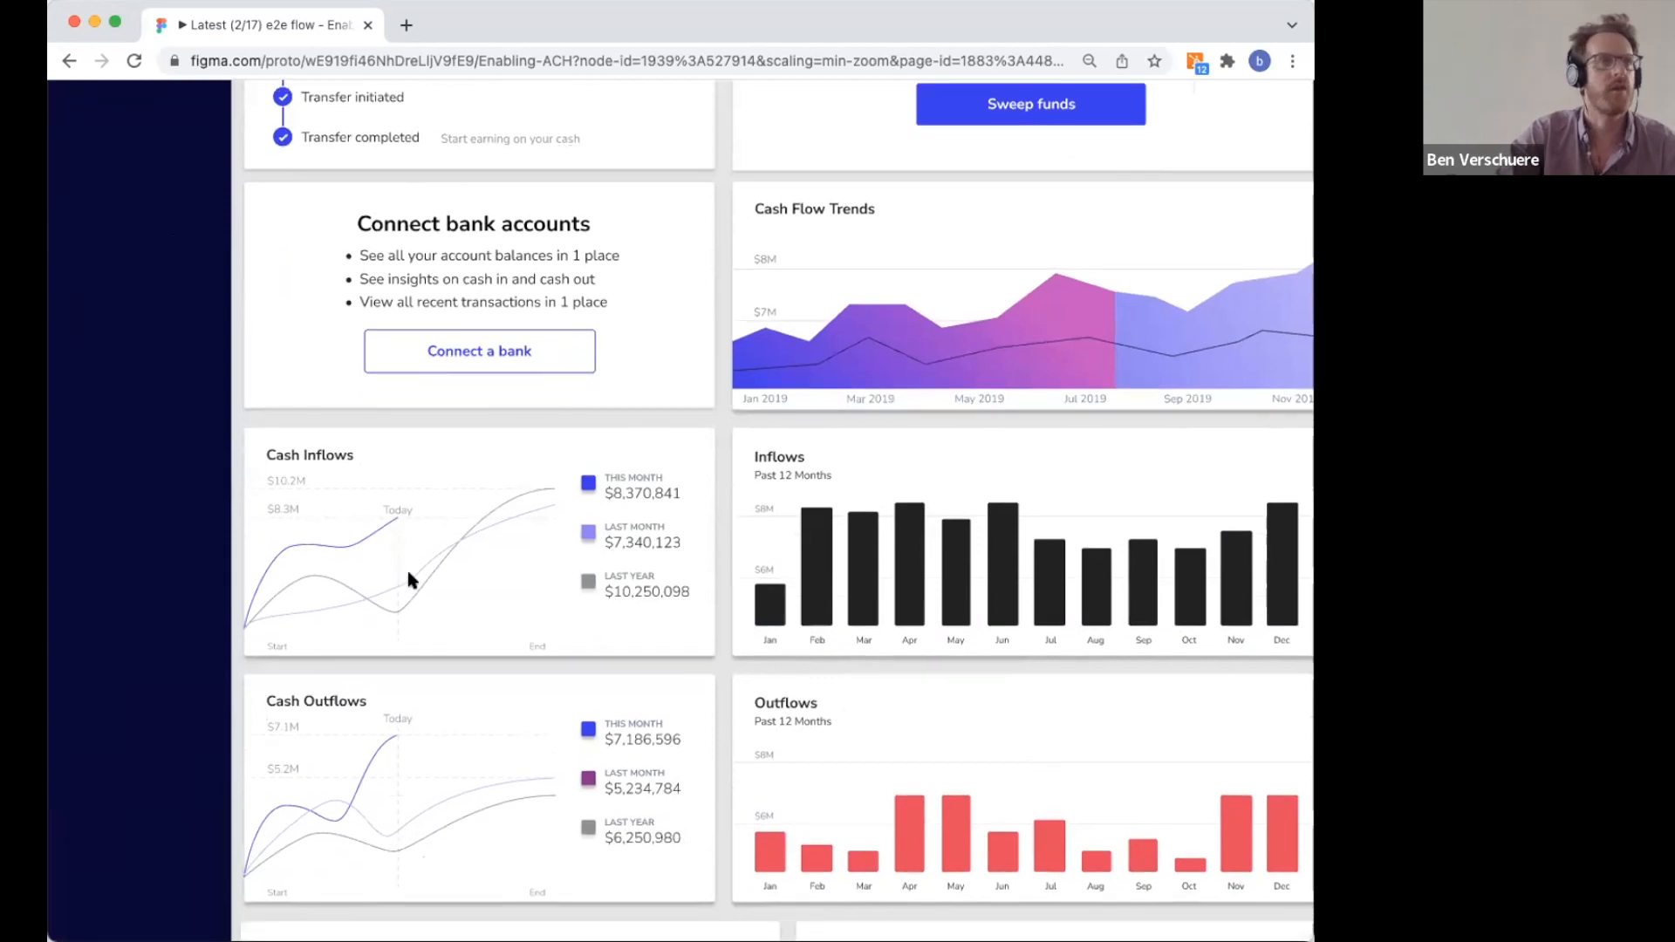
pyautogui.scroll(-3)
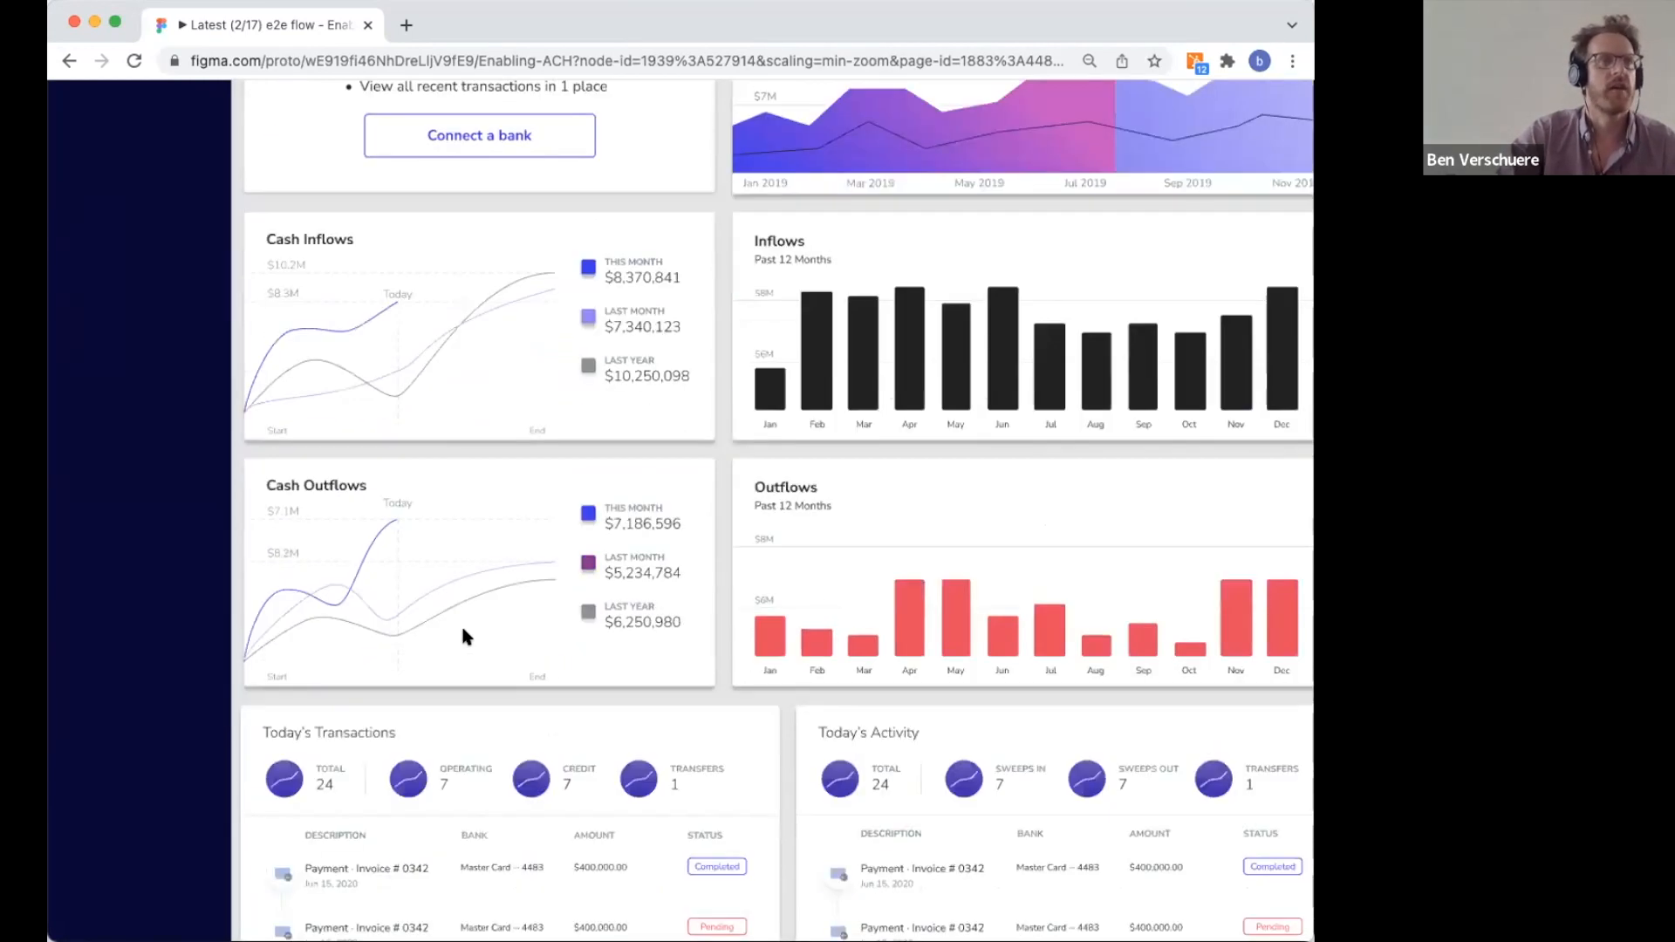
pyautogui.scroll(-3)
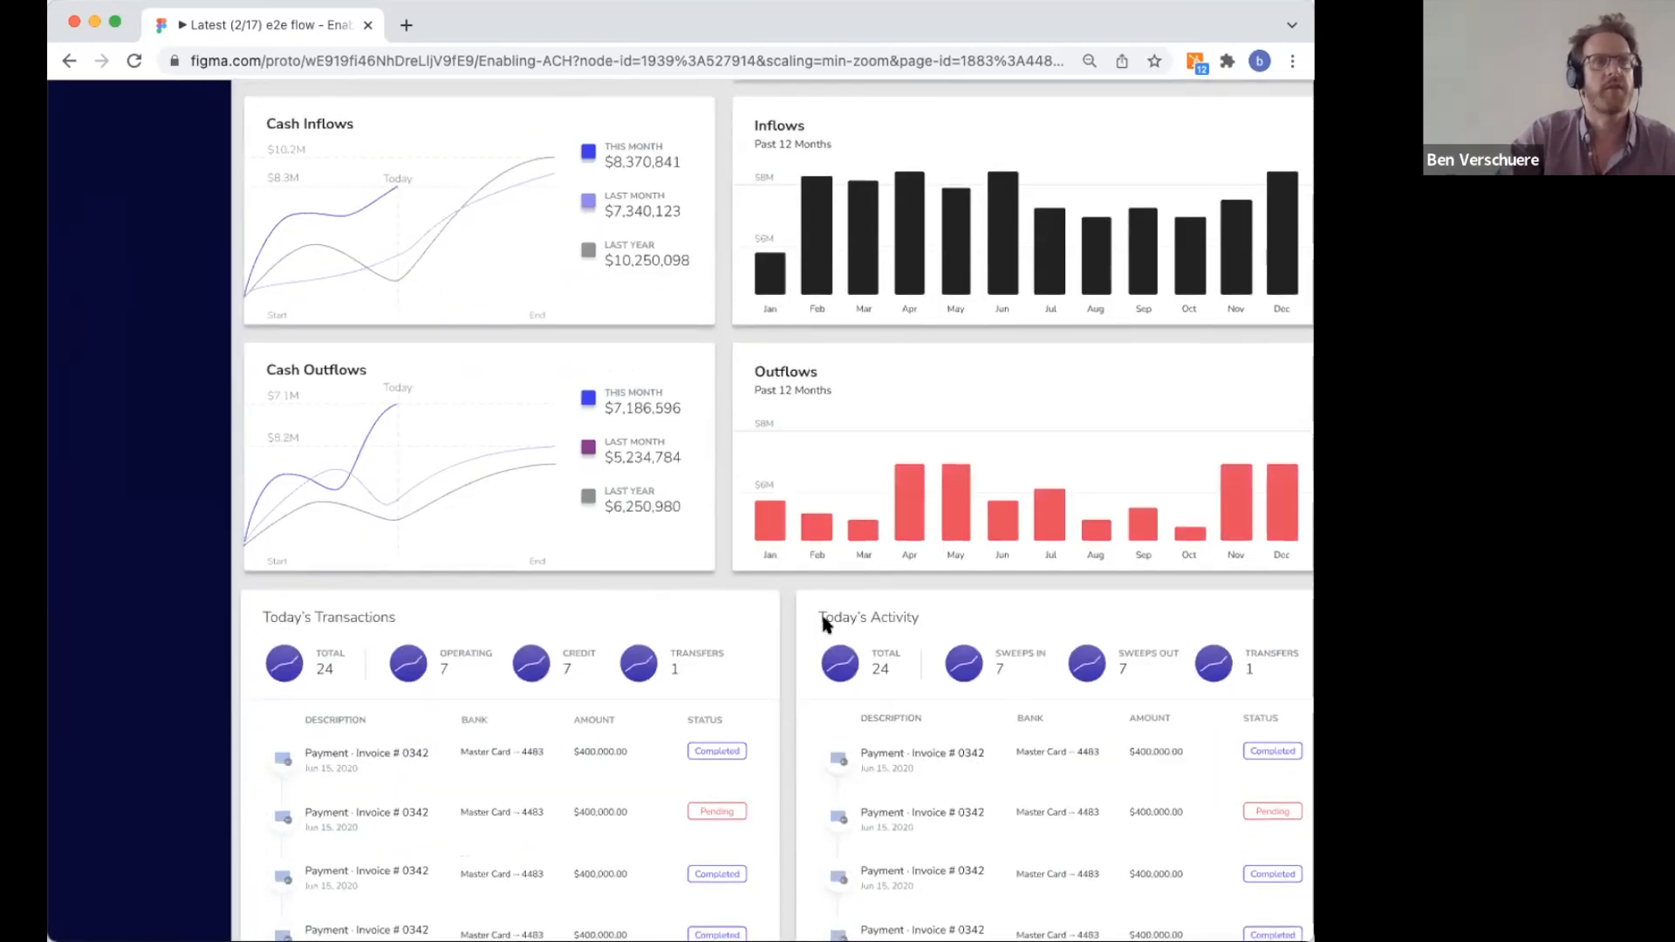
pyautogui.scroll(3)
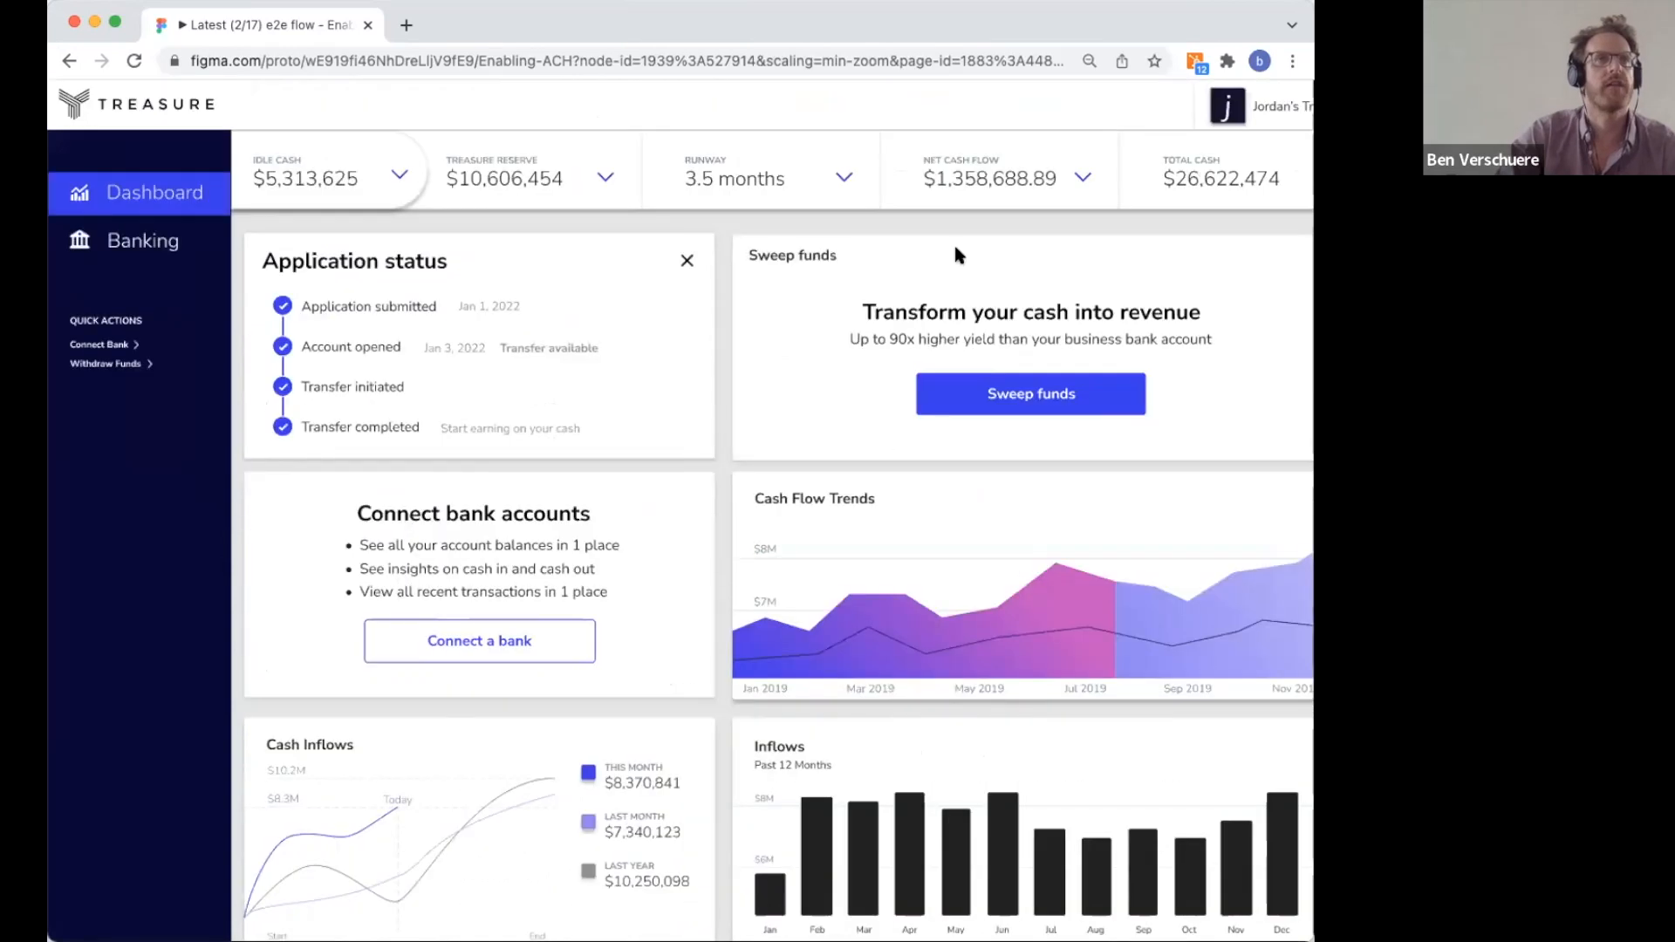
pyautogui.moveTo(1074, 212)
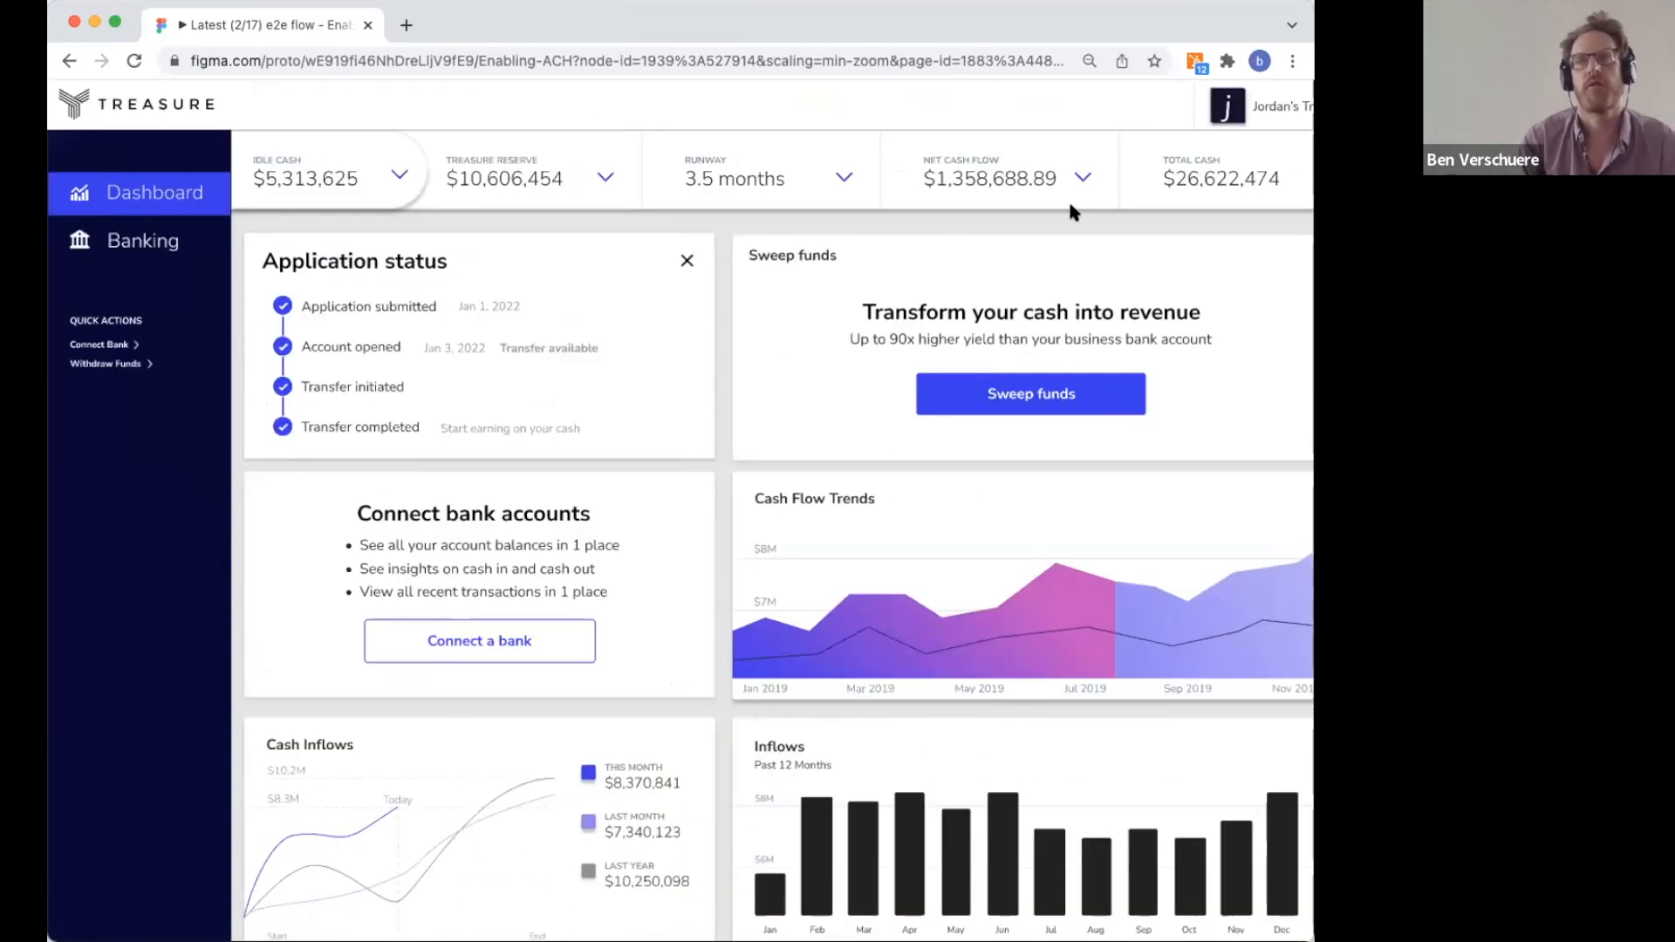